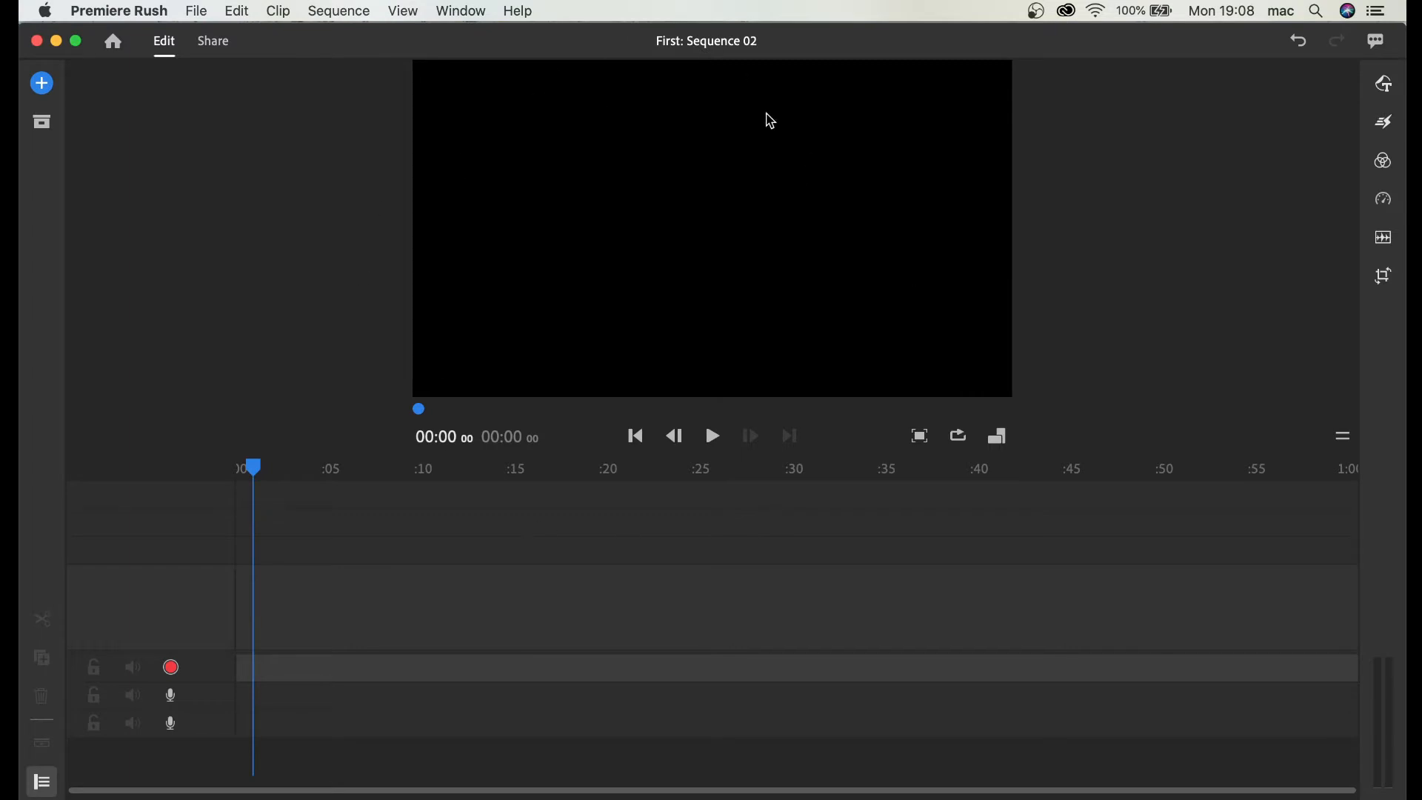
{"action": "mouse_move", "coordinate": [206, 202]}
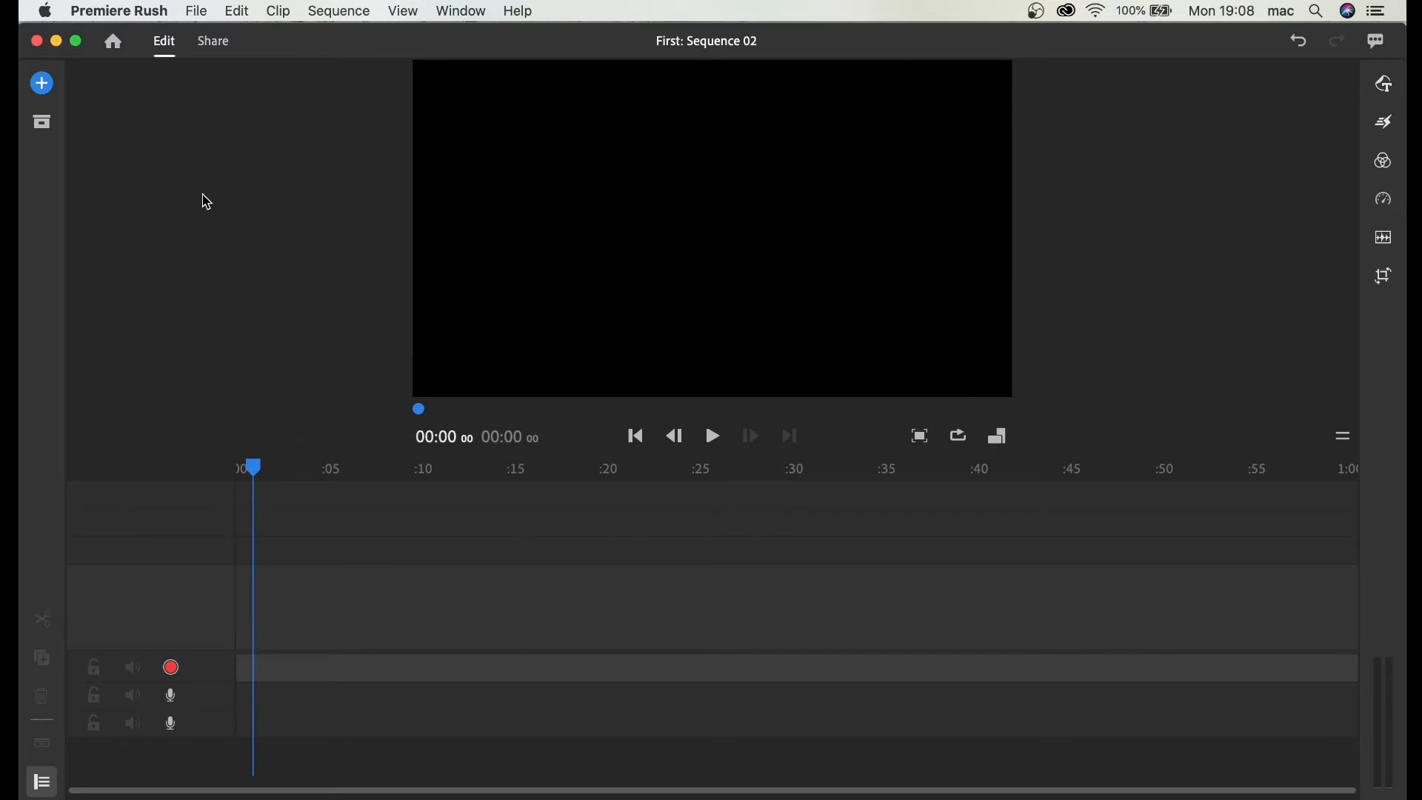
Step: Bring up the Premiere Rush application menu from the macOS menu bar
{"action": "left_click", "coordinate": [118, 10]}
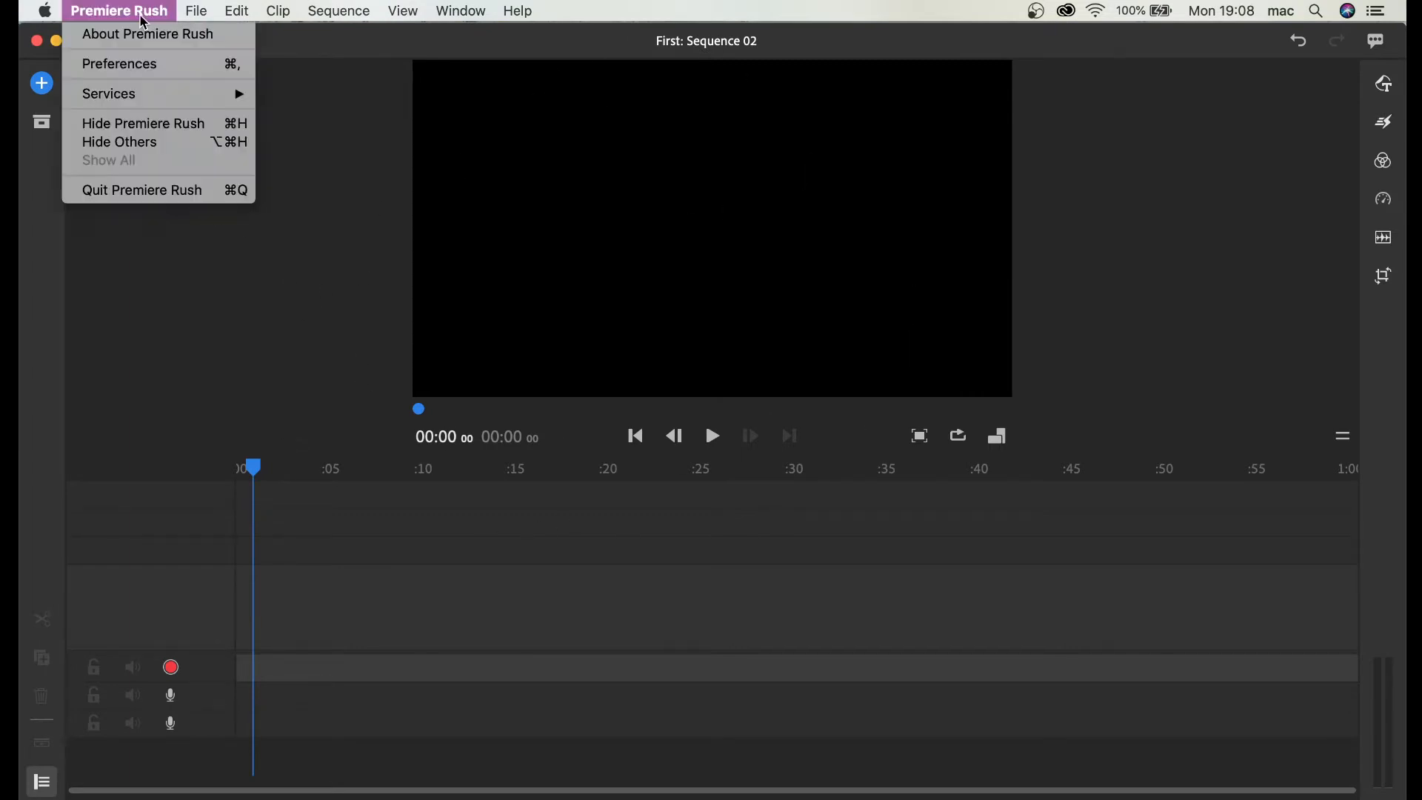
{"action": "mouse_move", "coordinate": [107, 68]}
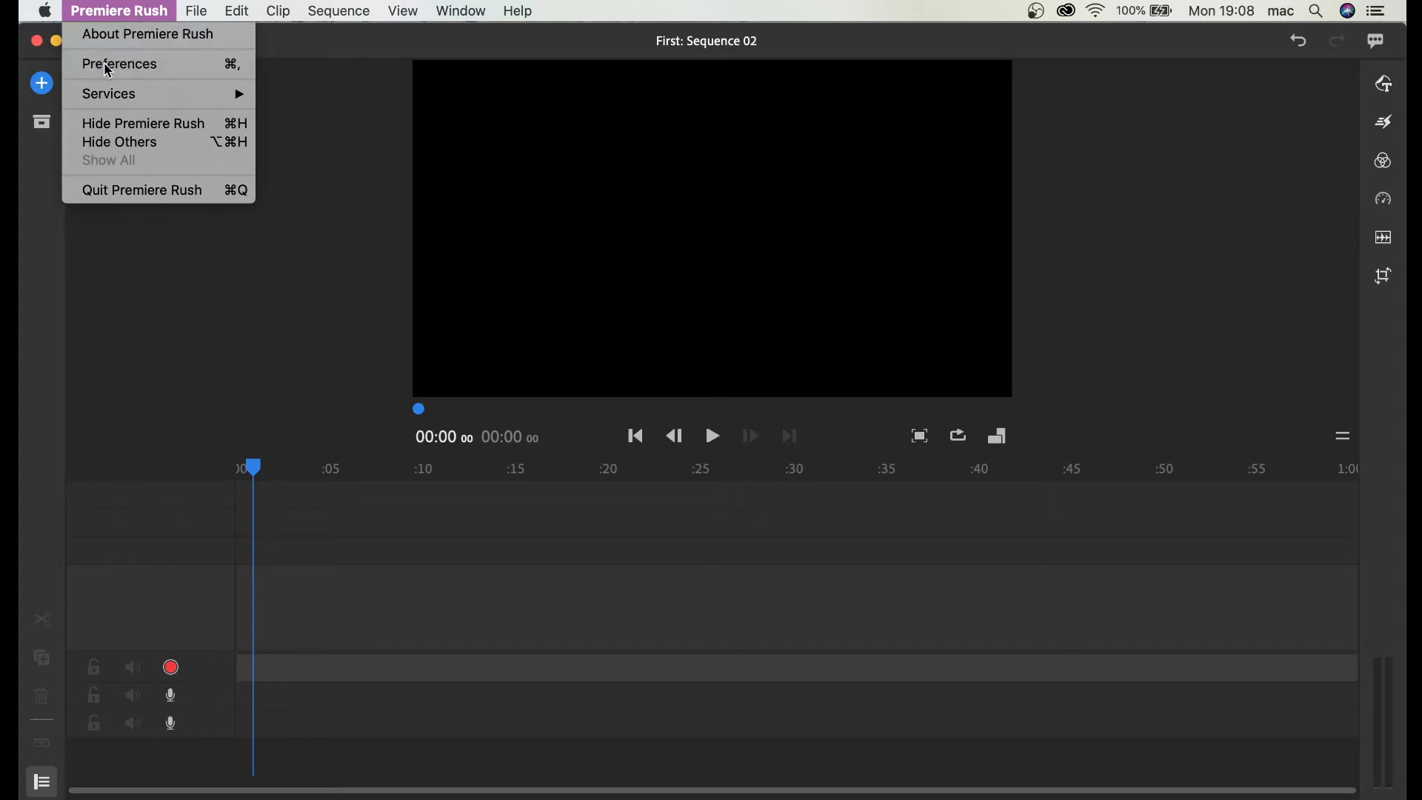
Step: Review the Audio Input devices in Preferences, keeping System Default (USB PnP Audio Device)
{"action": "left_click", "coordinate": [118, 64]}
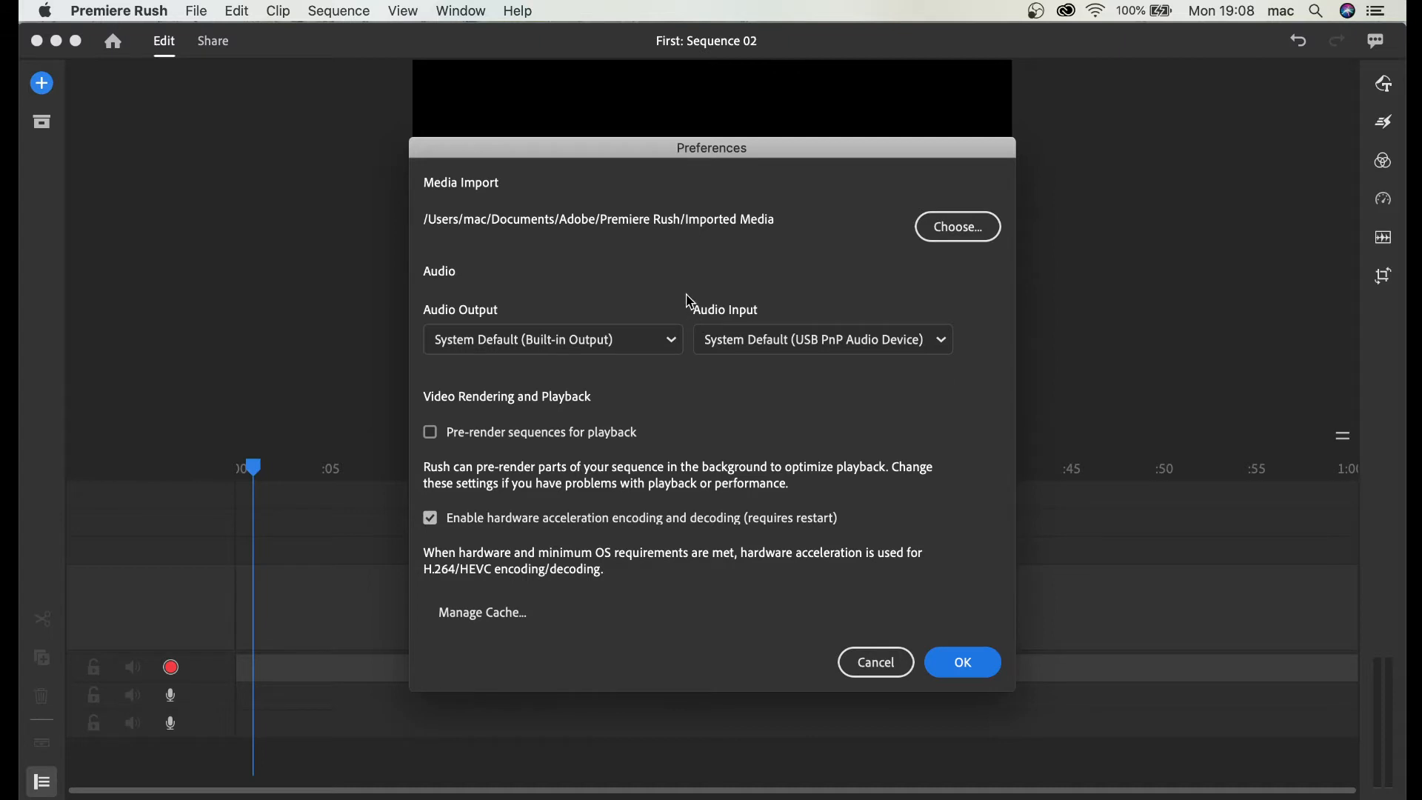
{"action": "mouse_move", "coordinate": [723, 348]}
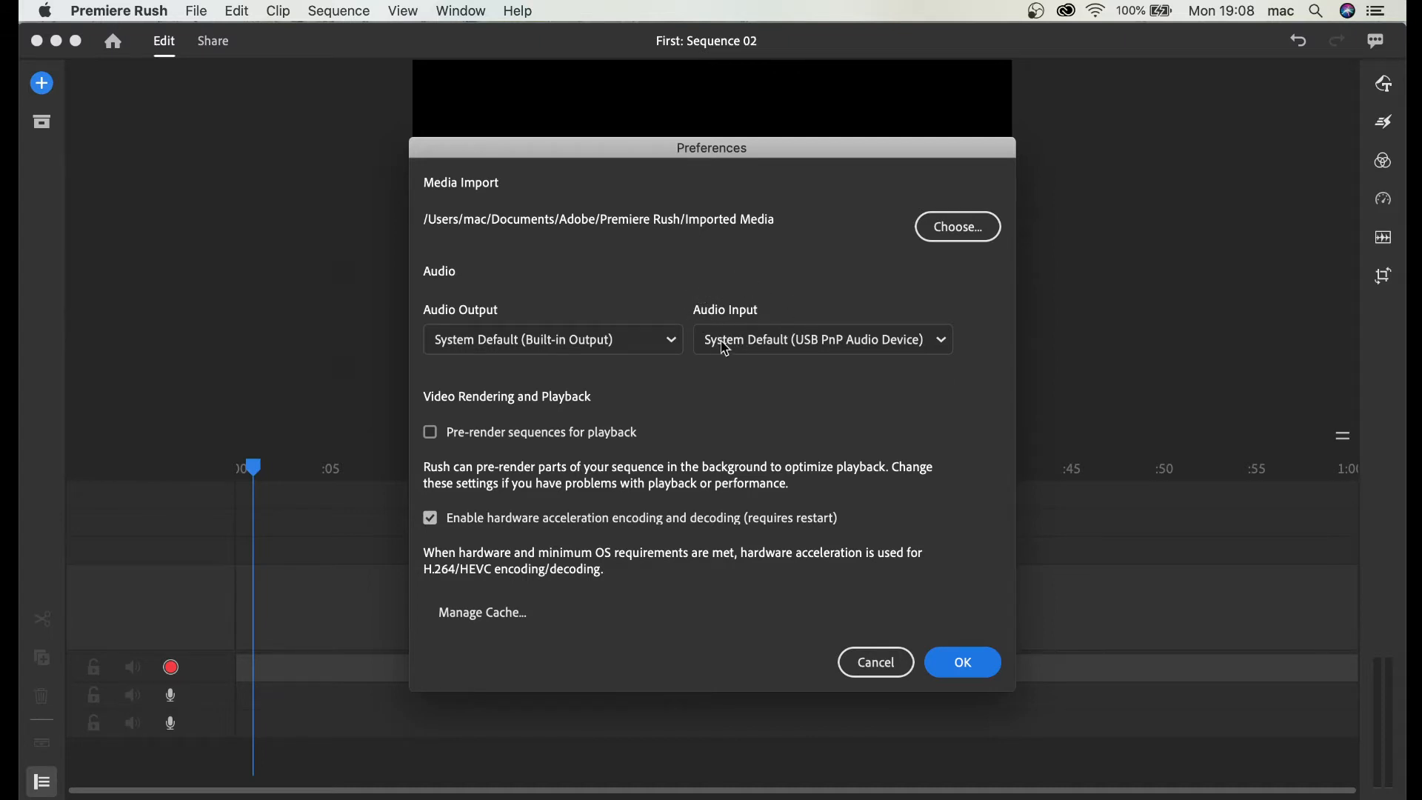
{"action": "mouse_move", "coordinate": [818, 352]}
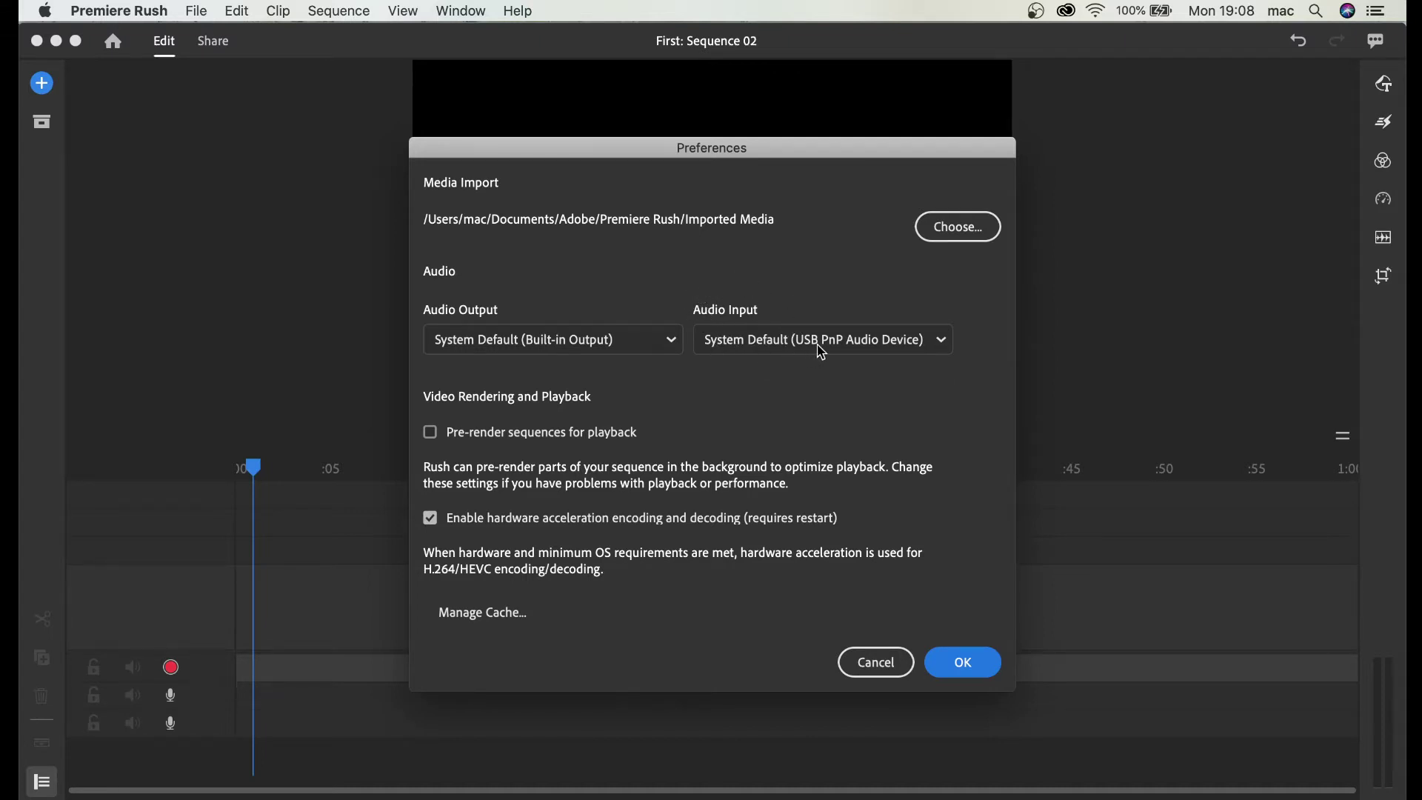
{"action": "mouse_move", "coordinate": [770, 352]}
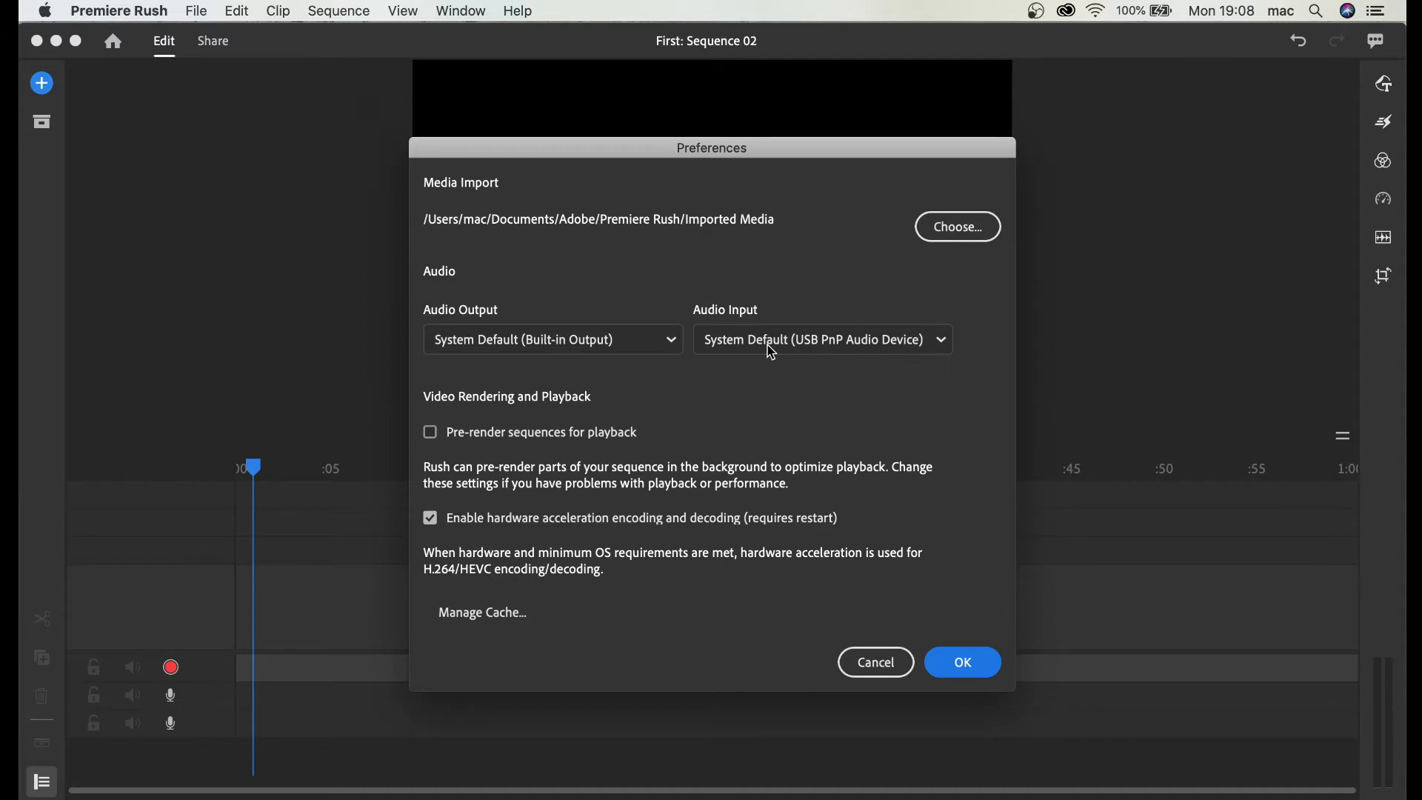
{"action": "left_click", "coordinate": [823, 340]}
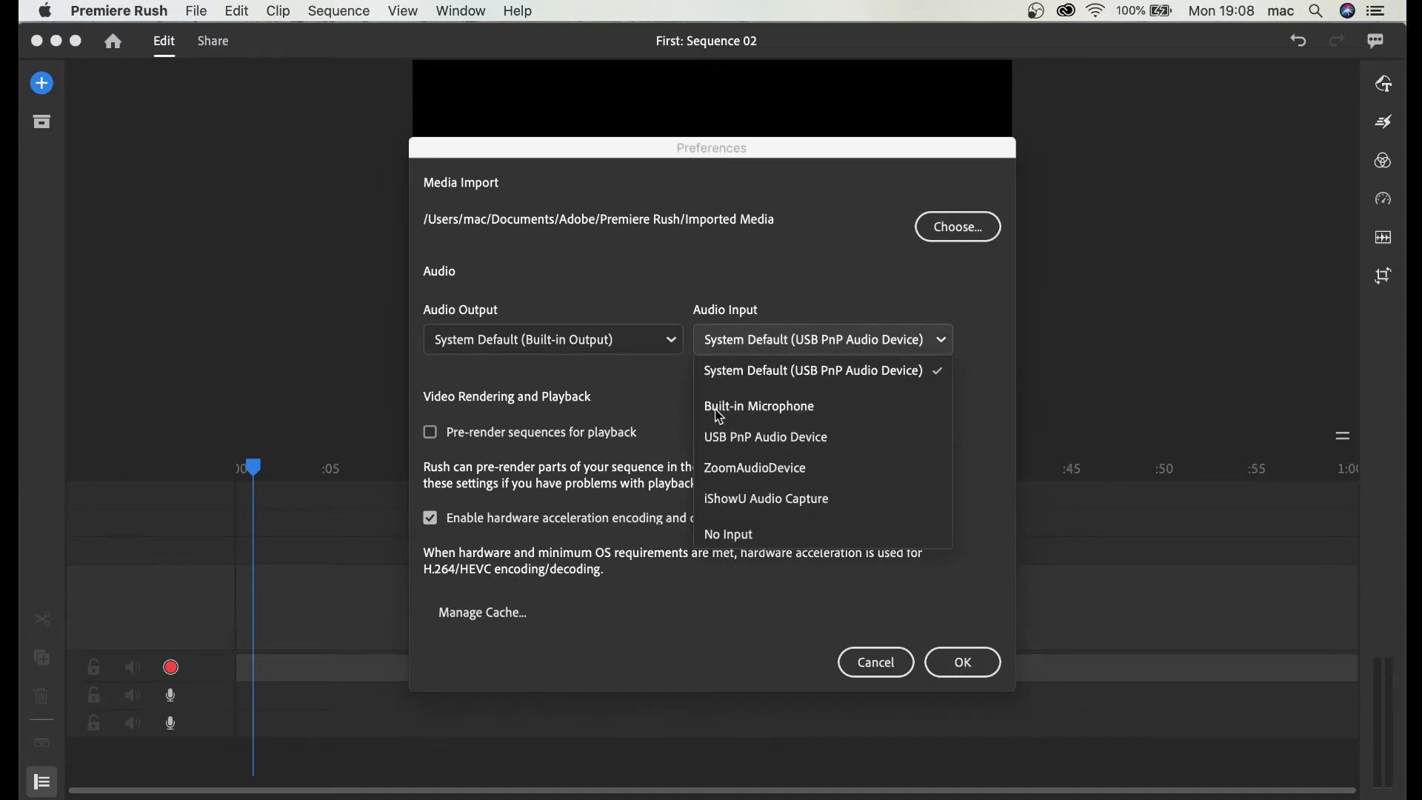
{"action": "mouse_move", "coordinate": [803, 418]}
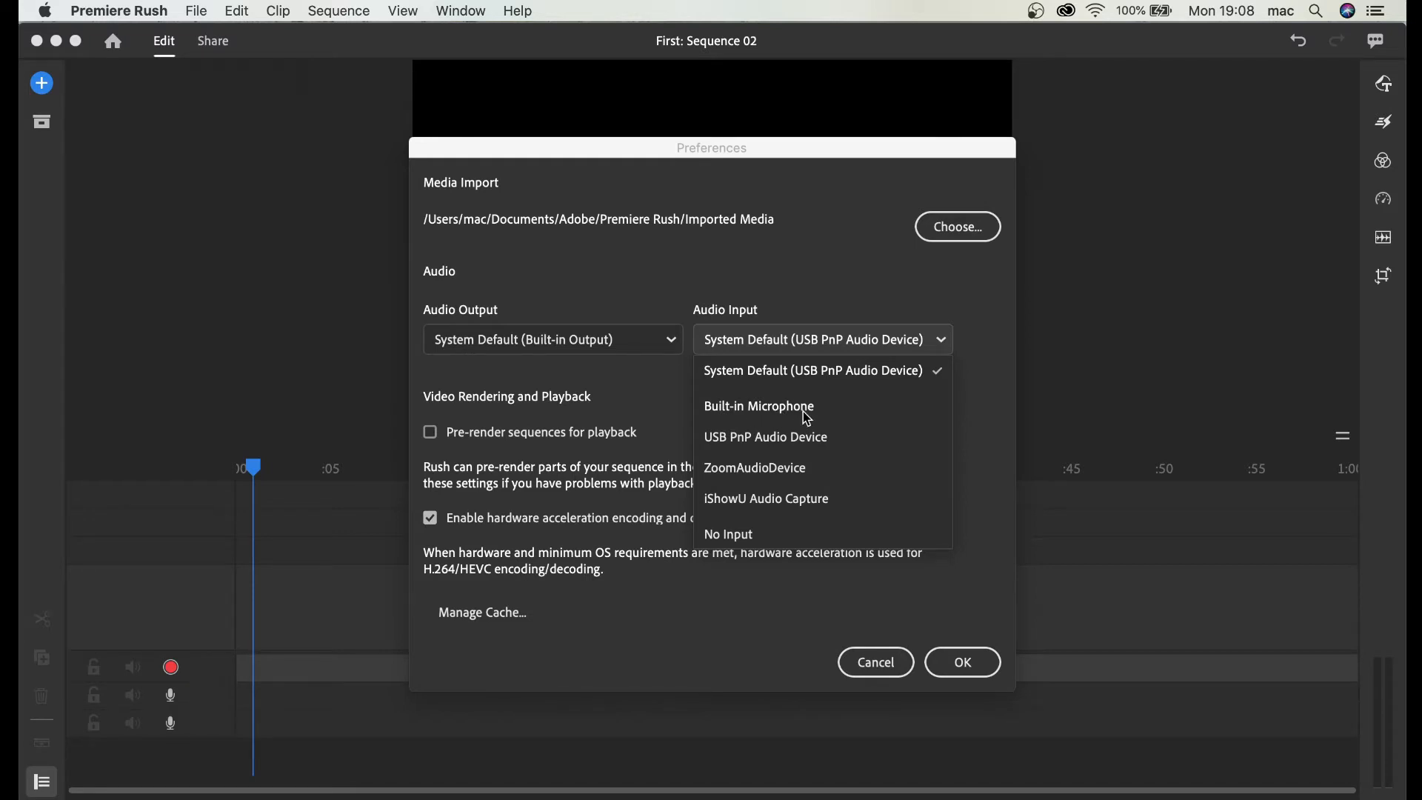
{"action": "mouse_move", "coordinate": [723, 471]}
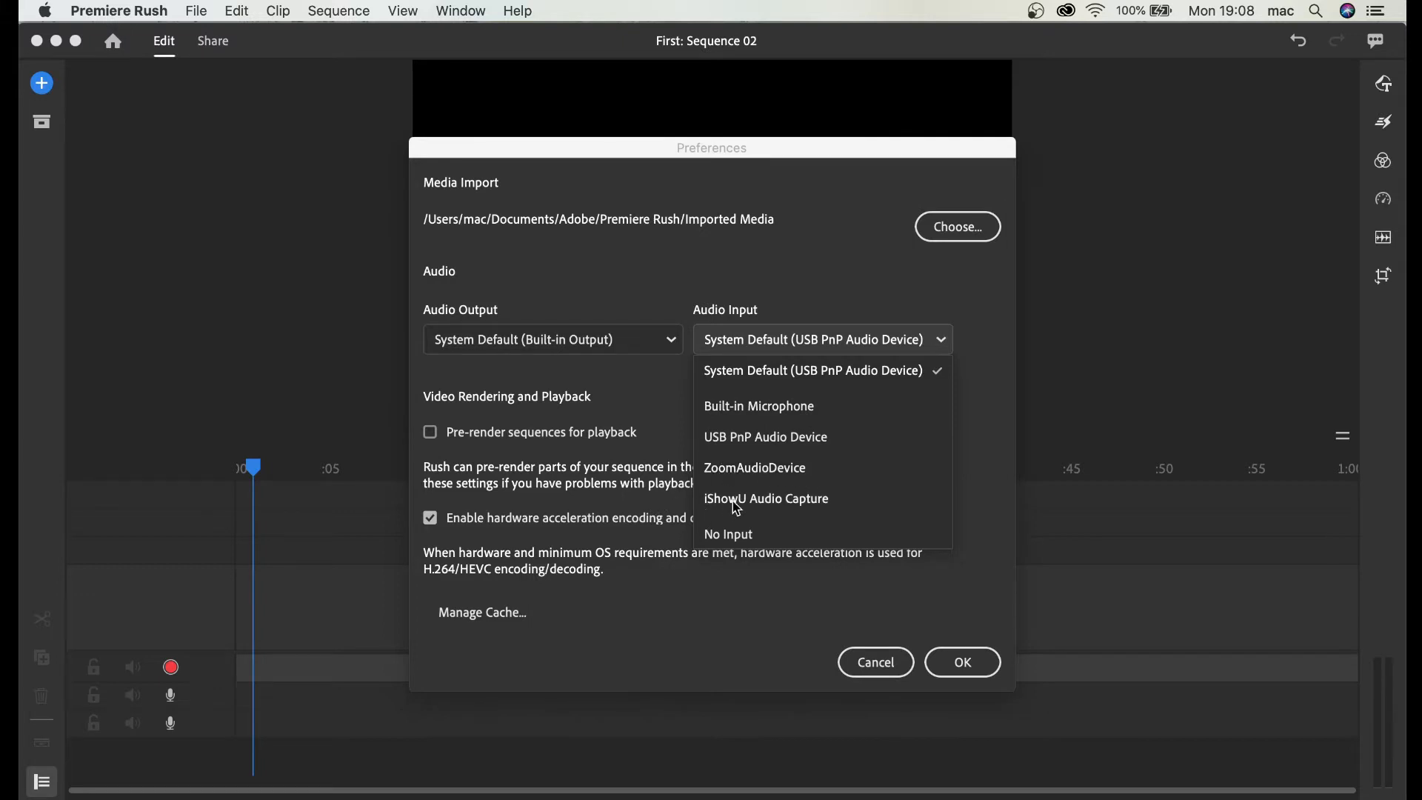
{"action": "mouse_move", "coordinate": [771, 486]}
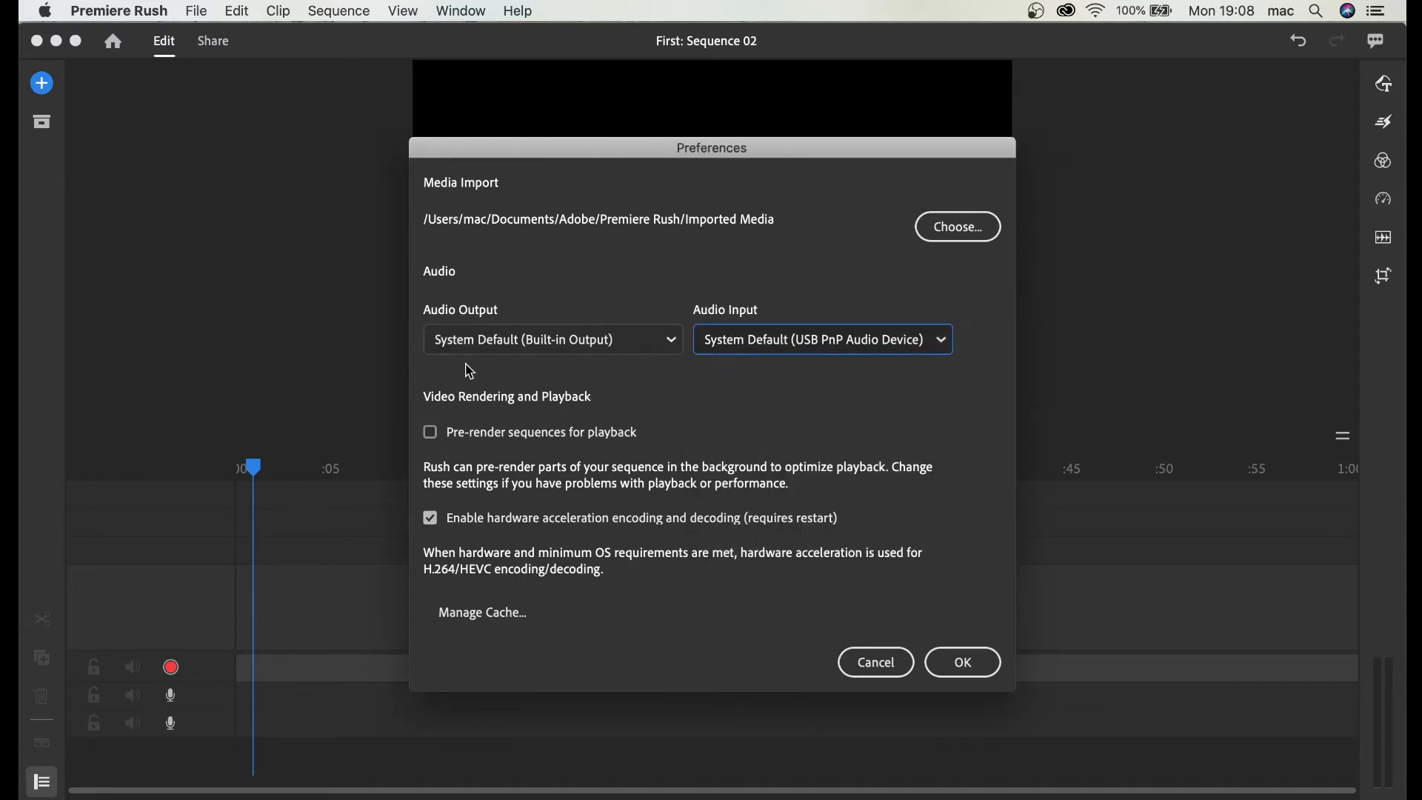
{"action": "mouse_move", "coordinate": [443, 317]}
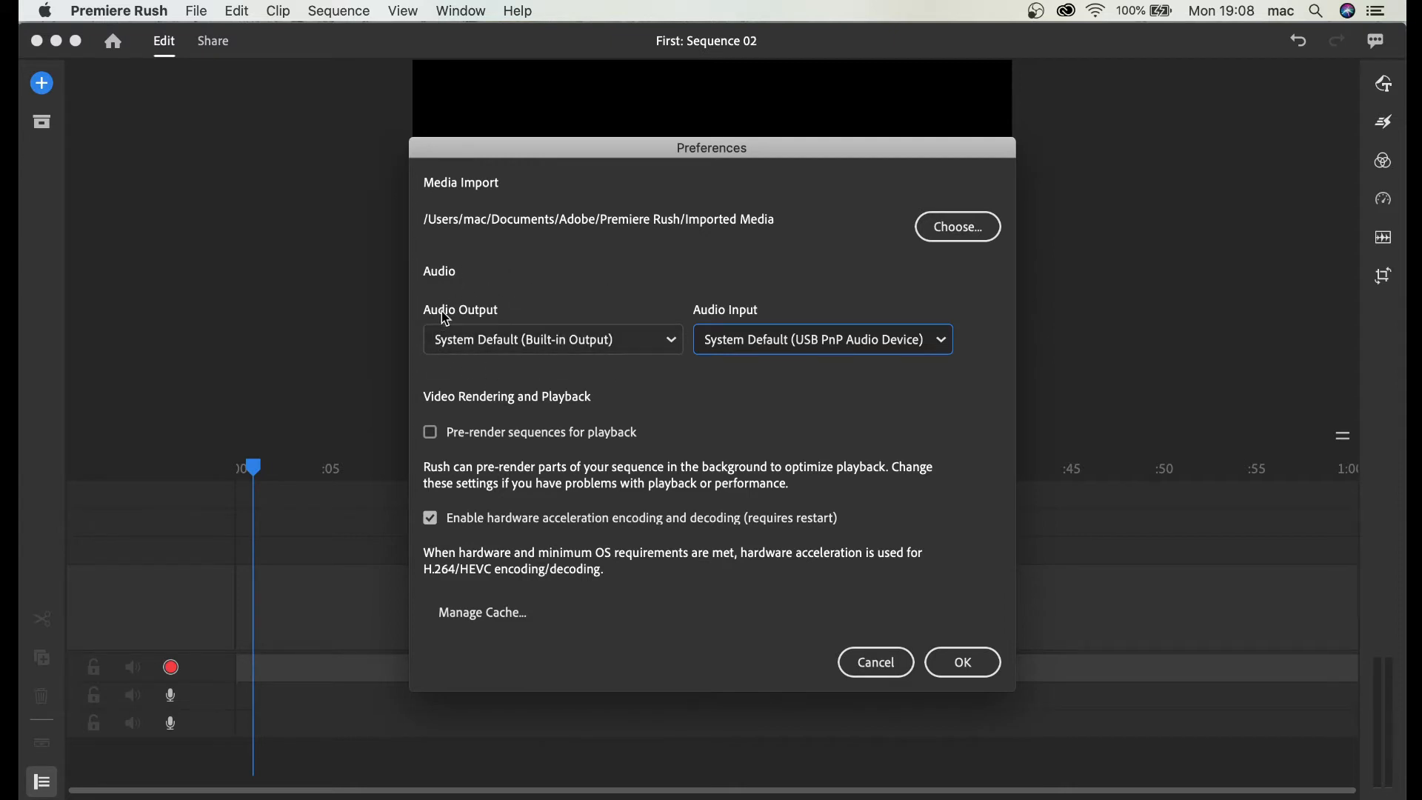
{"action": "mouse_move", "coordinate": [536, 352]}
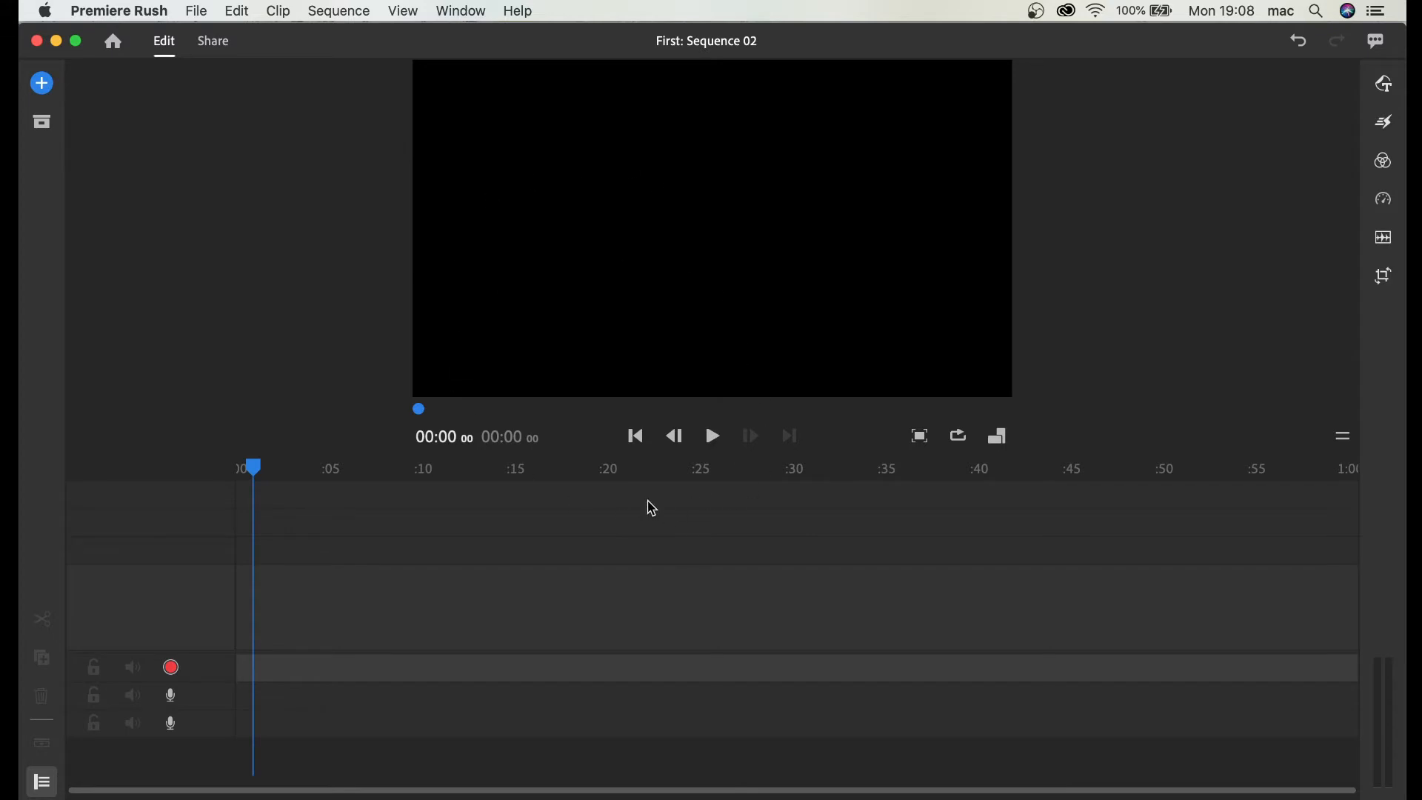
{"action": "mouse_move", "coordinate": [480, 344]}
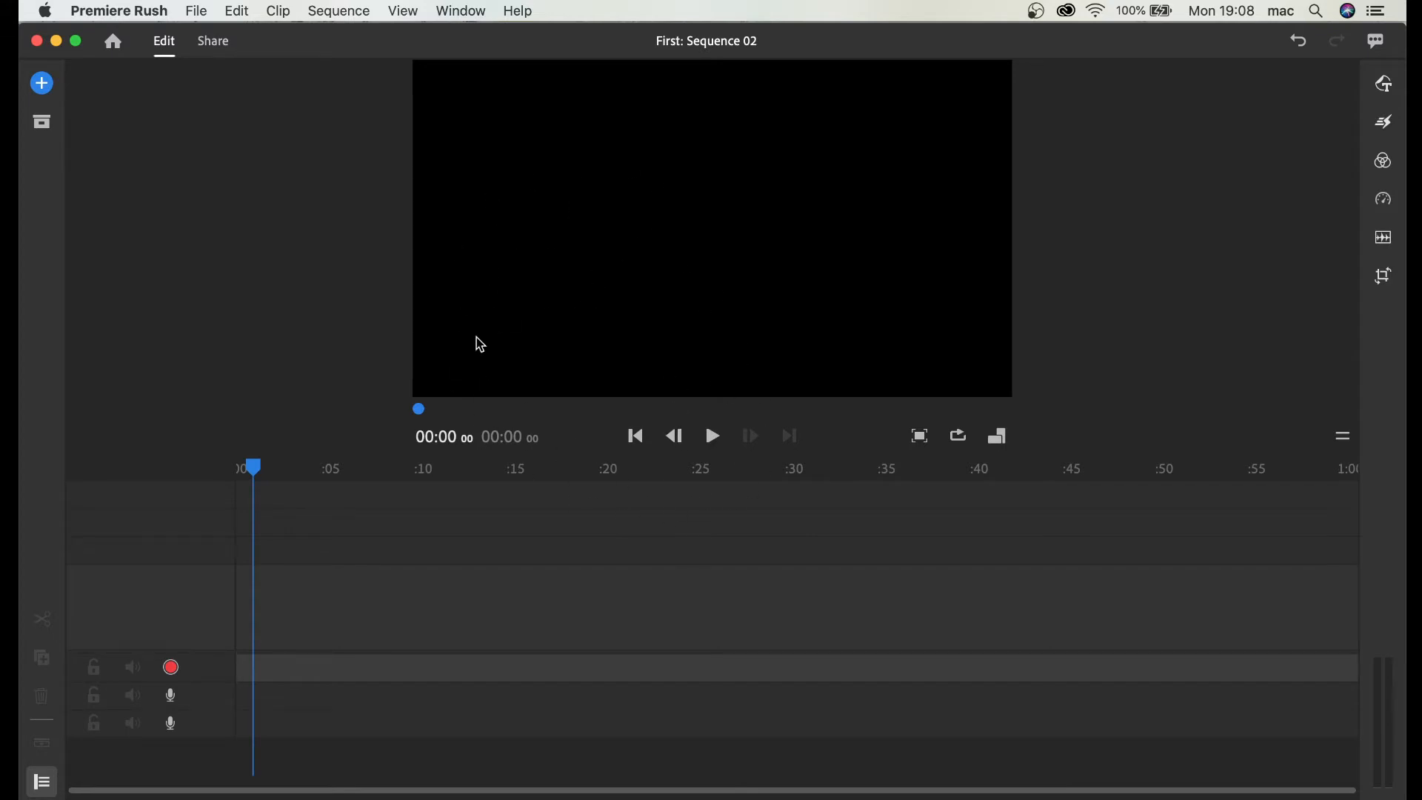
{"action": "mouse_move", "coordinate": [579, 457]}
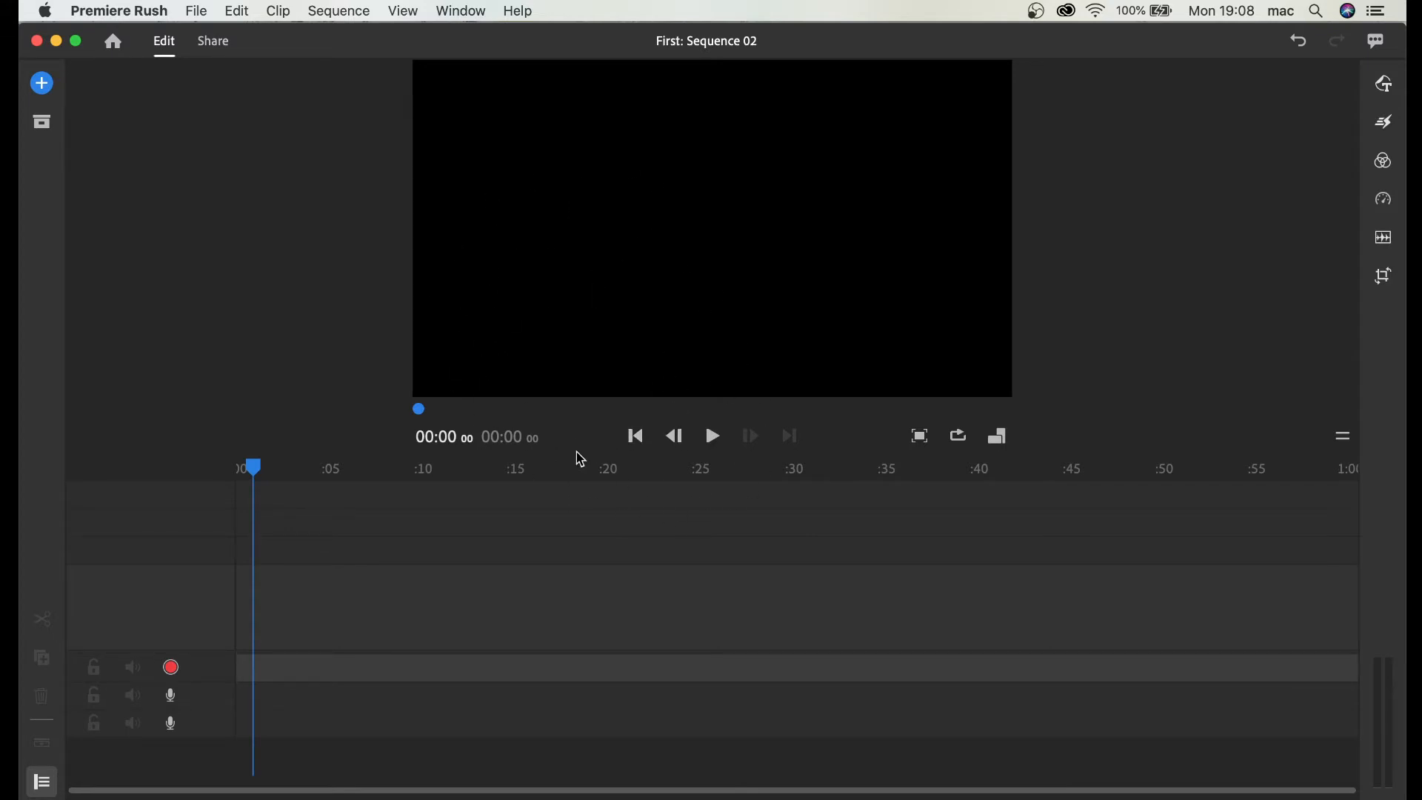
{"action": "mouse_move", "coordinate": [252, 596]}
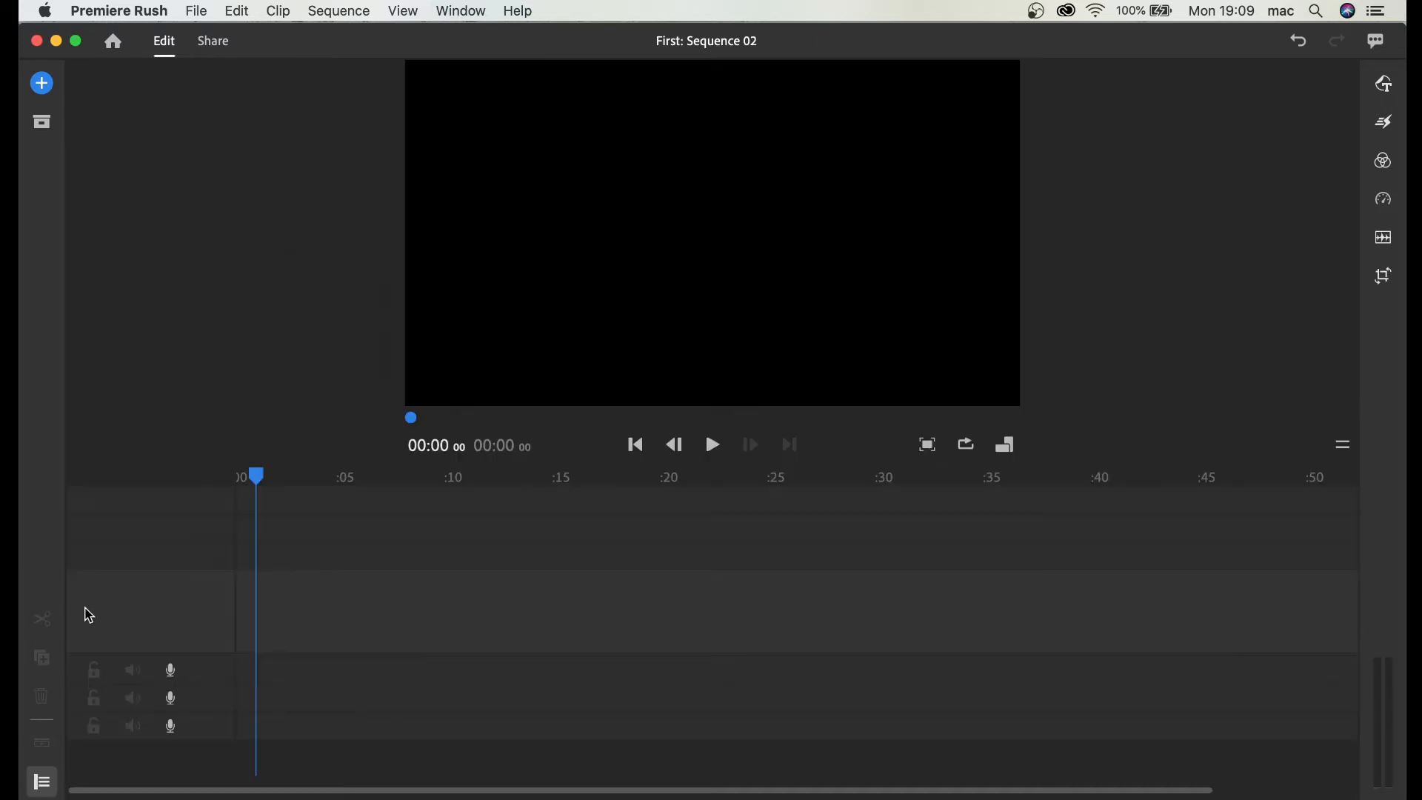
{"action": "mouse_move", "coordinate": [264, 627]}
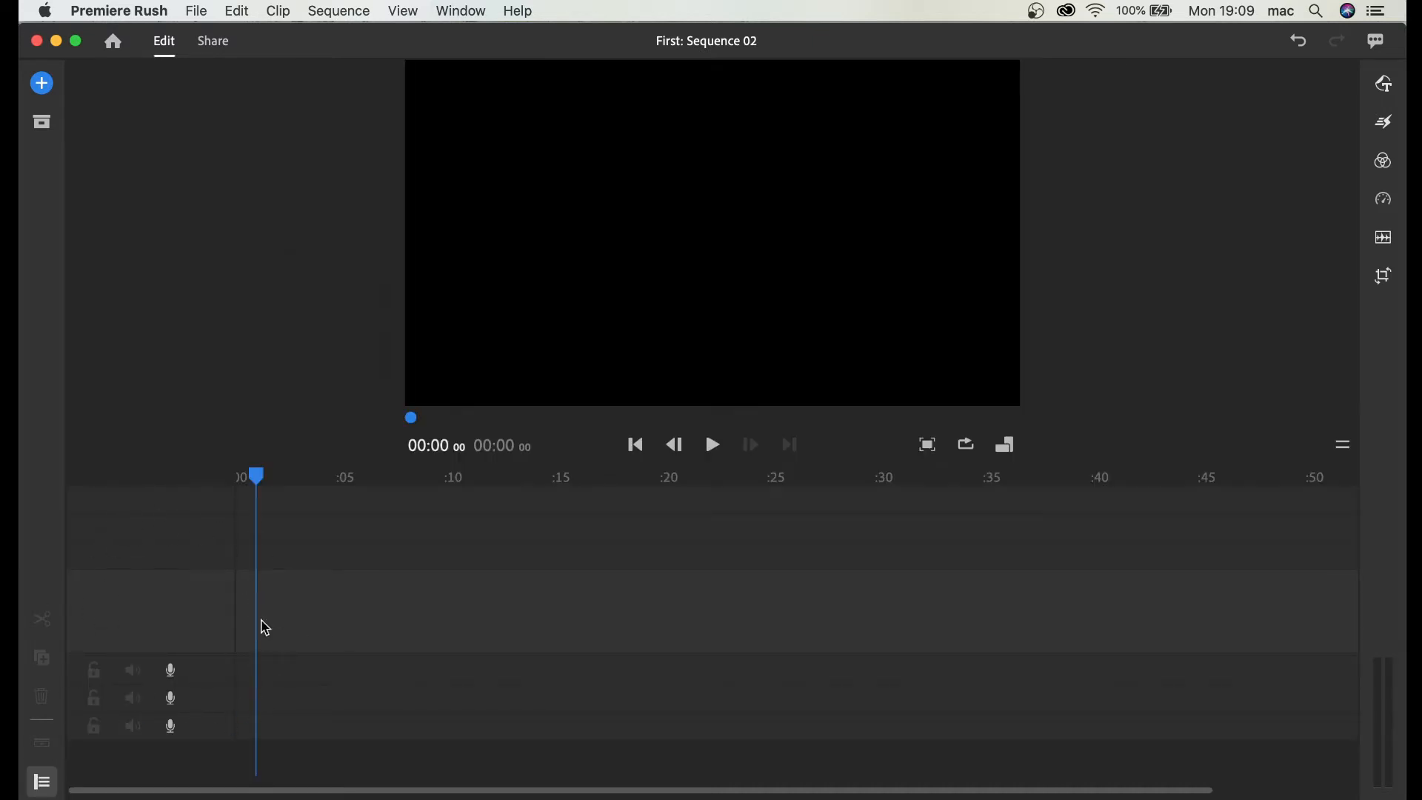
{"action": "mouse_move", "coordinate": [105, 585]}
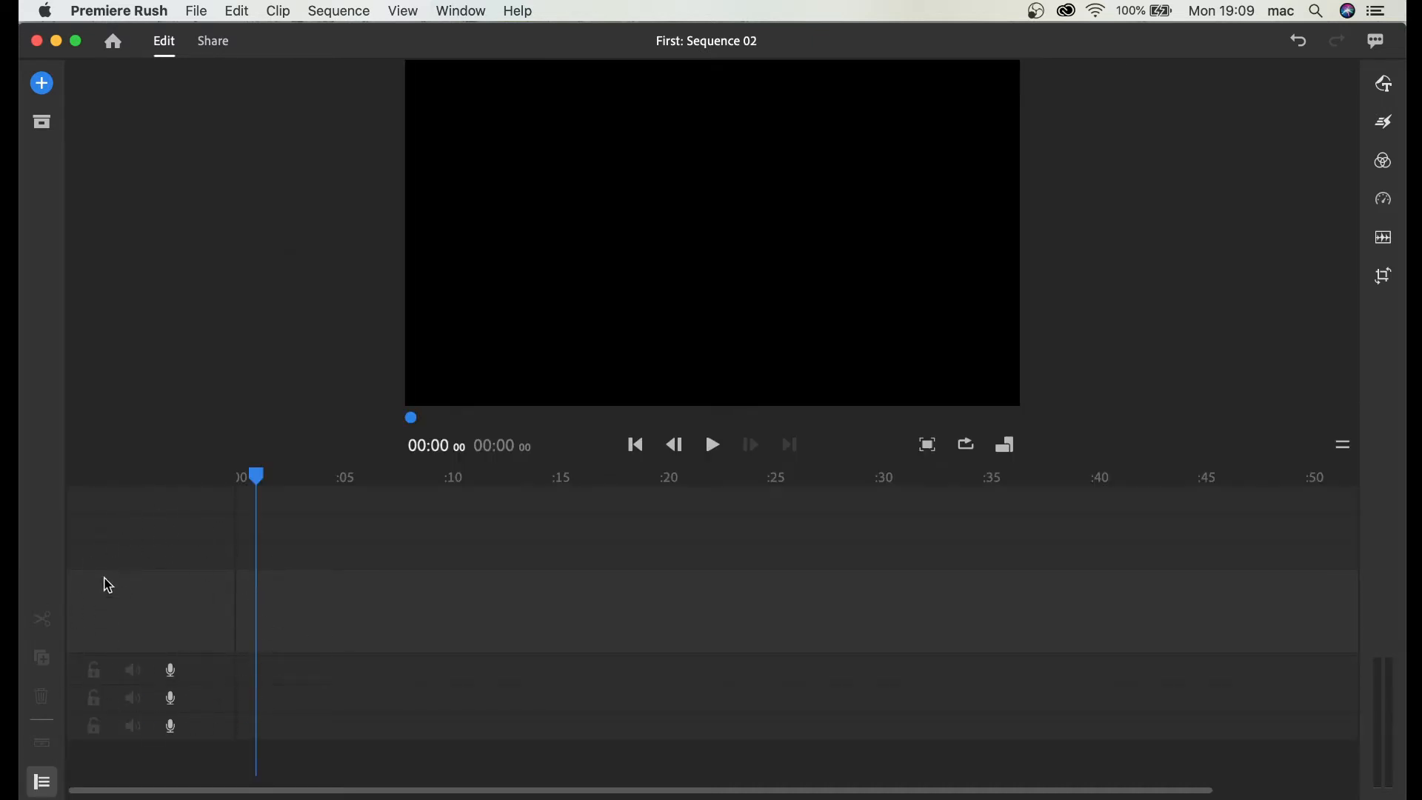
{"action": "mouse_move", "coordinate": [169, 671]}
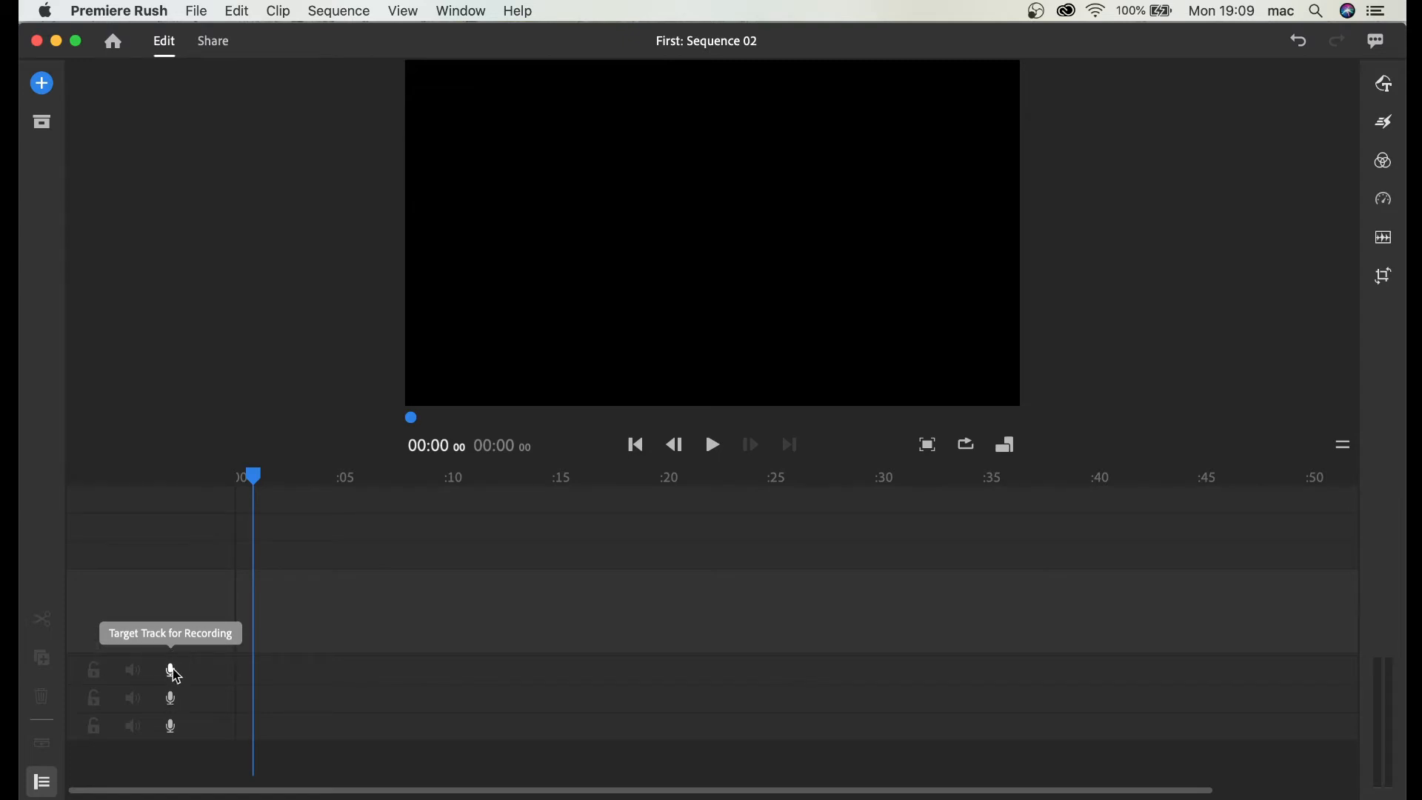
{"action": "mouse_move", "coordinate": [206, 743]}
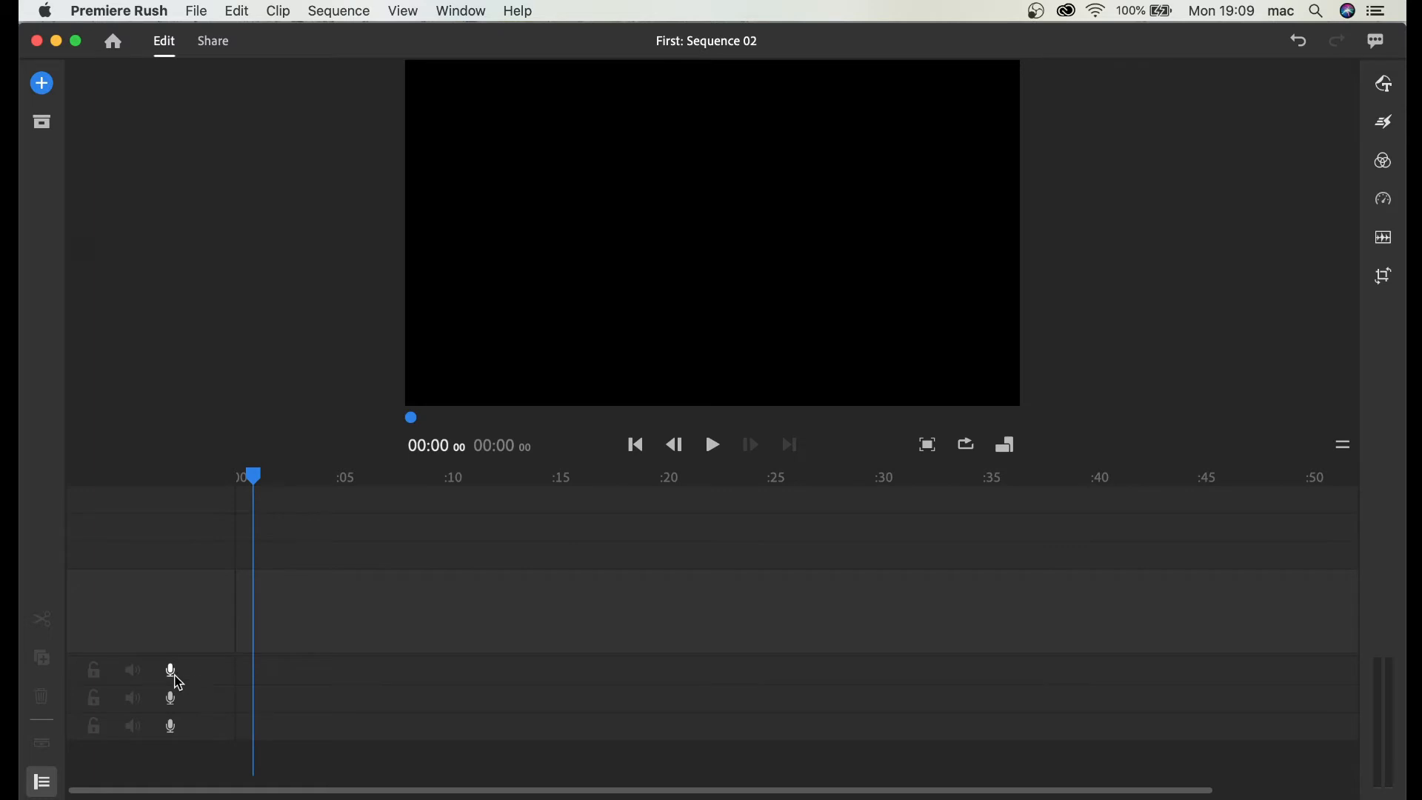
{"action": "mouse_move", "coordinate": [171, 671]}
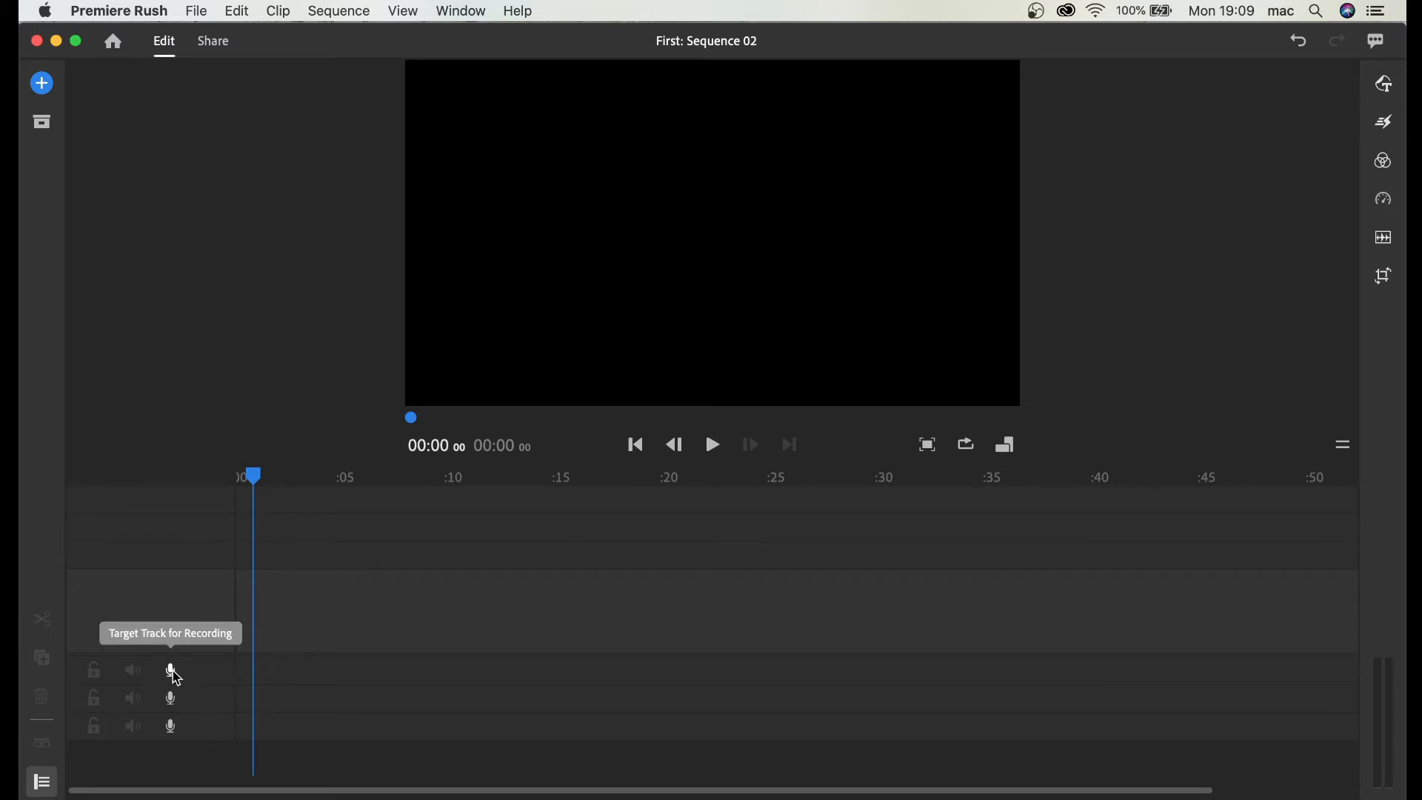
Step: Target audio track 1 and start recording a voiceover onto it
{"action": "left_click", "coordinate": [169, 670]}
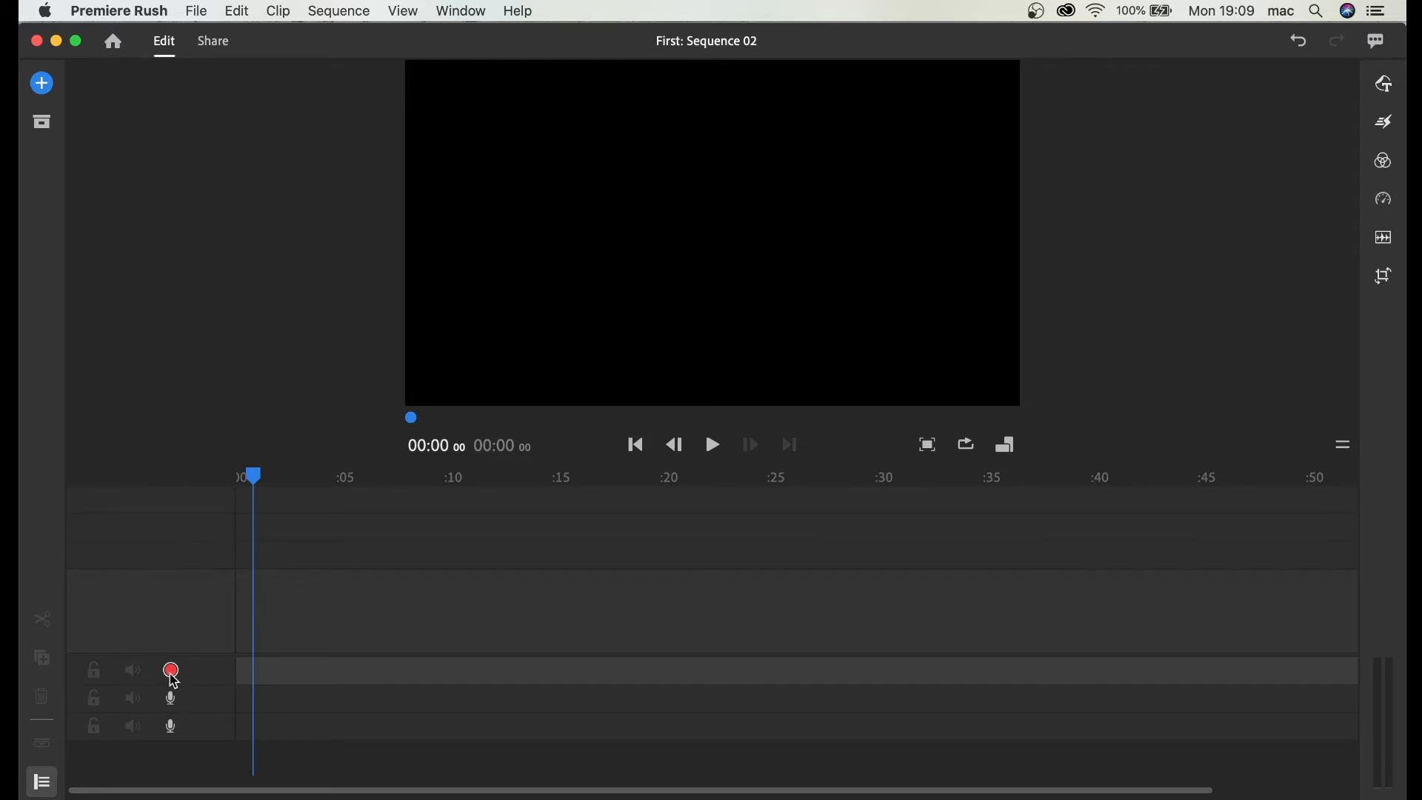
{"action": "mouse_move", "coordinate": [171, 671]}
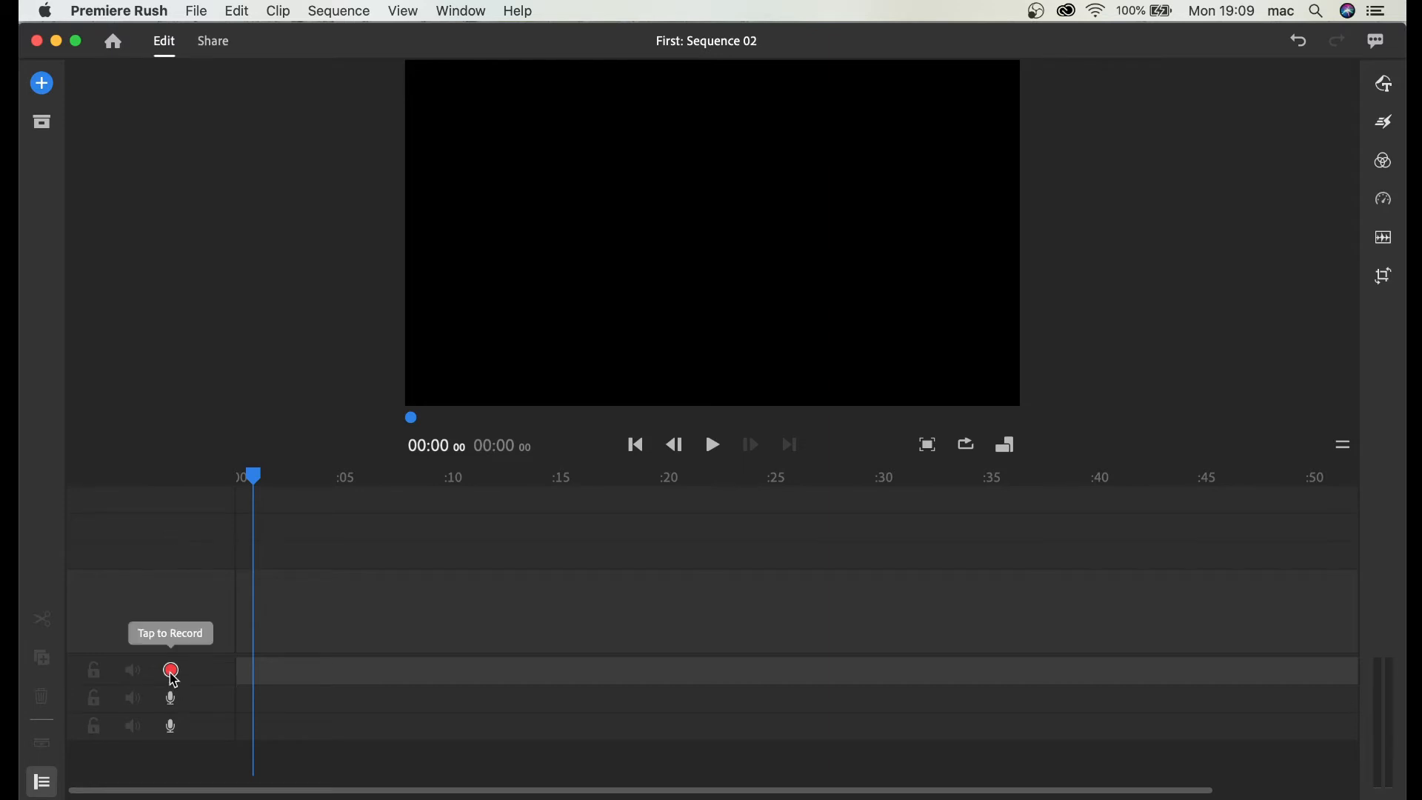
{"action": "mouse_move", "coordinate": [744, 689]}
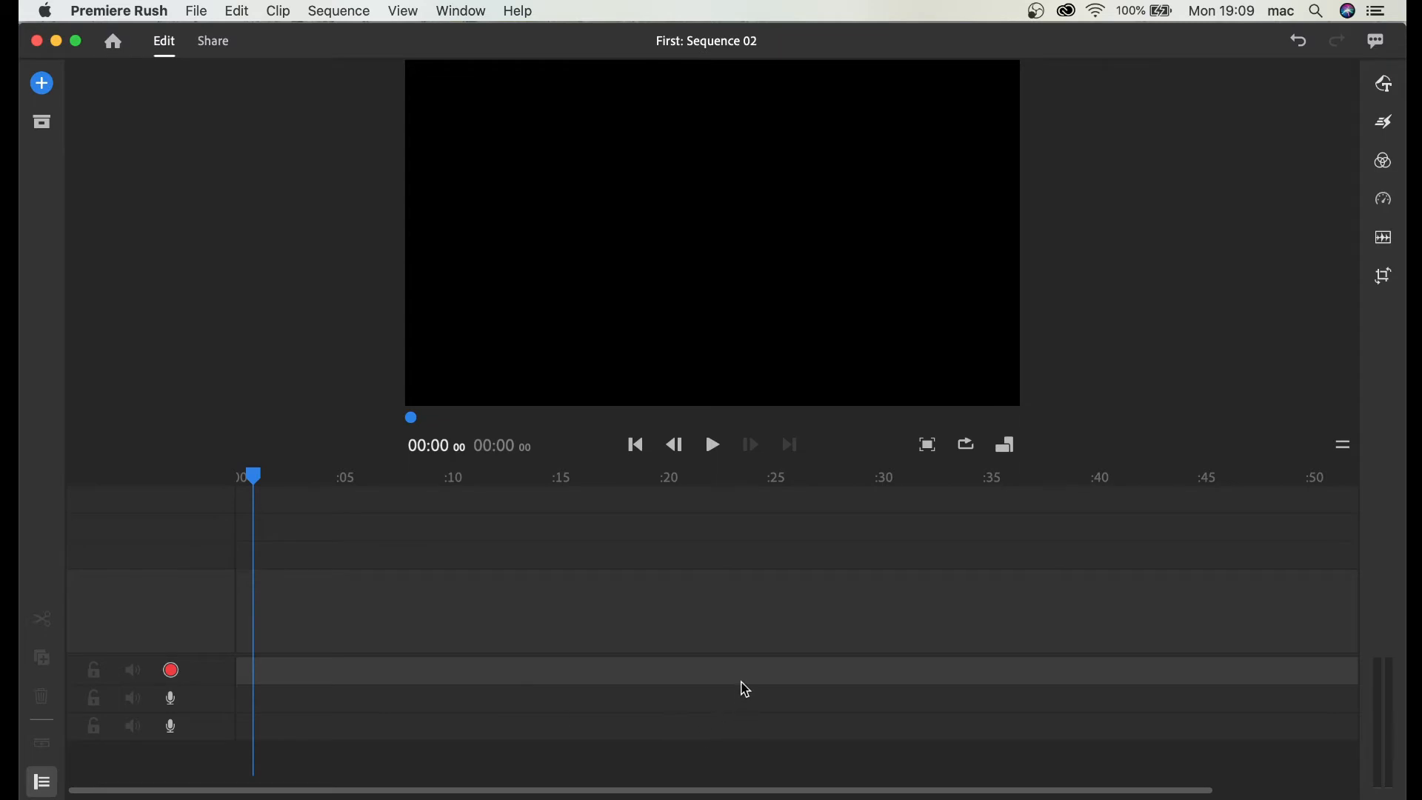
{"action": "mouse_move", "coordinate": [170, 671]}
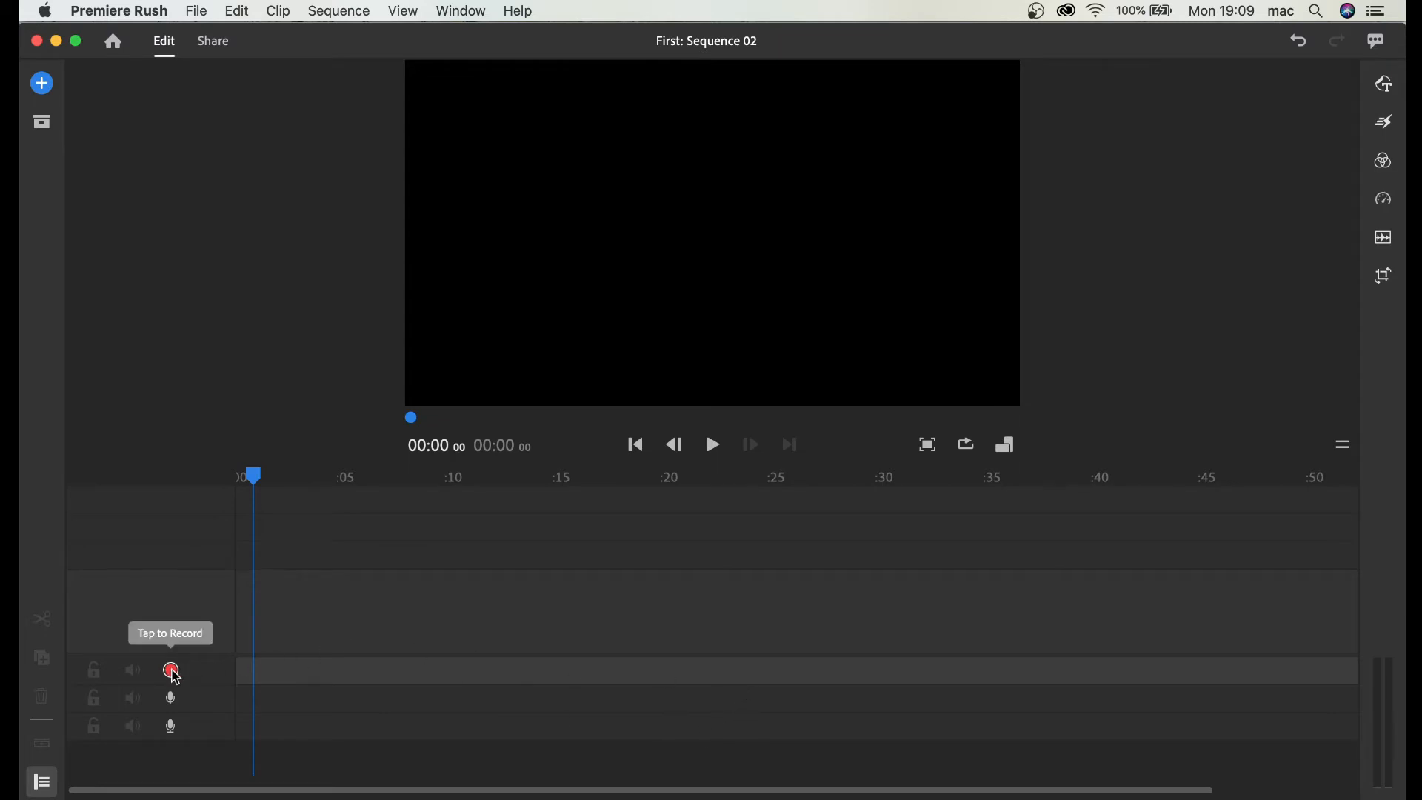
{"action": "left_click", "coordinate": [169, 671]}
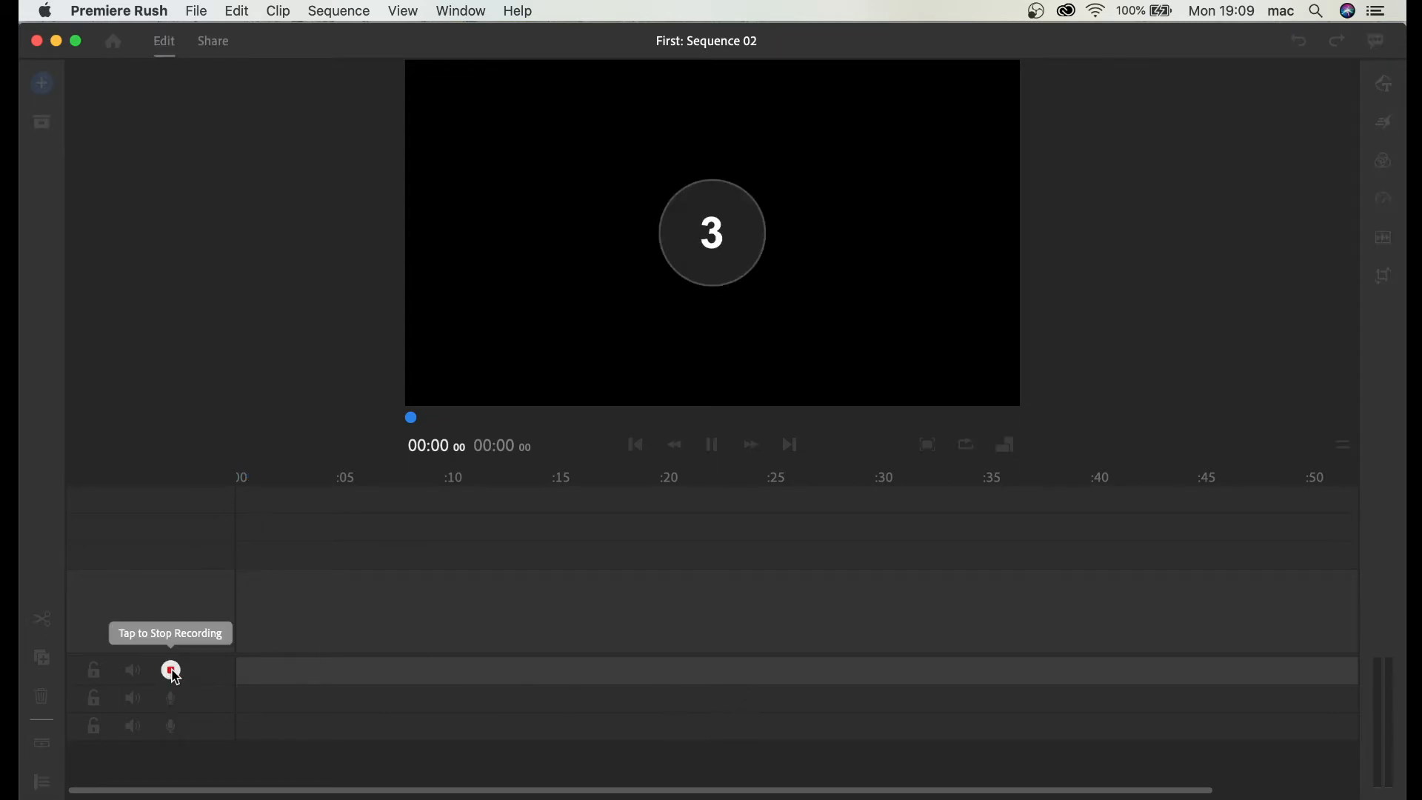
{"action": "left_click", "coordinate": [169, 671]}
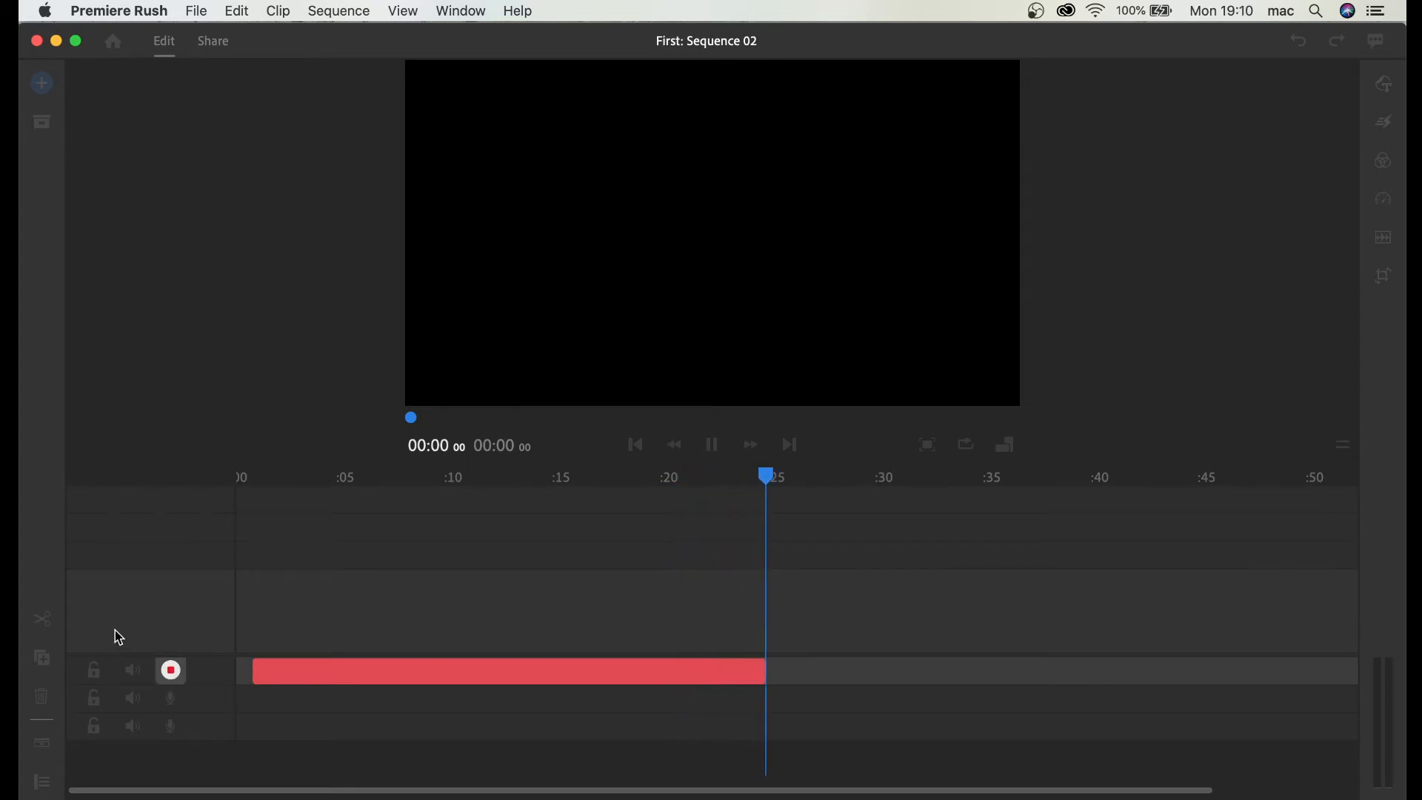
Step: Stop recording, play back the Voiceover_2 clip and jump to around 10 seconds
{"action": "left_click", "coordinate": [169, 671]}
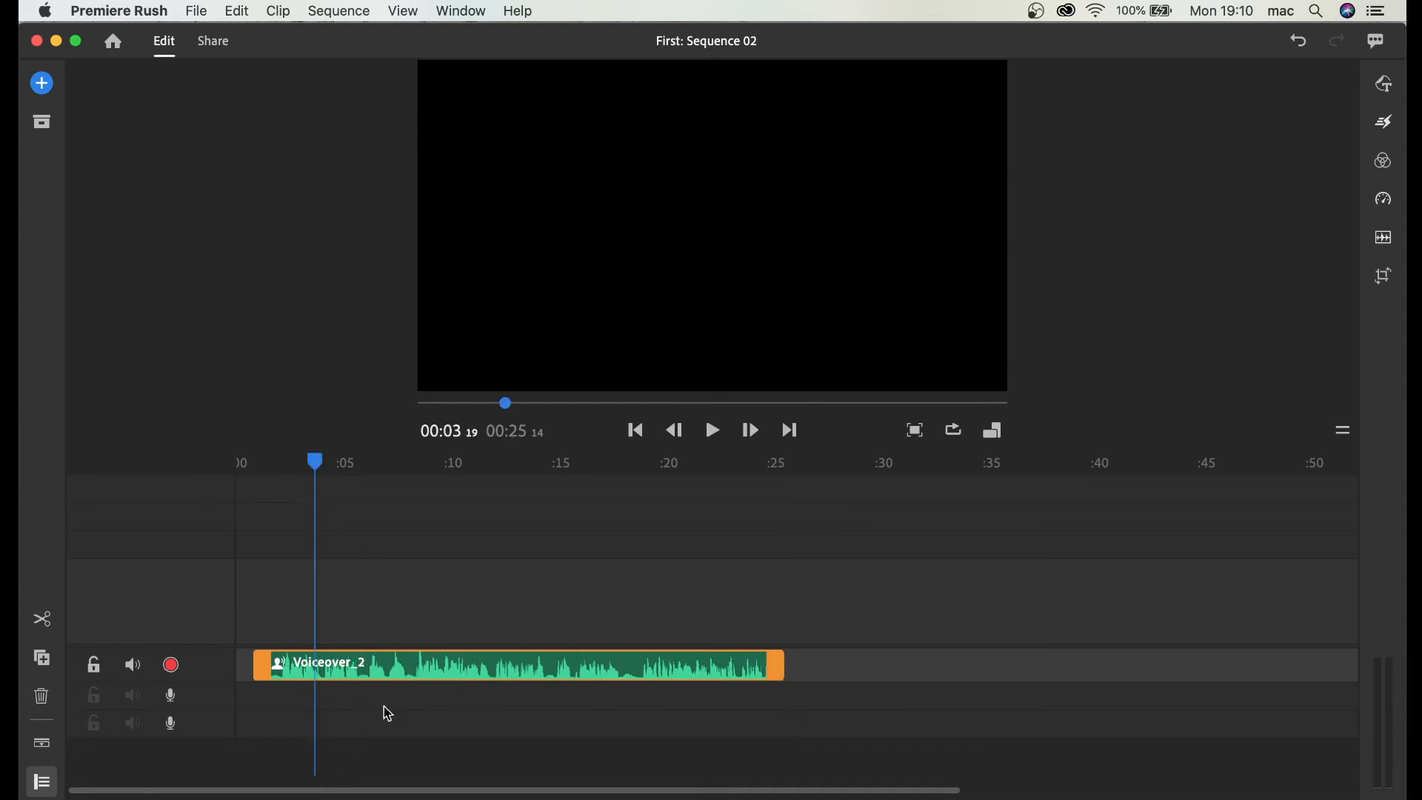
{"action": "mouse_move", "coordinate": [224, 687]}
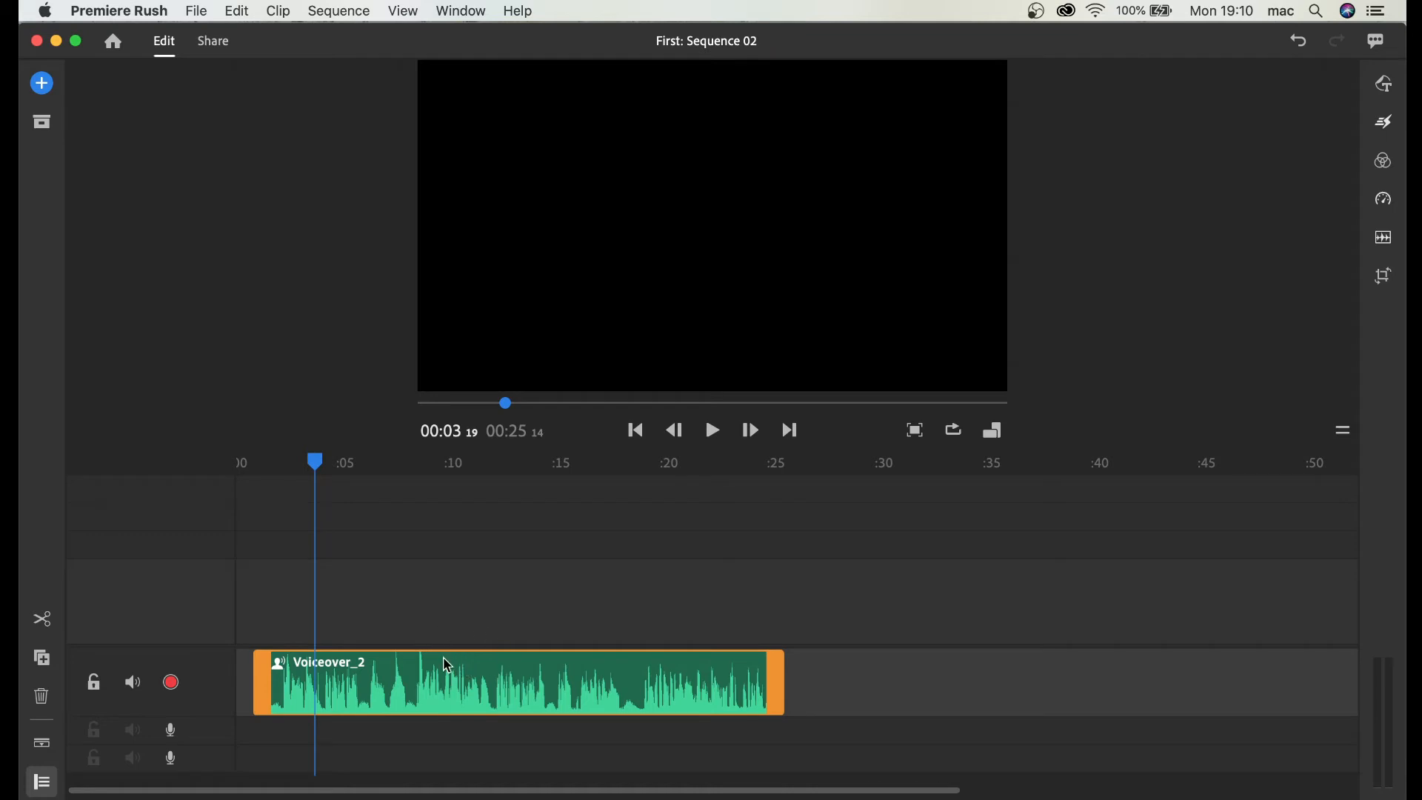
{"action": "mouse_move", "coordinate": [394, 674]}
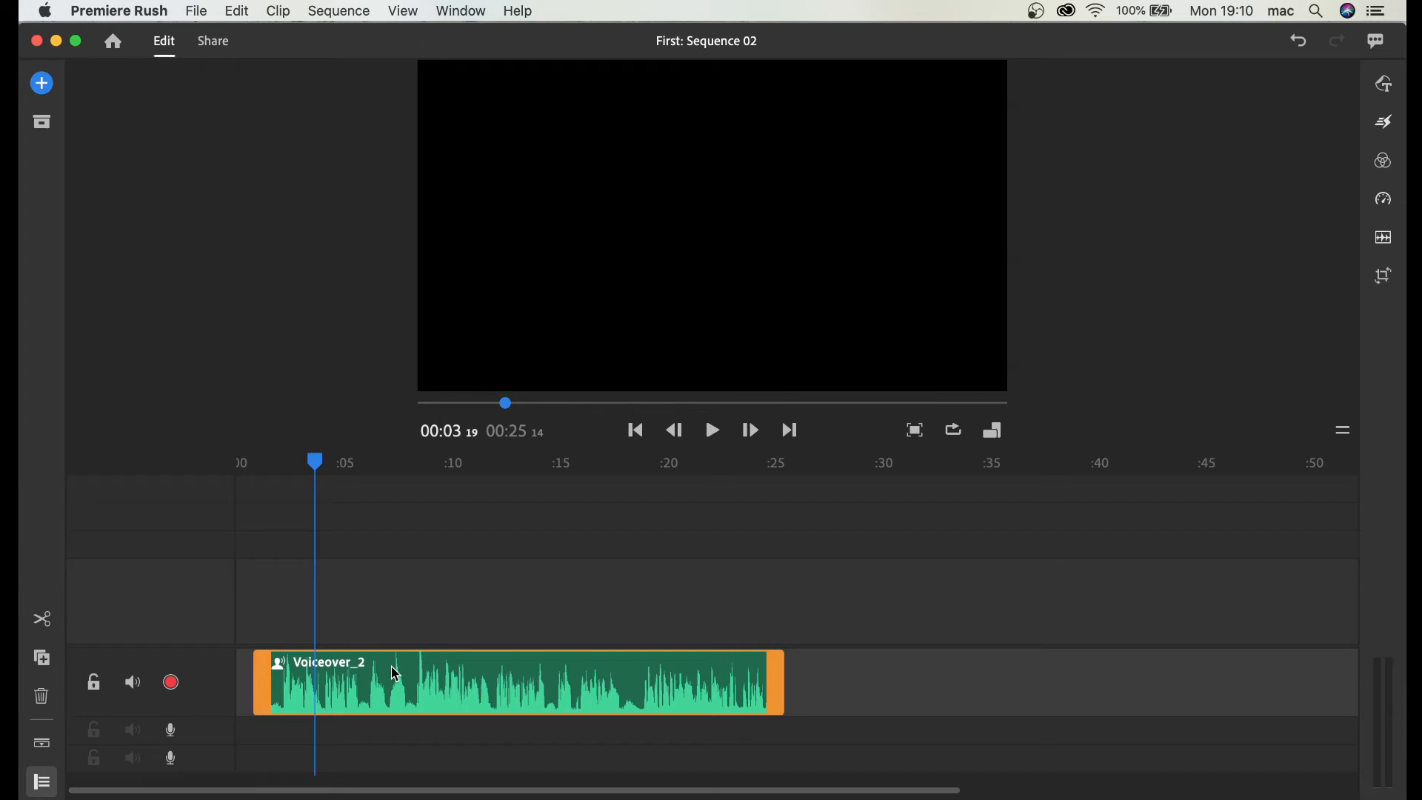
{"action": "mouse_move", "coordinate": [356, 620]}
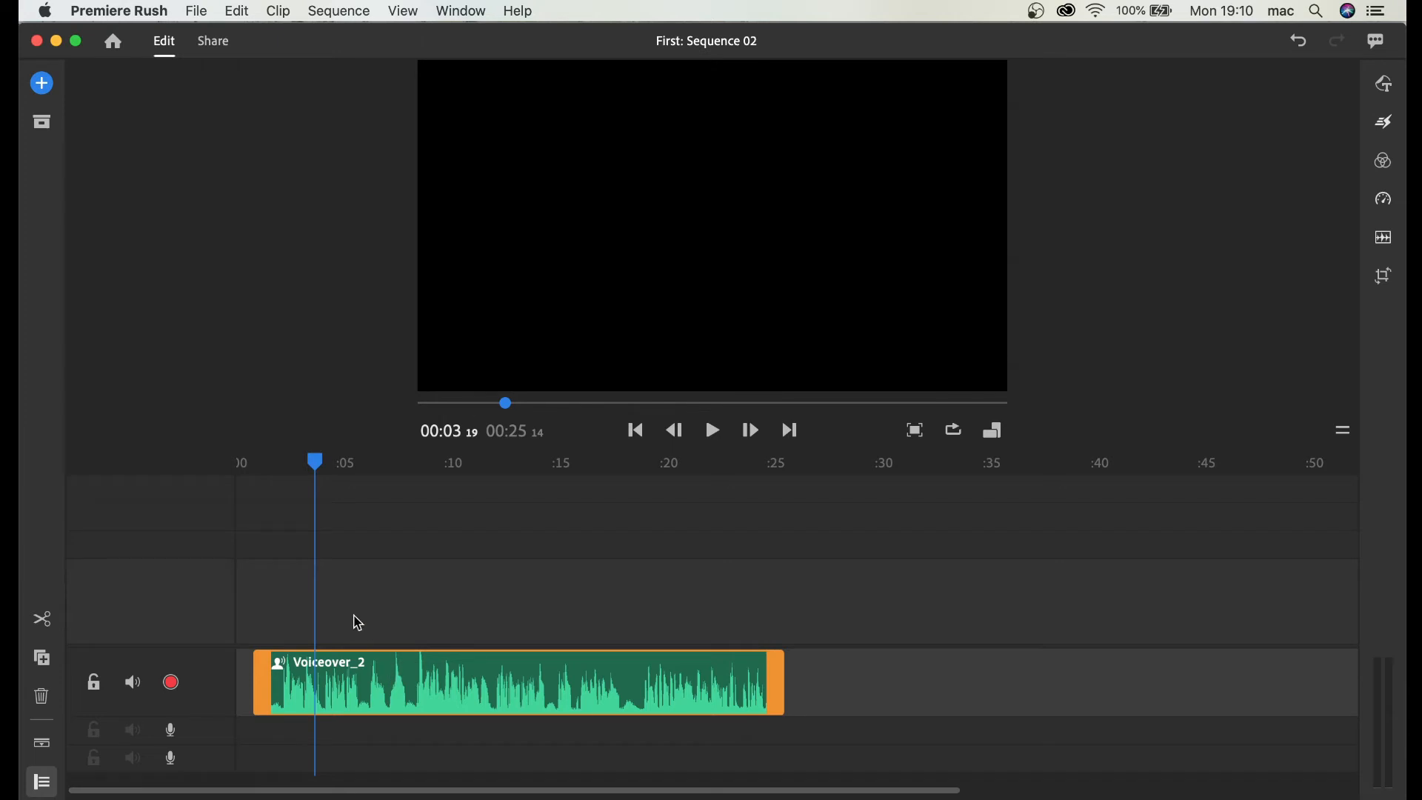
{"action": "mouse_move", "coordinate": [279, 472]}
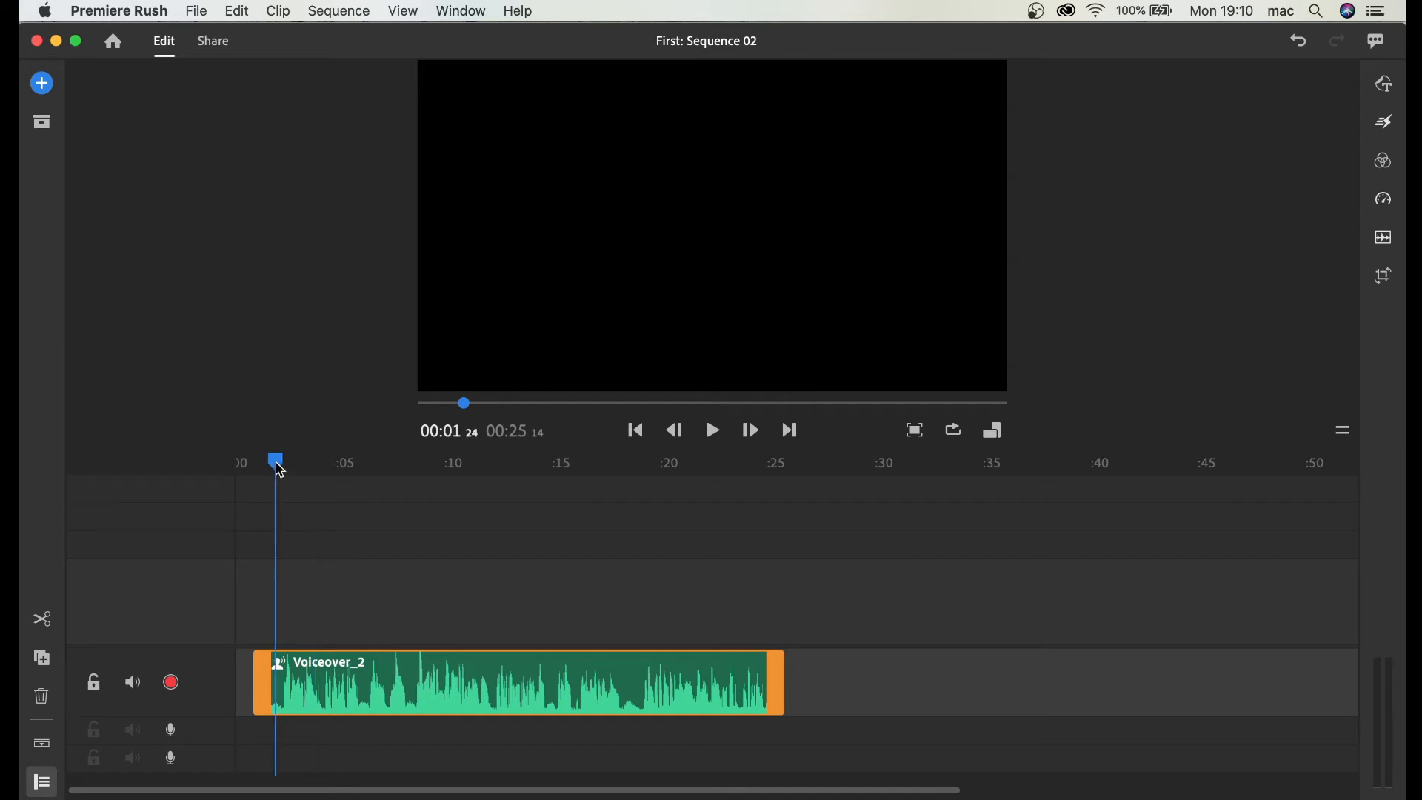
{"action": "mouse_move", "coordinate": [498, 495]}
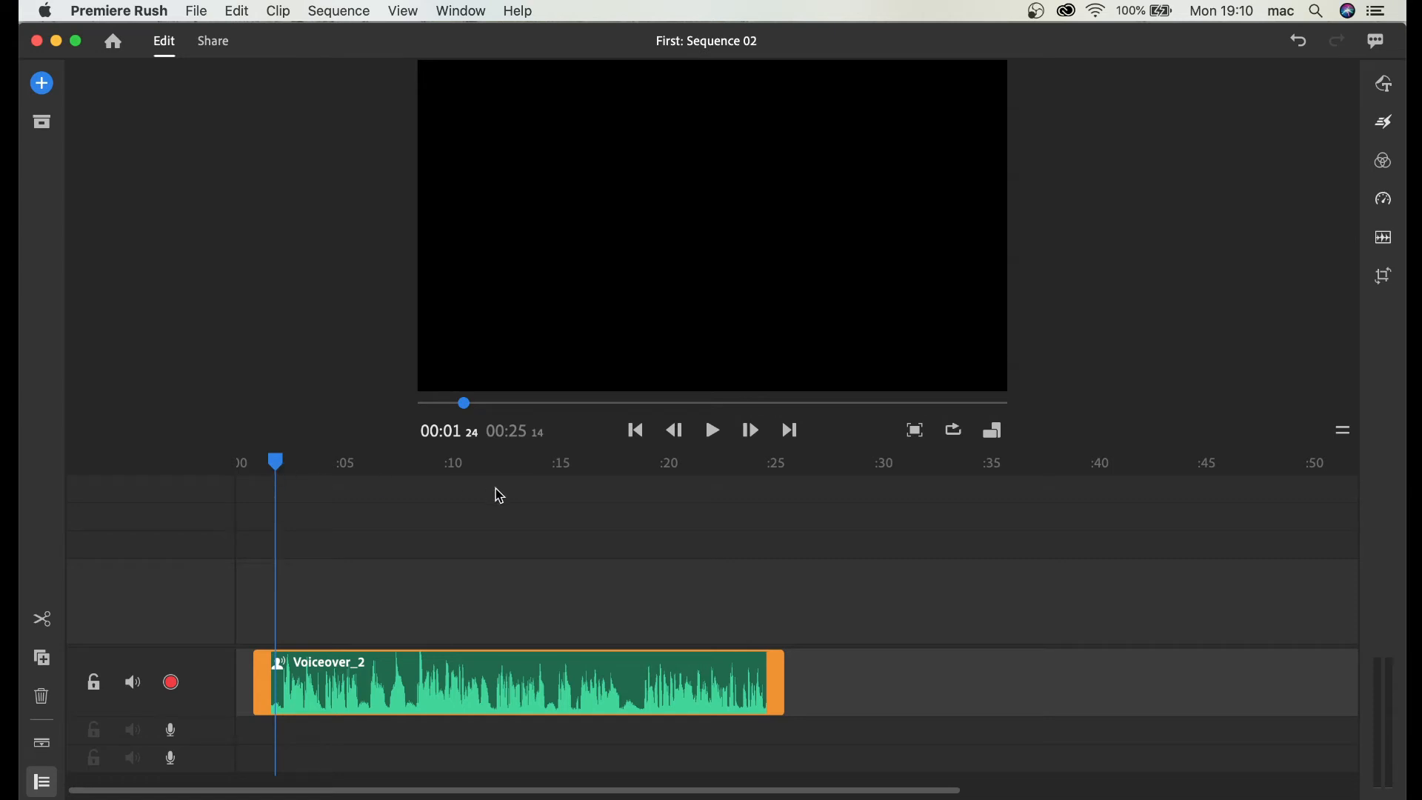
{"action": "left_click", "coordinate": [711, 429]}
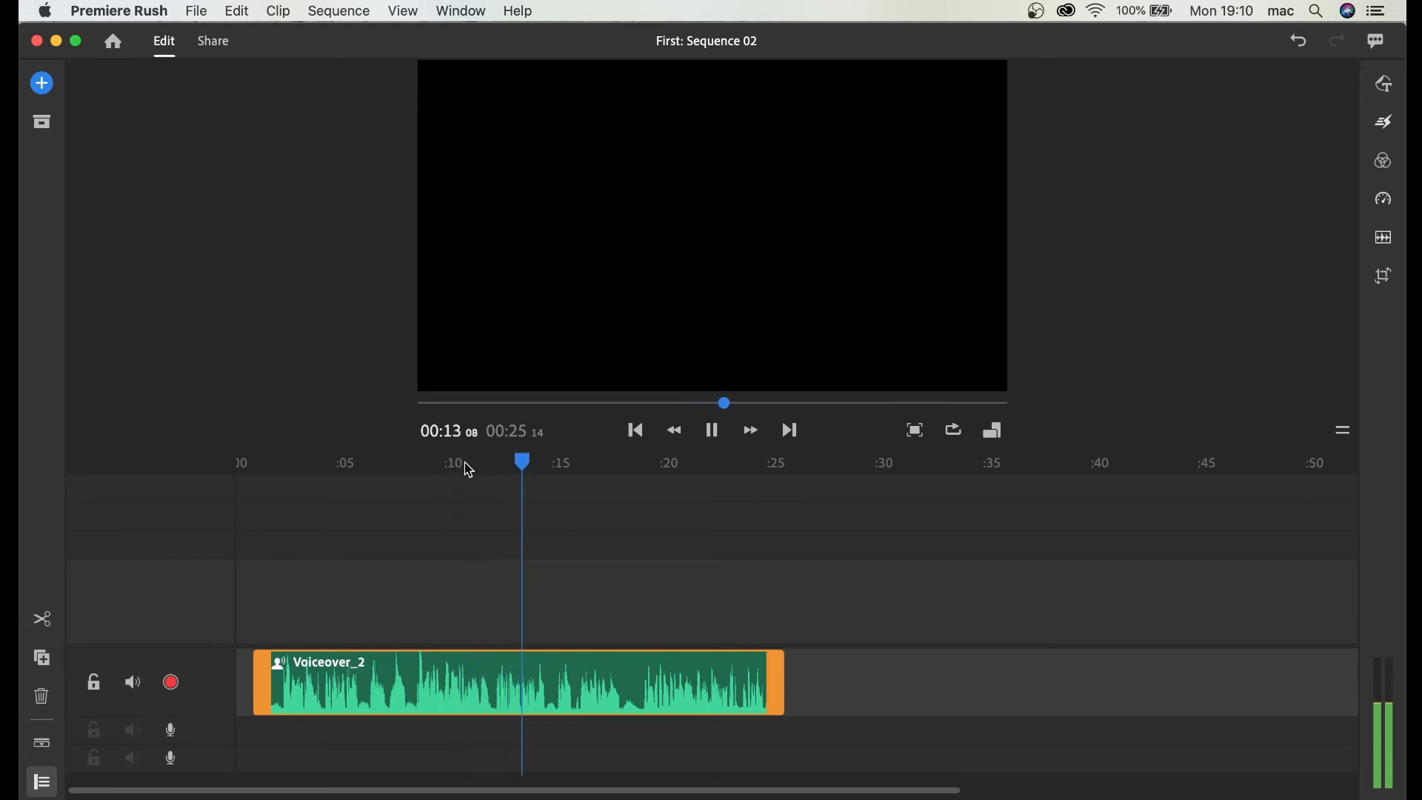
{"action": "left_click", "coordinate": [1390, 238]}
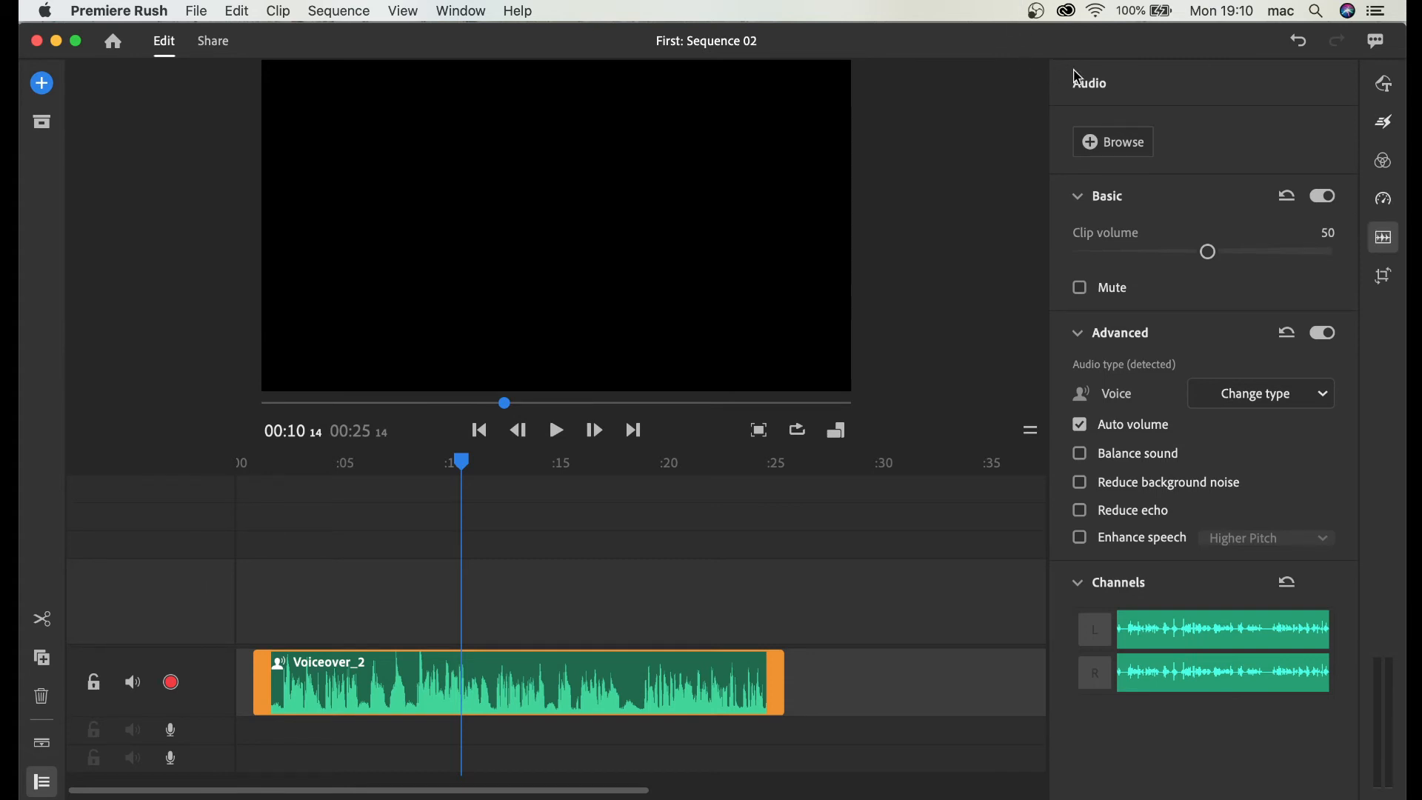
{"action": "mouse_move", "coordinate": [1206, 252]}
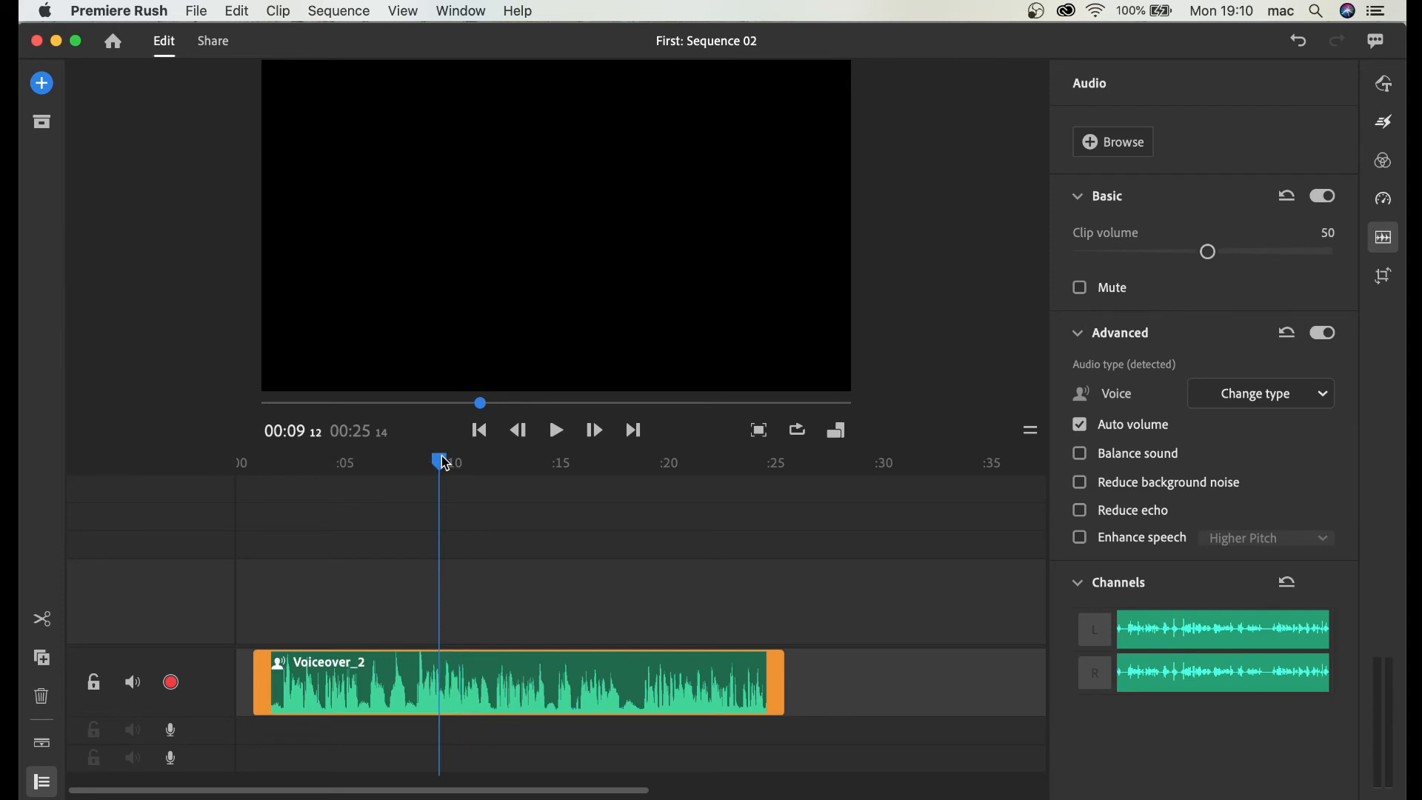
Step: Adjust Voiceover_2's clip volume while listening, settling at 58
{"action": "left_click", "coordinate": [556, 430]}
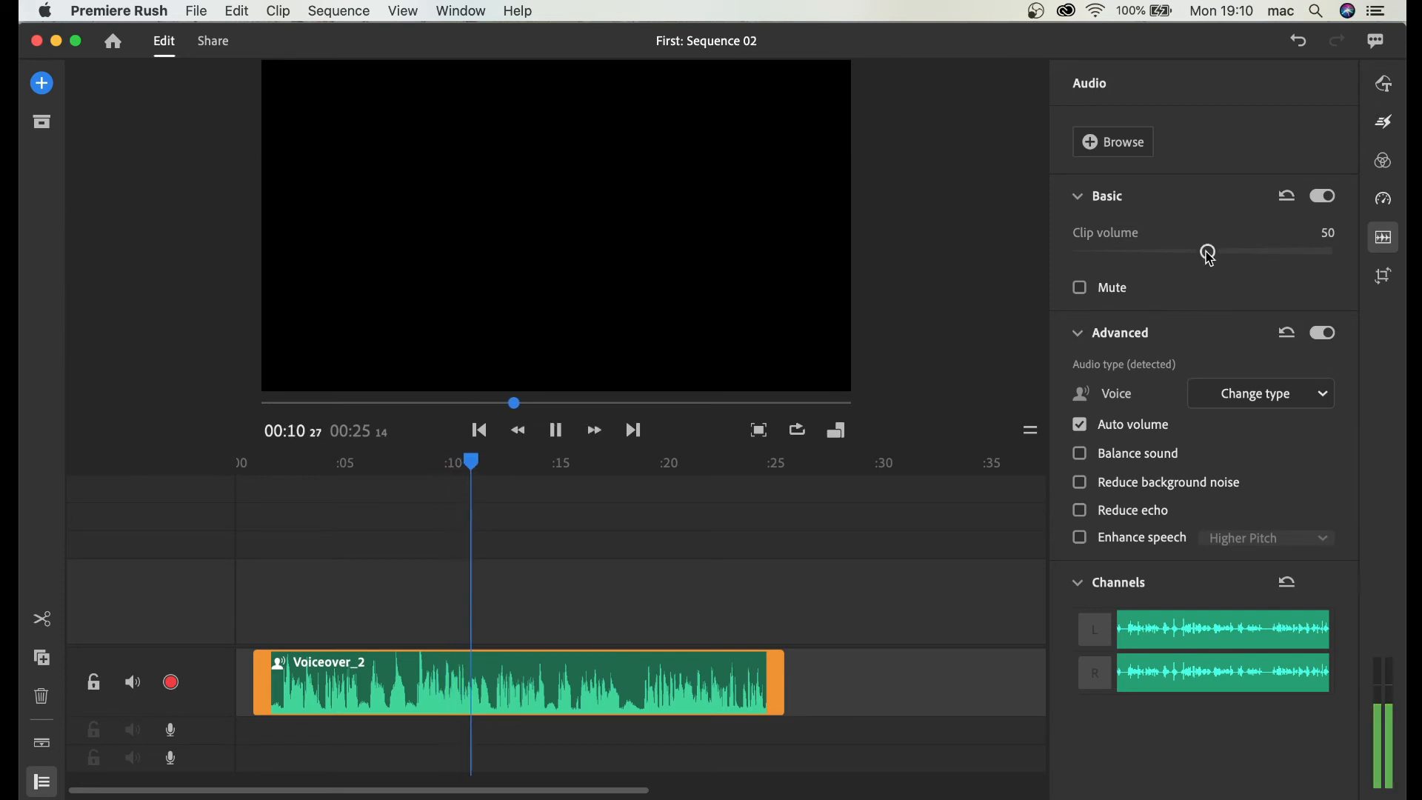
{"action": "left_click_drag", "start_coordinate": [1207, 251], "coordinate": [1197, 252]}
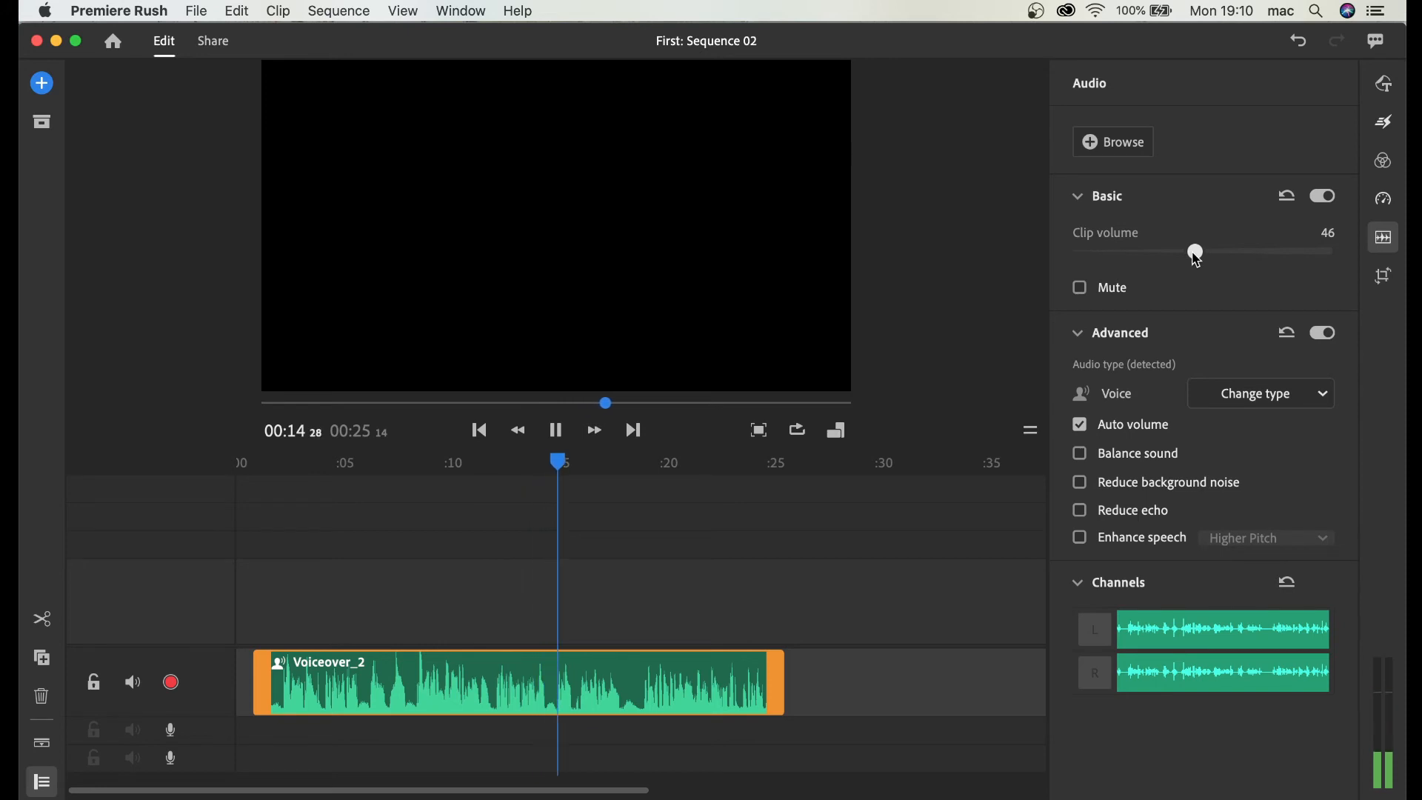
{"action": "left_click_drag", "start_coordinate": [1195, 252], "coordinate": [1273, 252]}
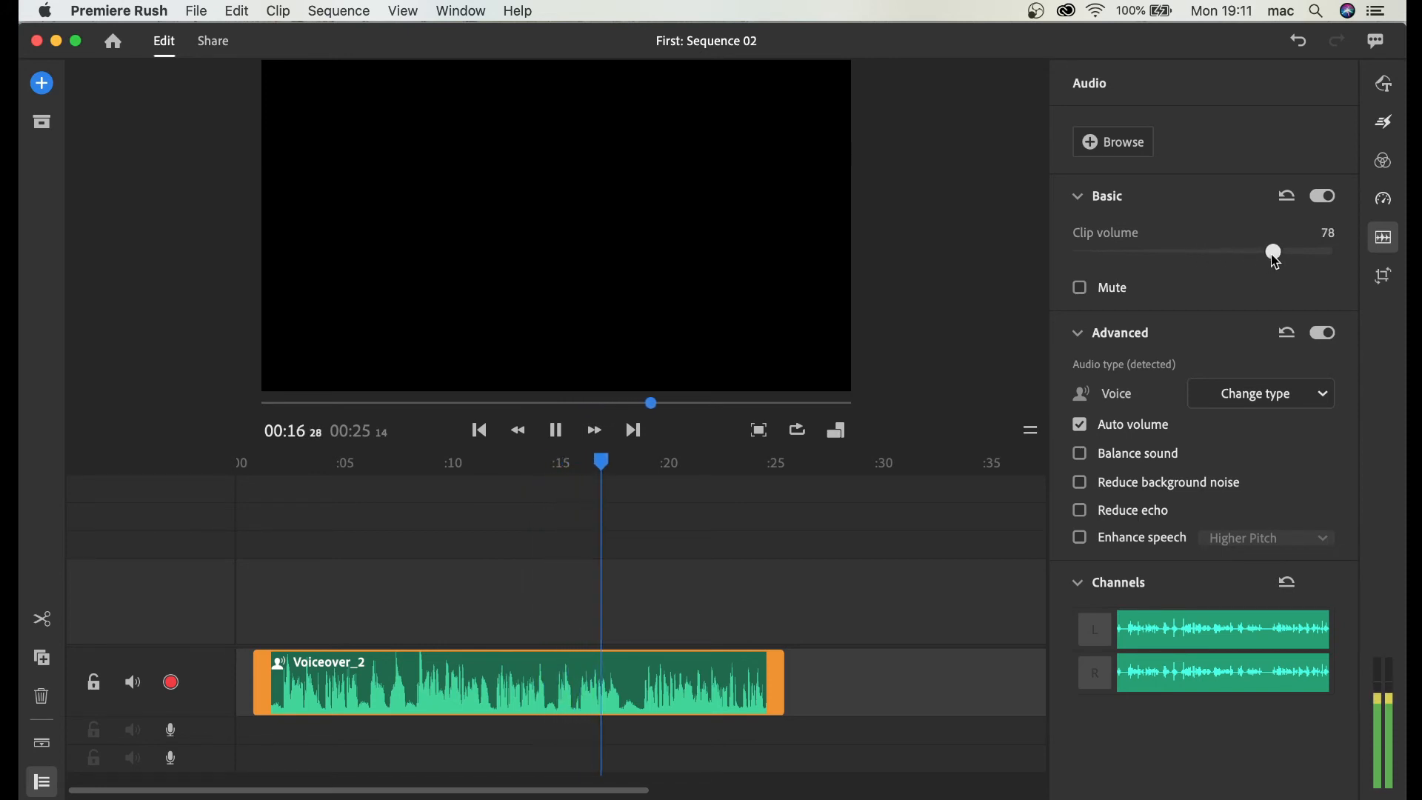
{"action": "left_click_drag", "start_coordinate": [1271, 251], "coordinate": [1224, 252]}
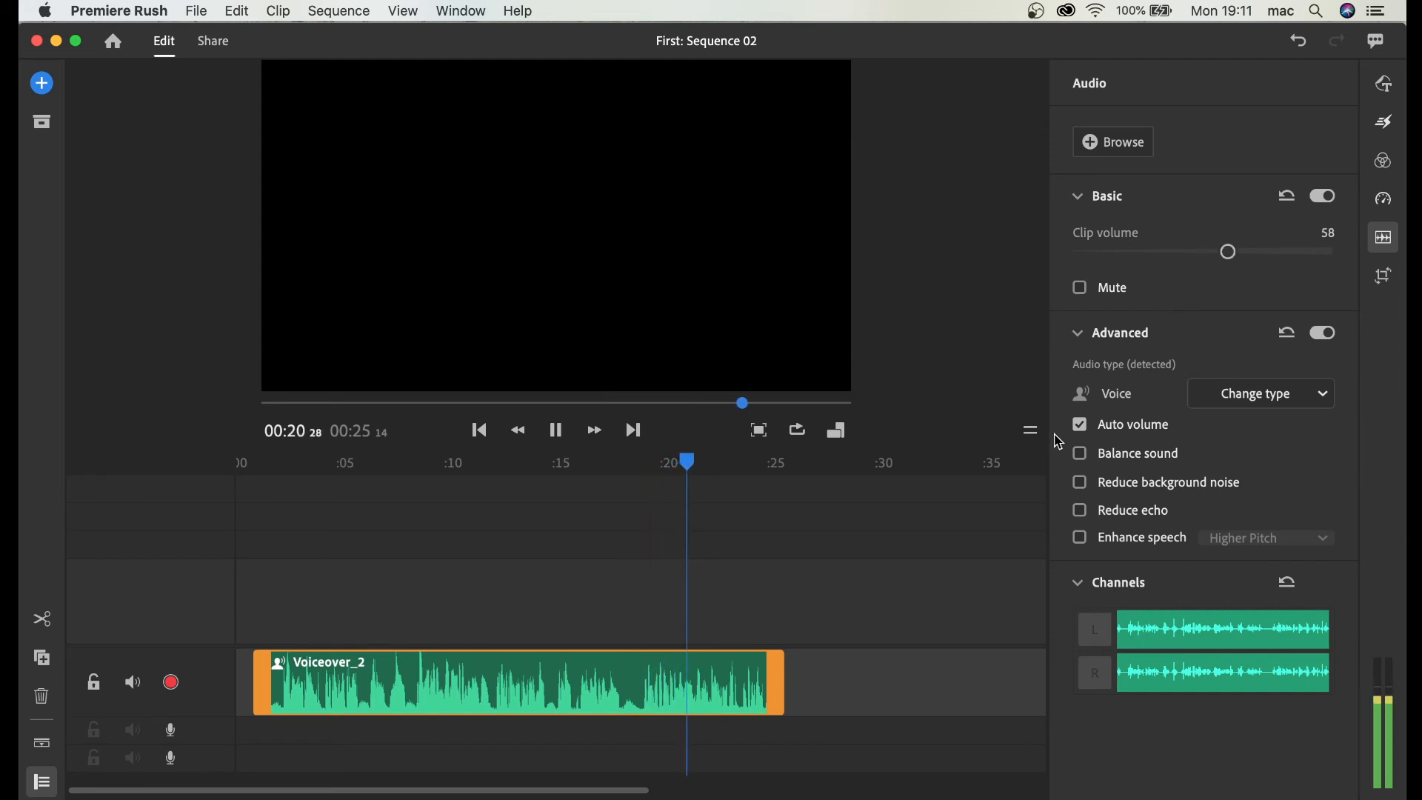
{"action": "left_click", "coordinate": [555, 429]}
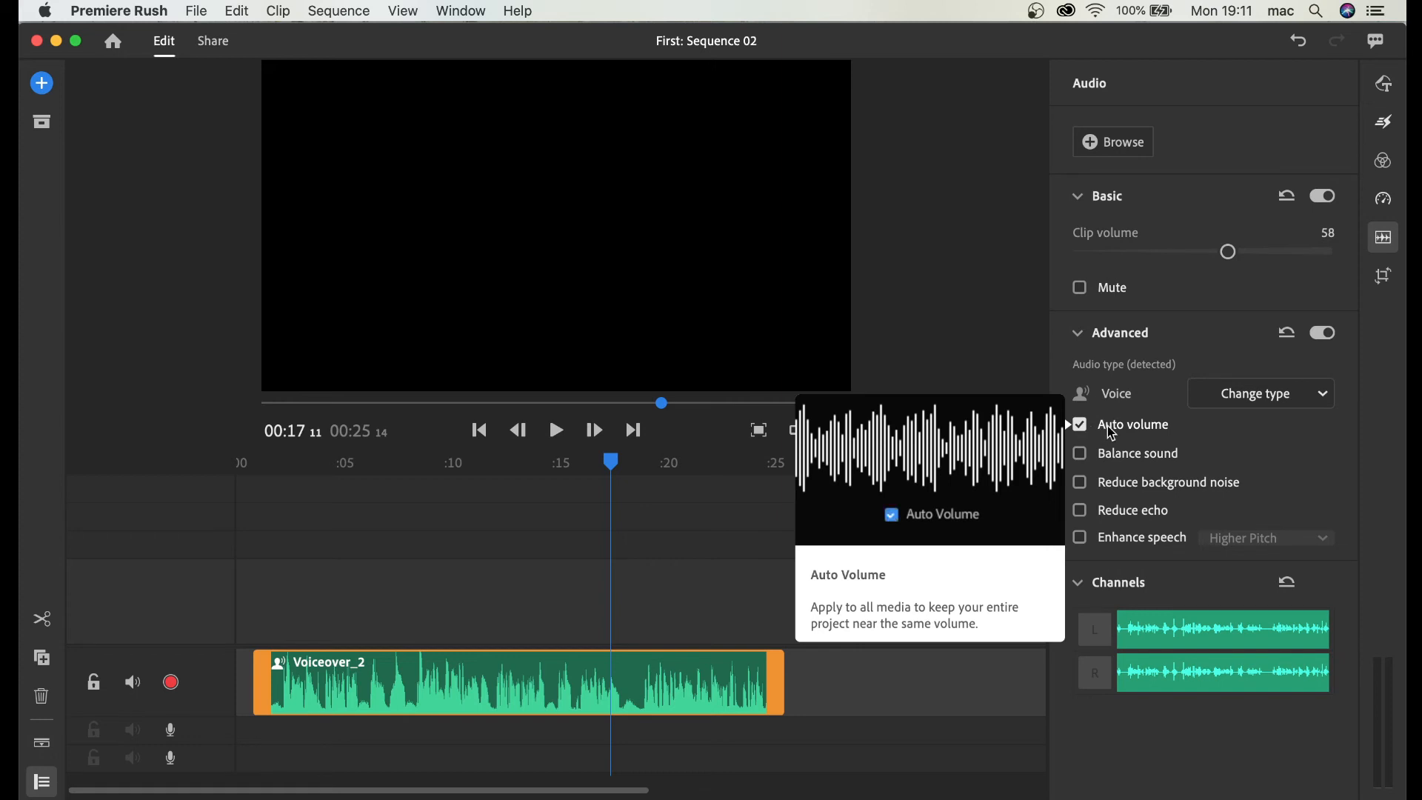
{"action": "left_click", "coordinate": [1078, 424]}
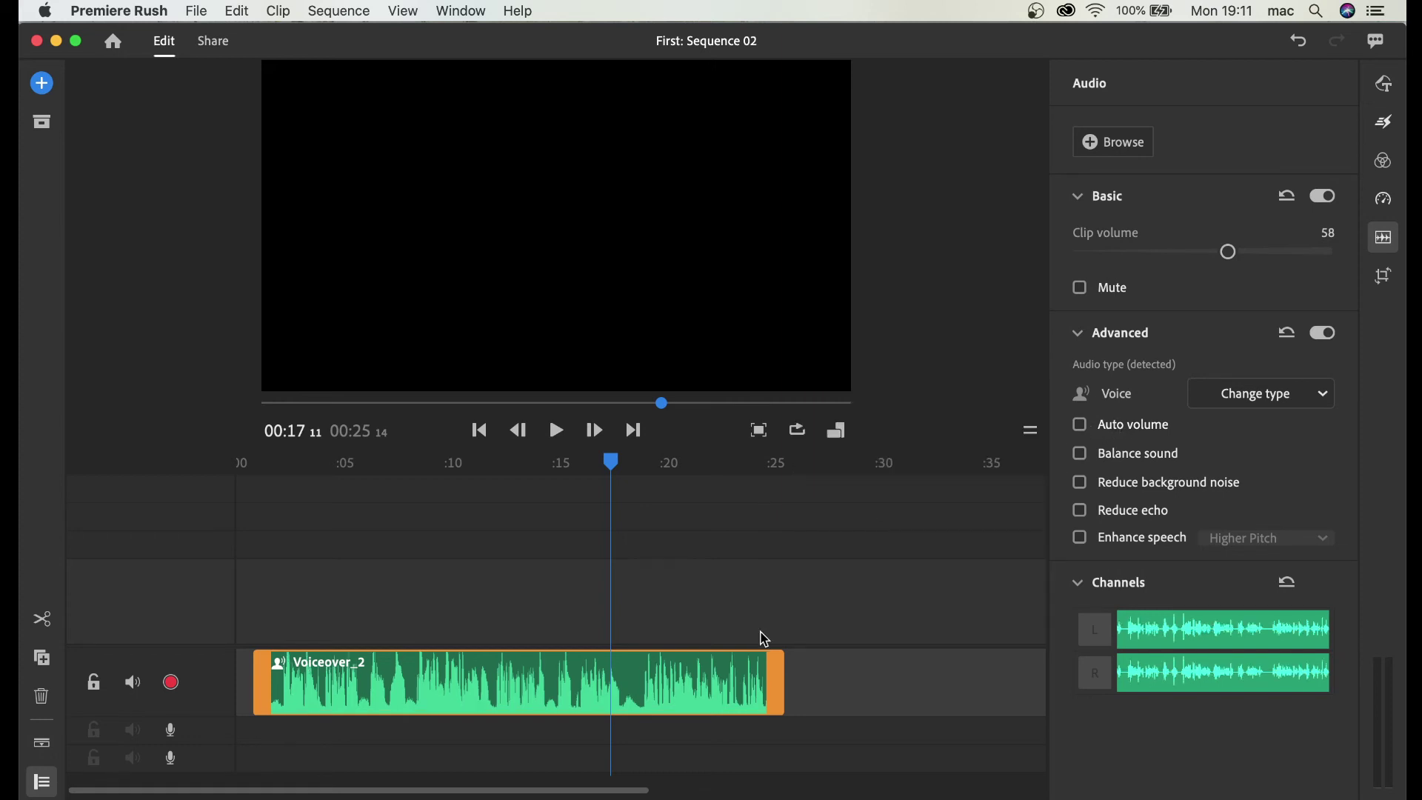
{"action": "left_click", "coordinate": [1078, 424]}
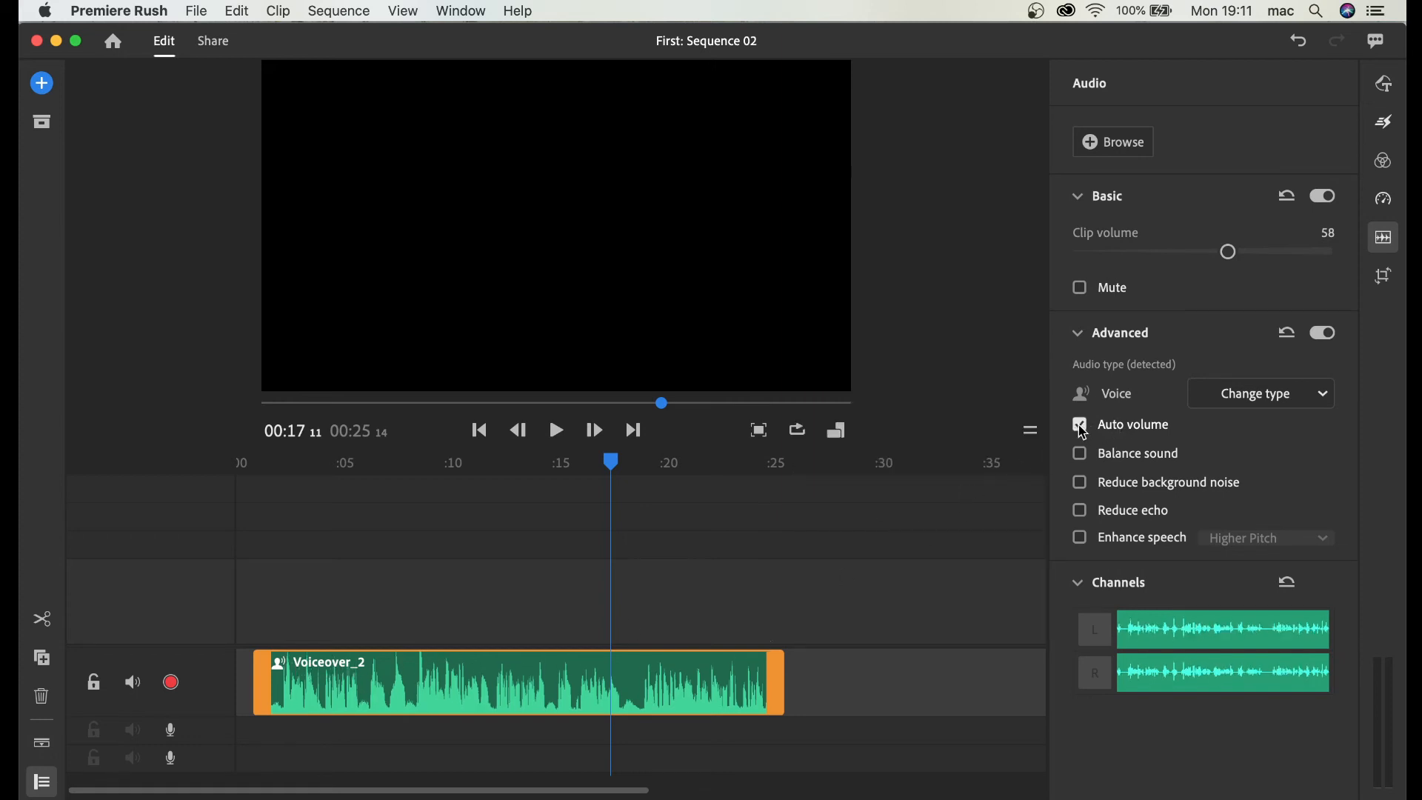
{"action": "left_click", "coordinate": [1079, 424]}
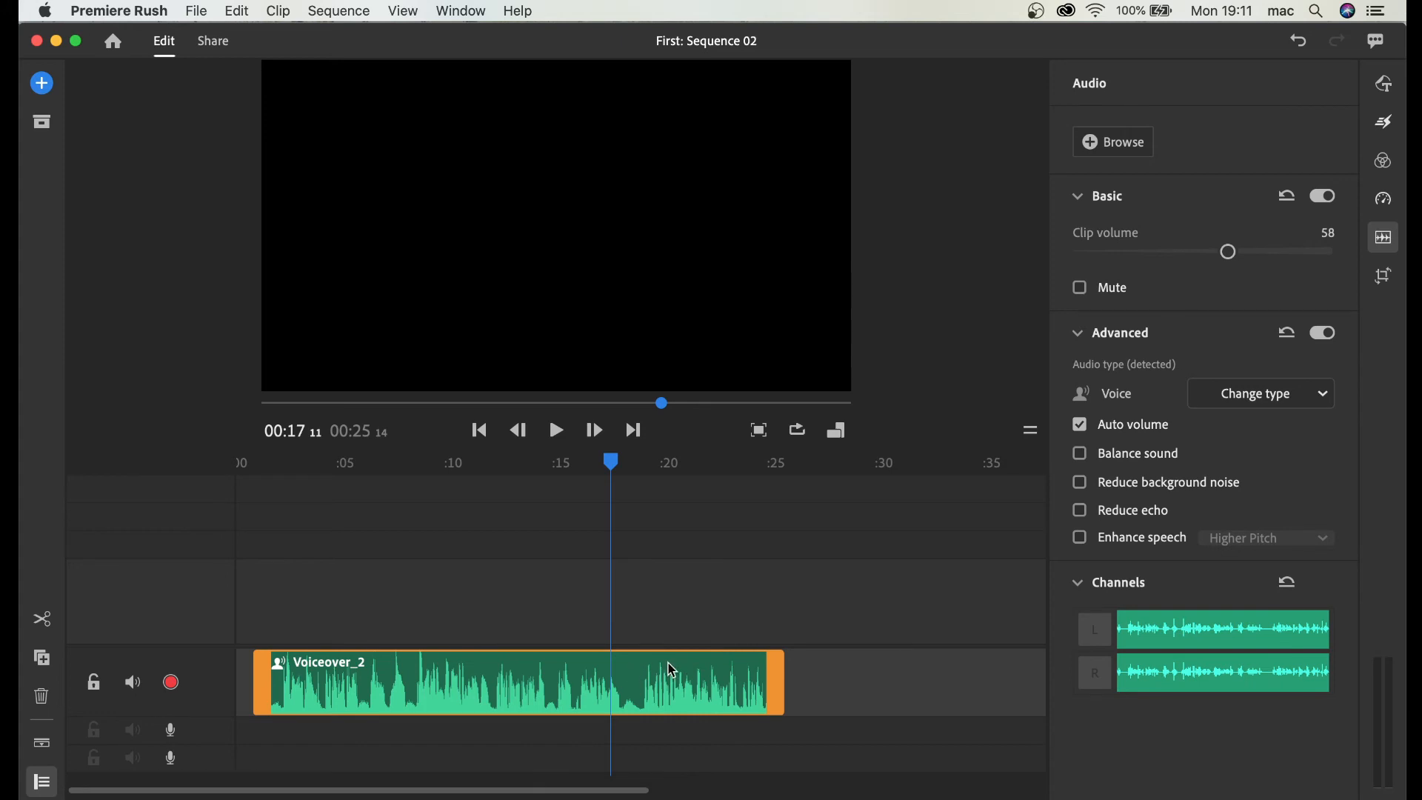
{"action": "mouse_move", "coordinate": [549, 697]}
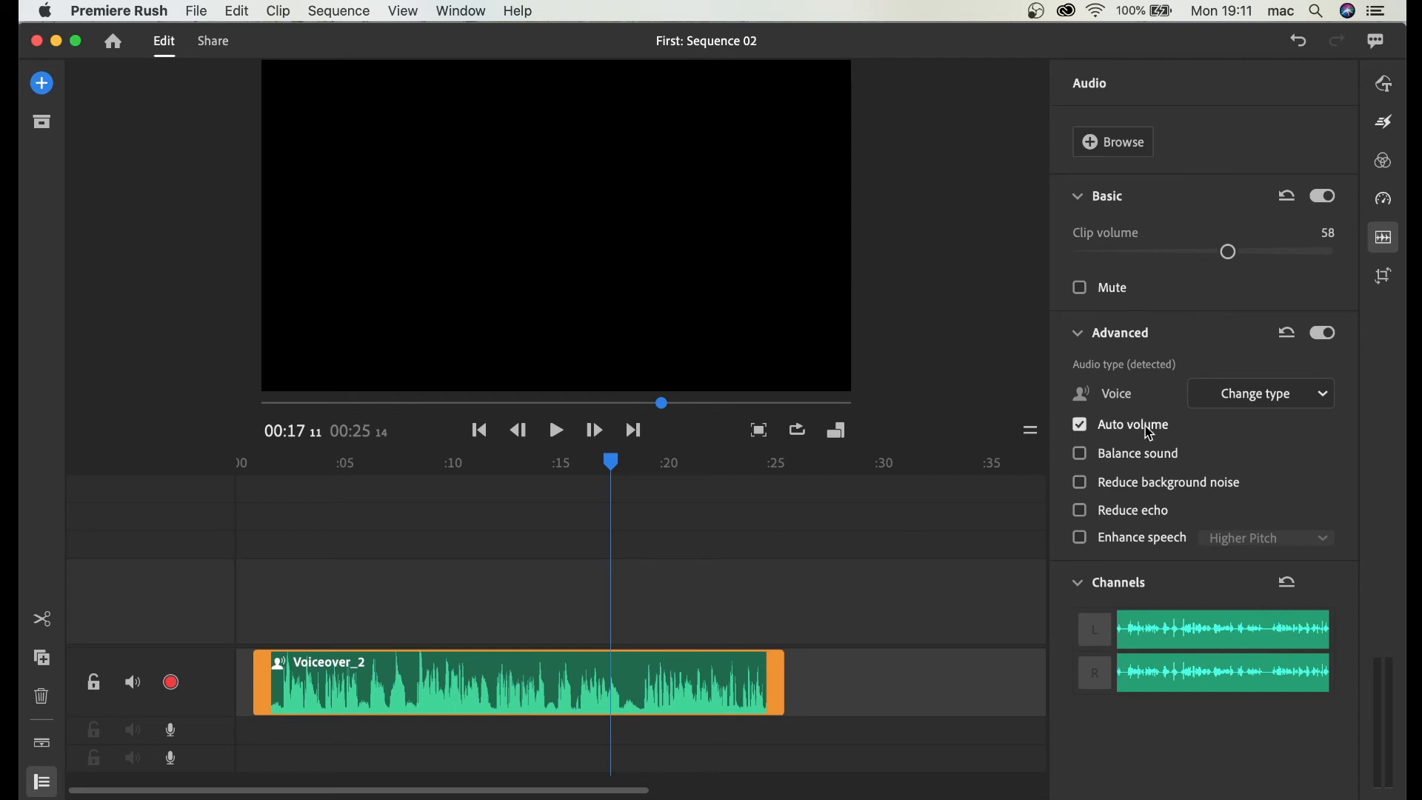
{"action": "mouse_move", "coordinate": [1097, 454]}
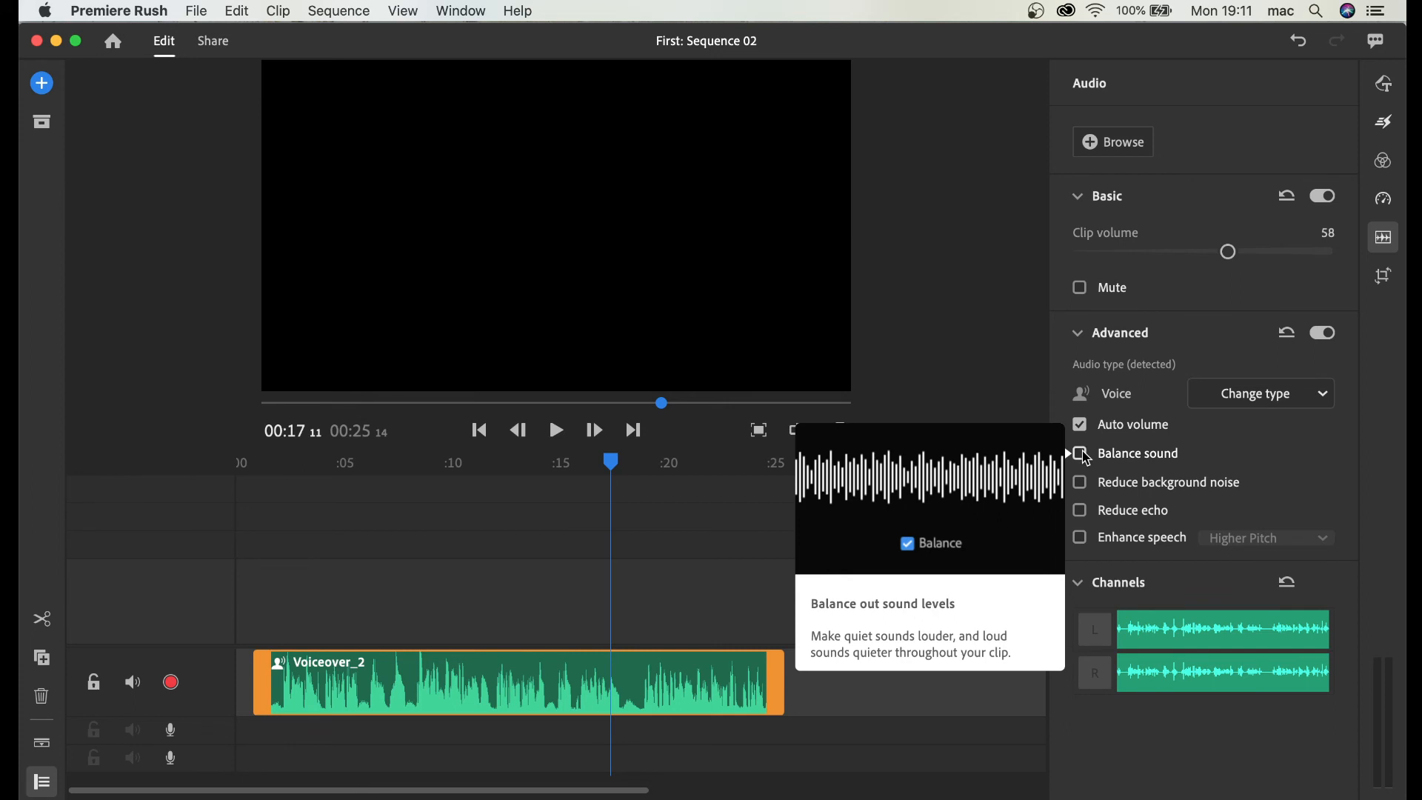
{"action": "left_click", "coordinate": [1078, 453]}
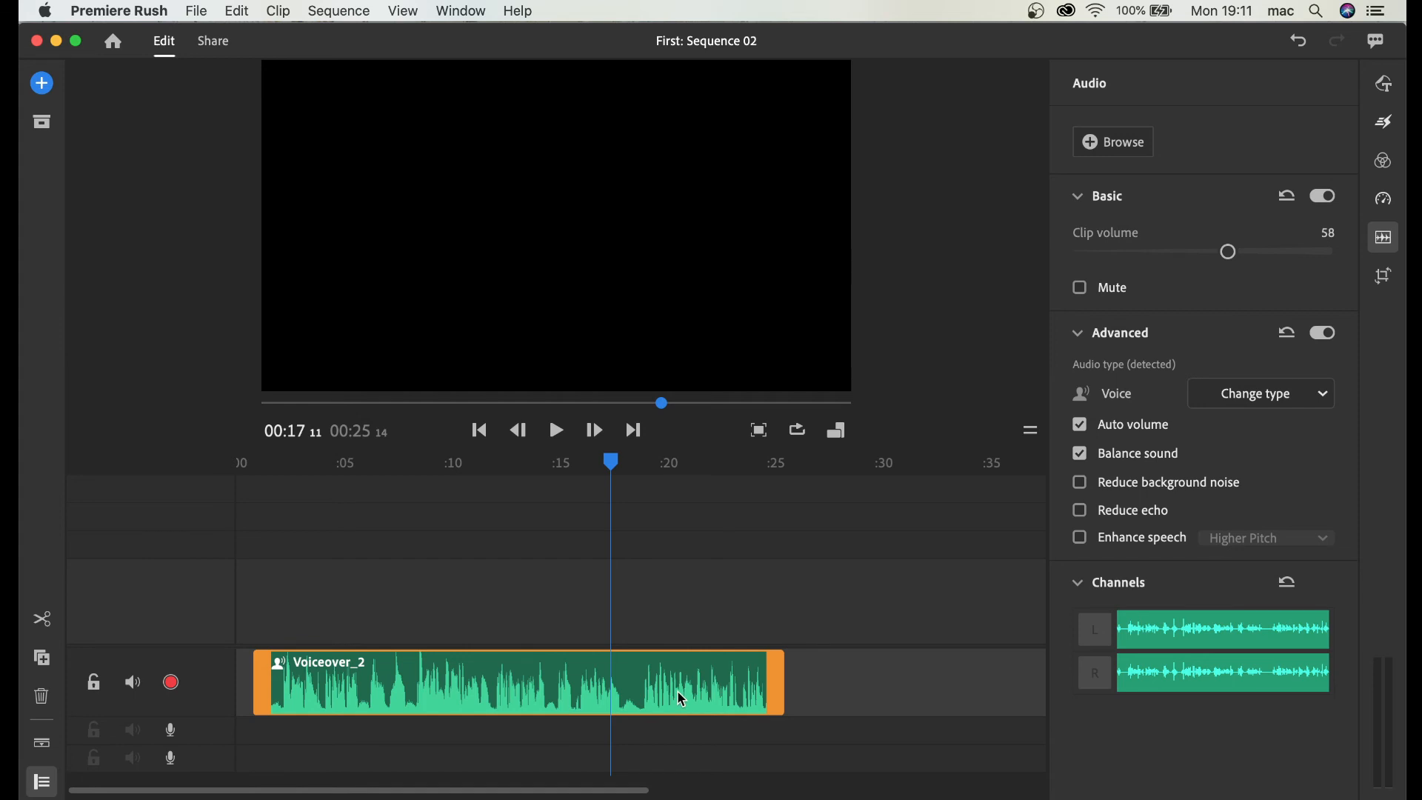
{"action": "mouse_move", "coordinate": [1058, 479]}
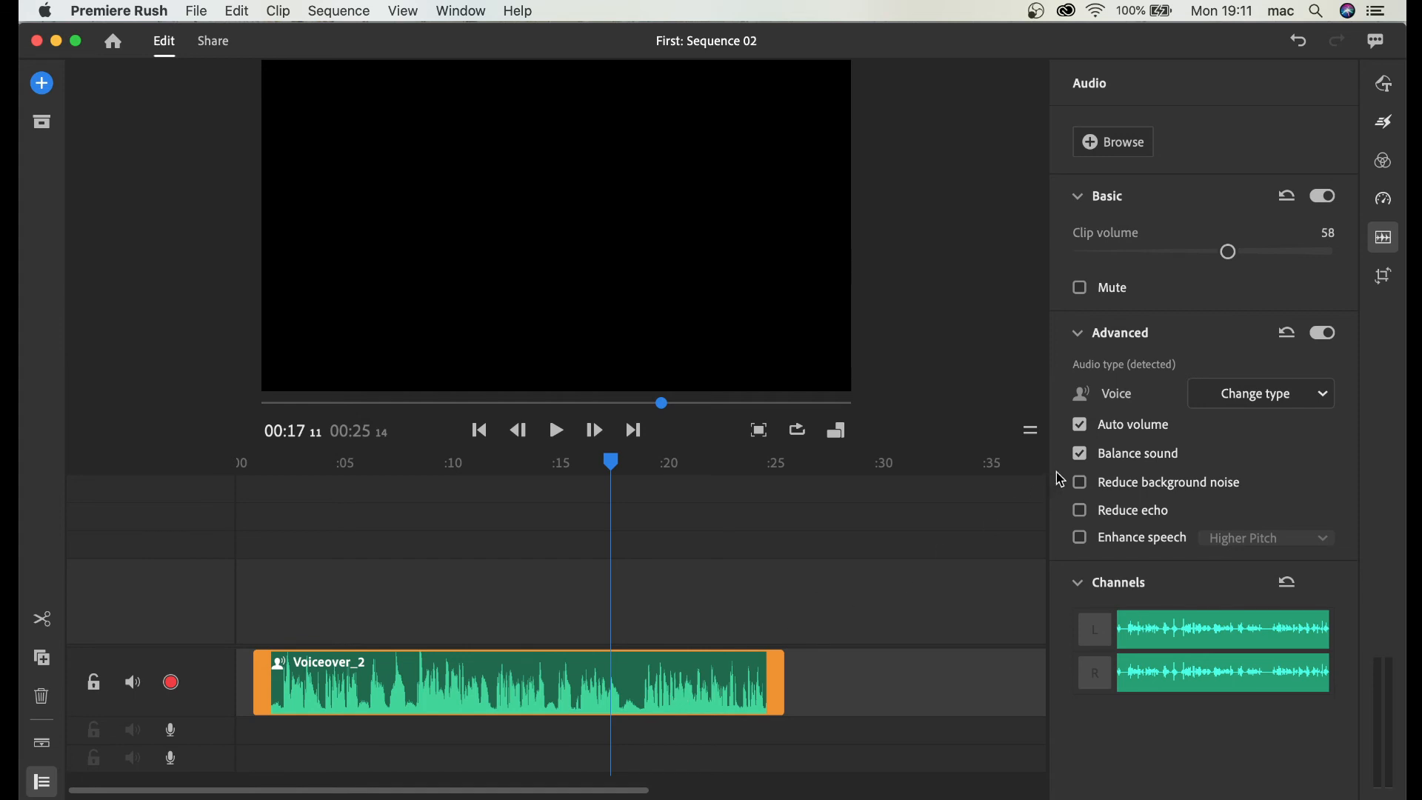
{"action": "left_click", "coordinate": [1079, 454]}
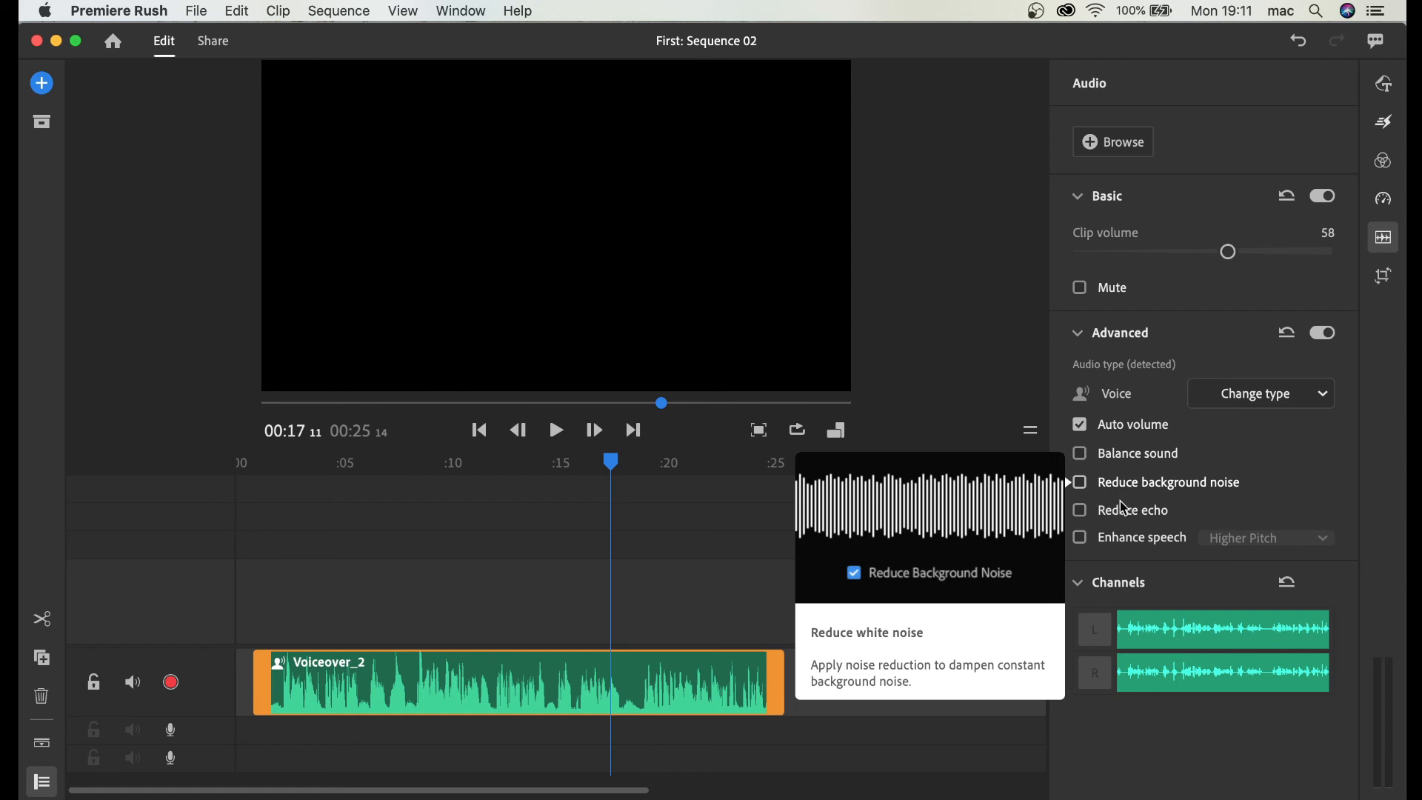
{"action": "mouse_move", "coordinate": [1305, 474]}
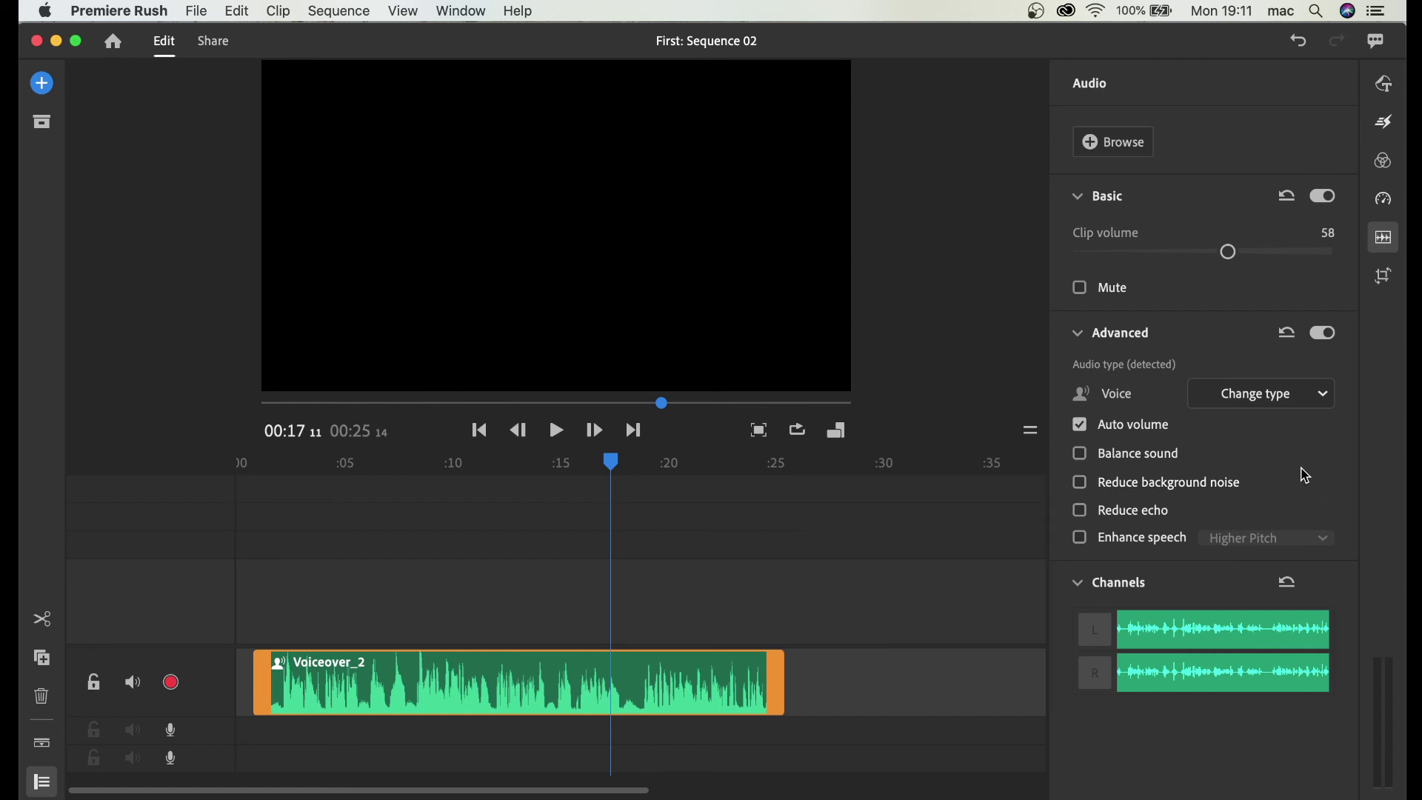
{"action": "mouse_move", "coordinate": [1301, 462]}
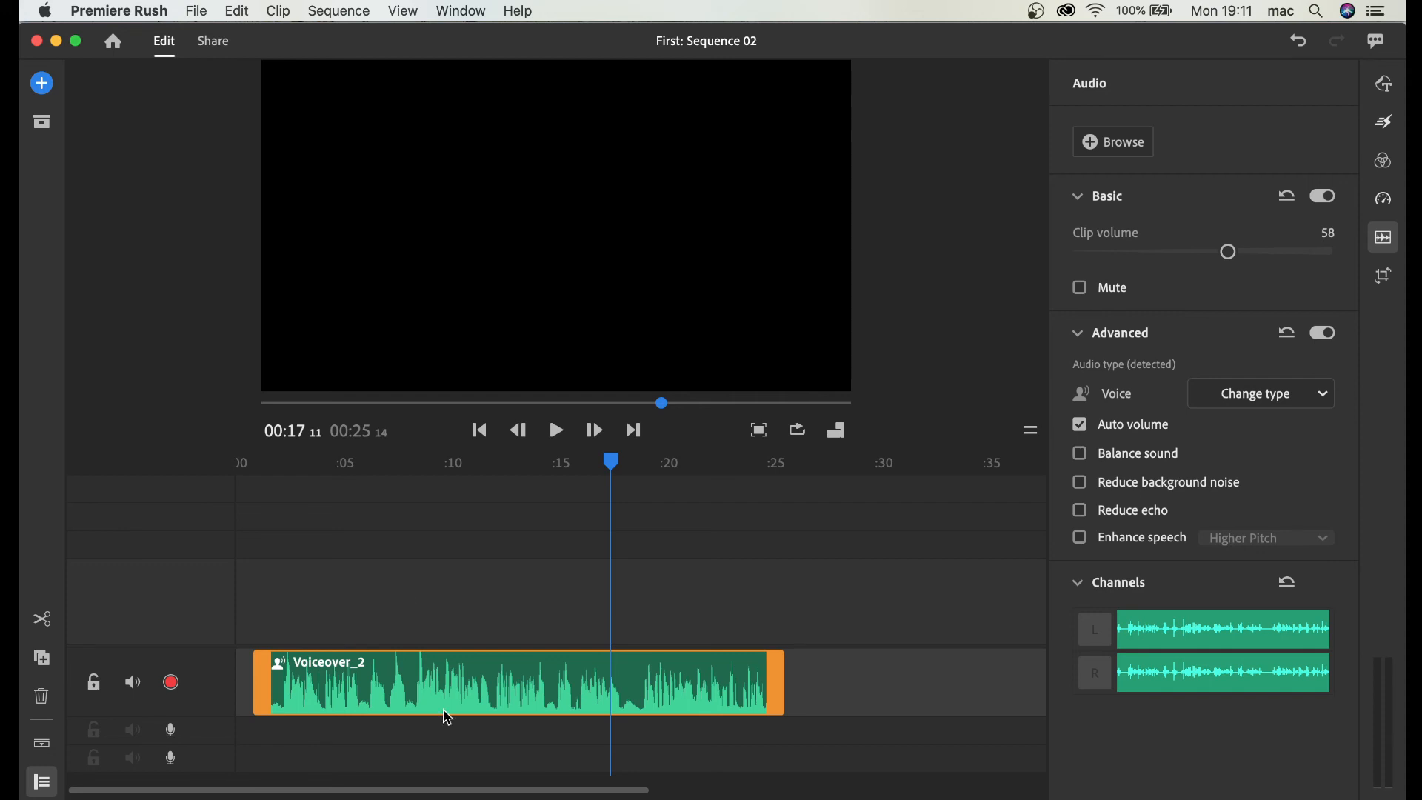
{"action": "mouse_move", "coordinate": [554, 541]}
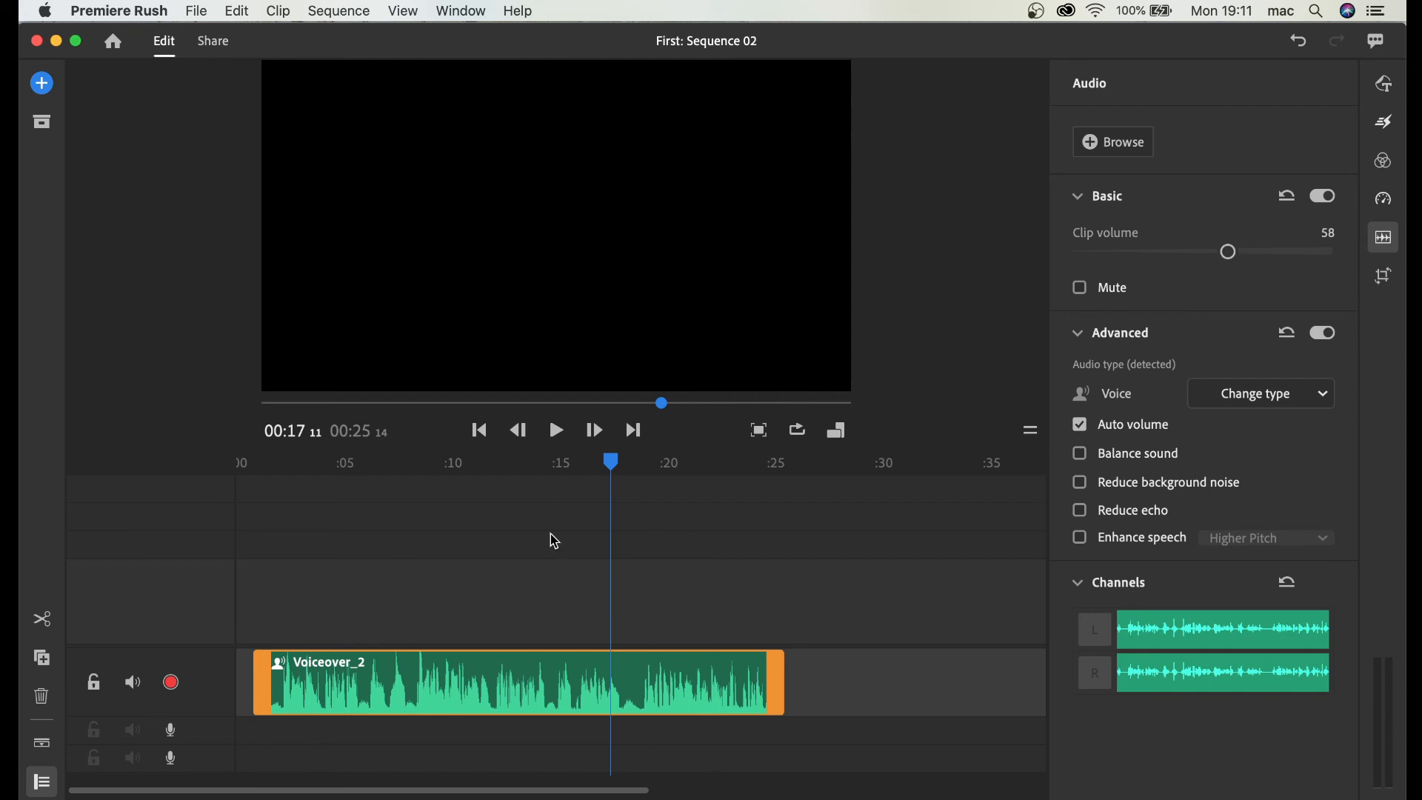
{"action": "mouse_move", "coordinate": [779, 458]}
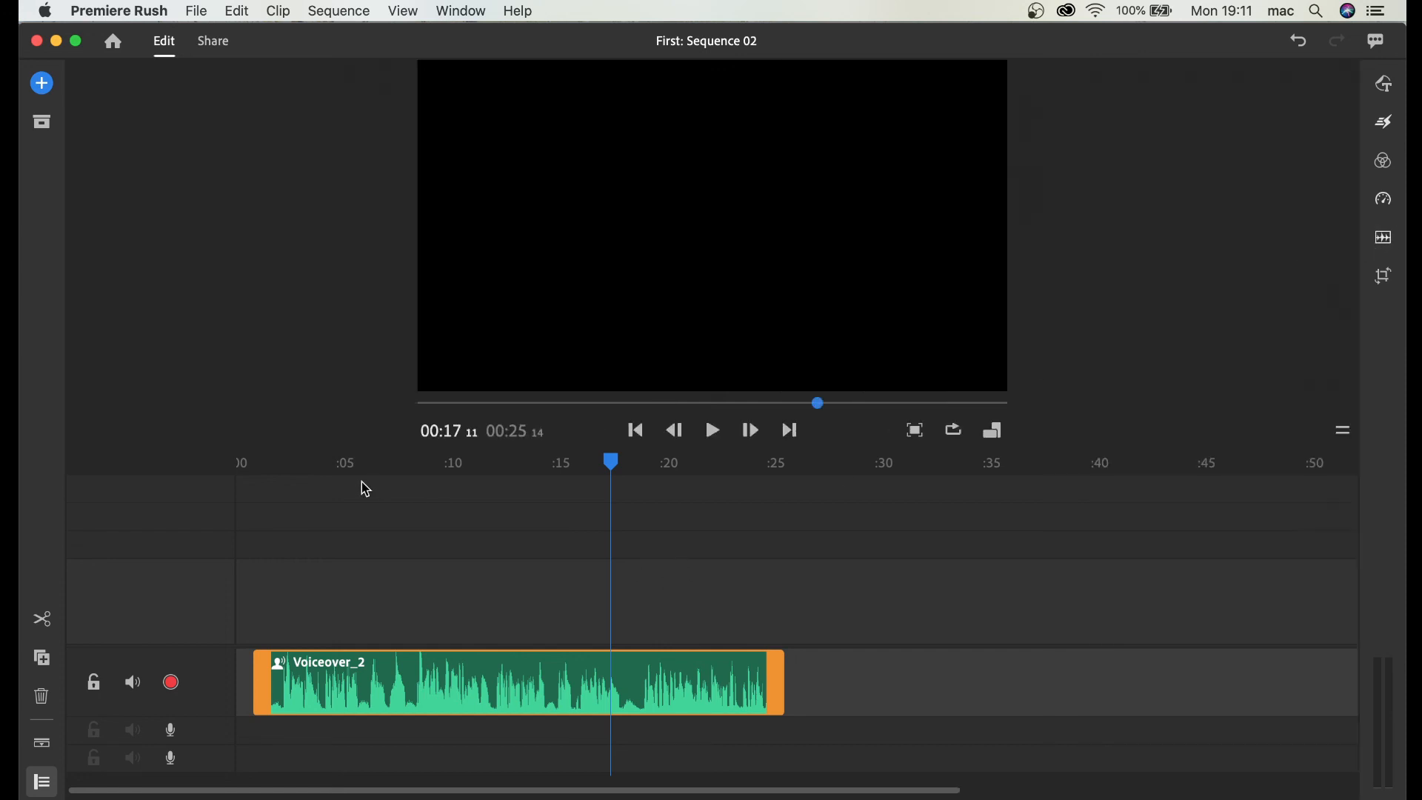
Step: Jump playback to about 3 seconds and go to the export and sharing screen
{"action": "left_click", "coordinate": [240, 462]}
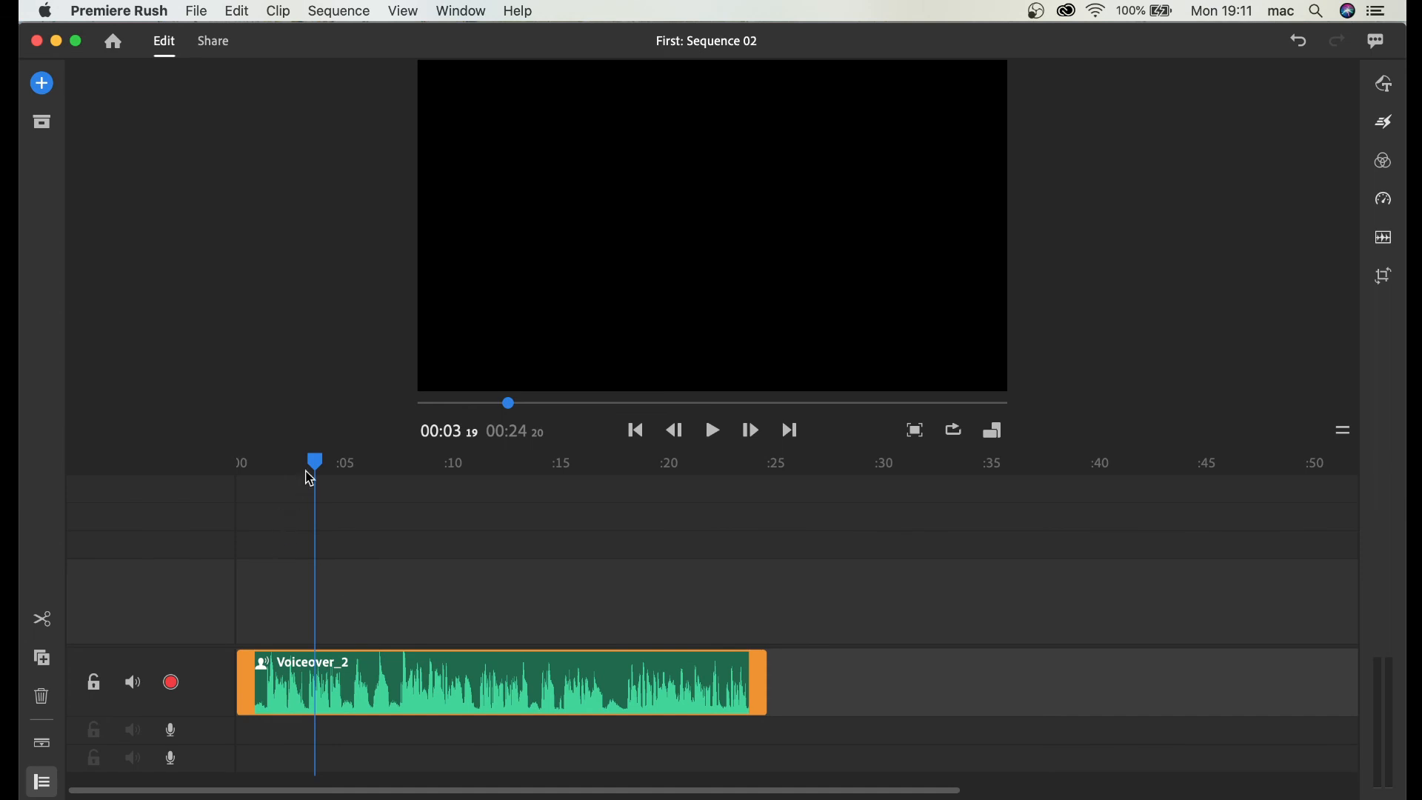
{"action": "mouse_move", "coordinate": [218, 45]}
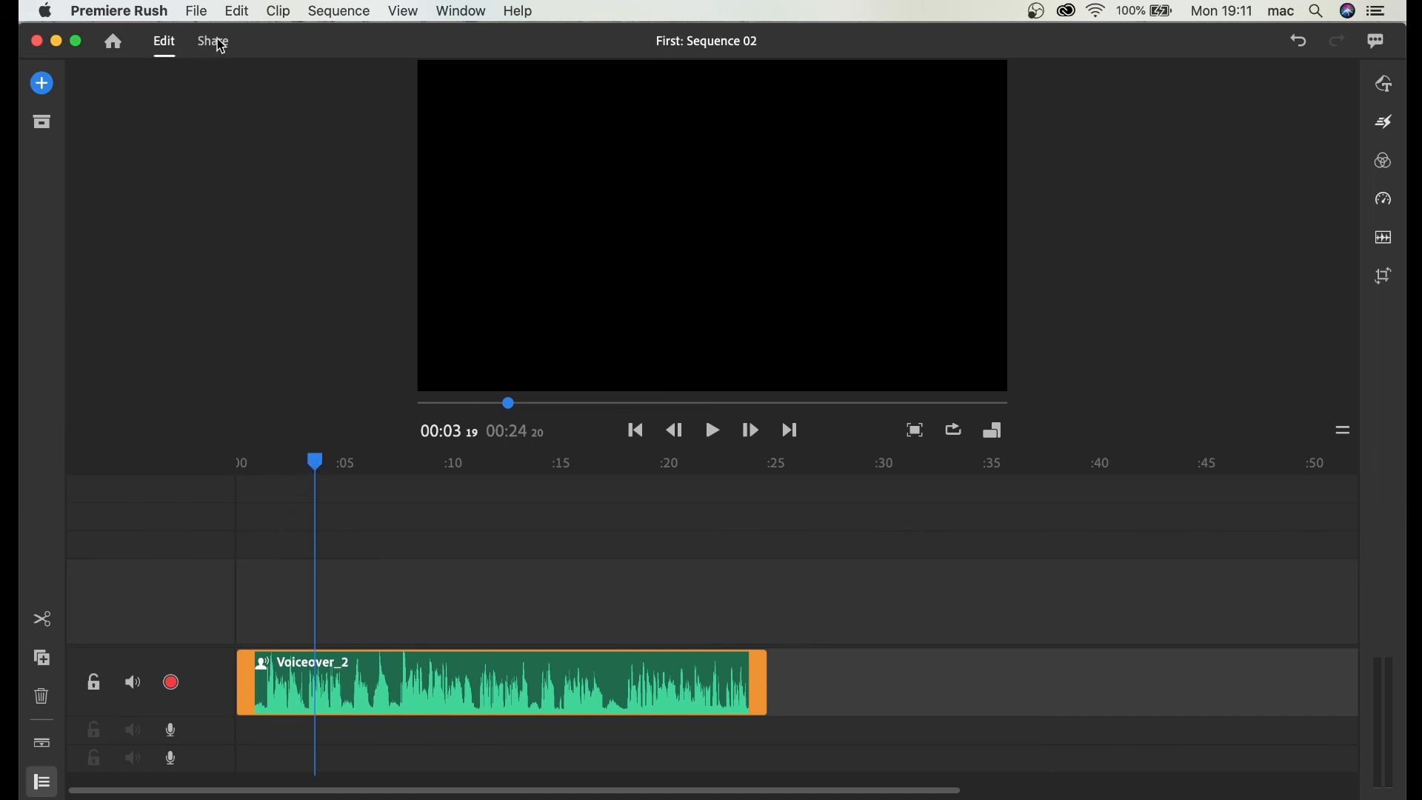
{"action": "left_click", "coordinate": [213, 41]}
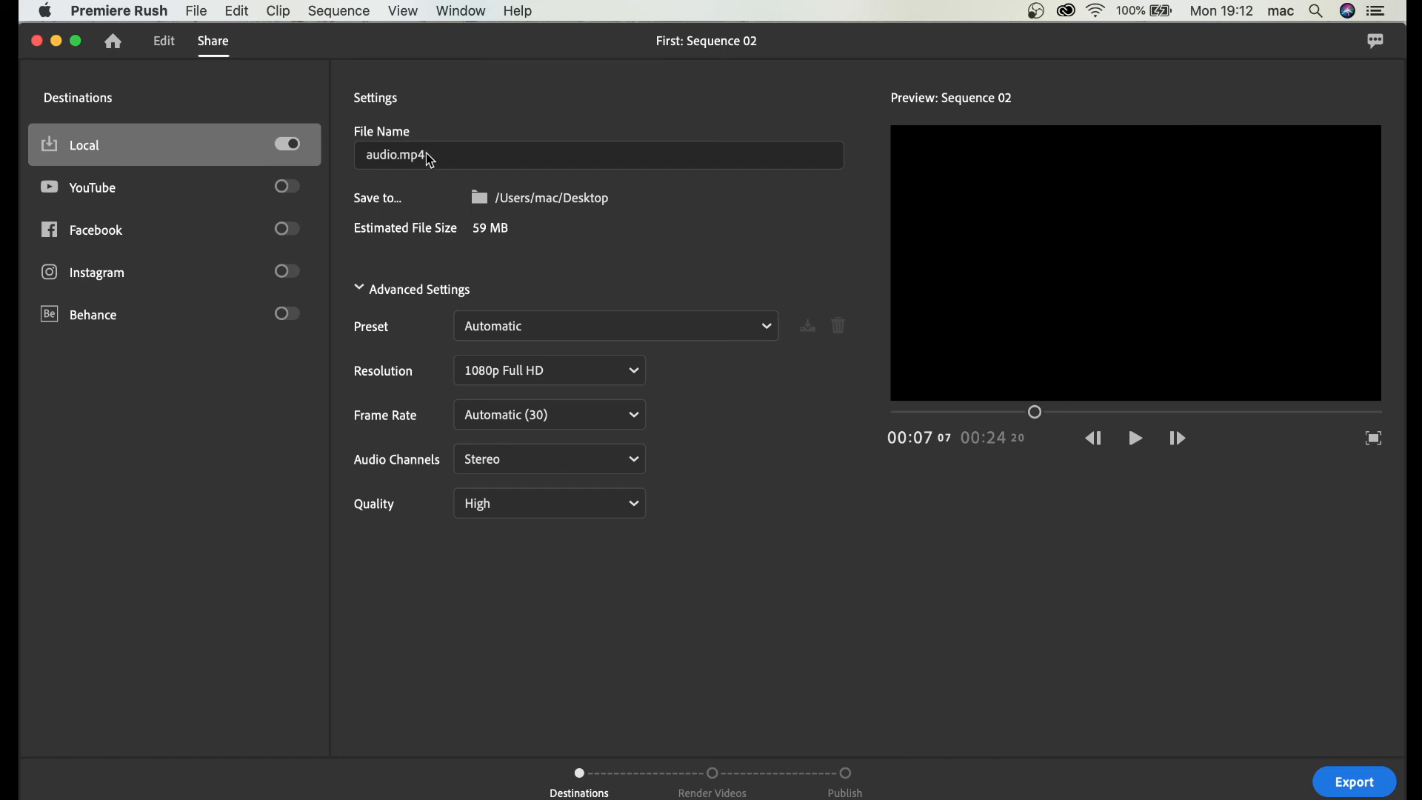
{"action": "mouse_move", "coordinate": [480, 124]}
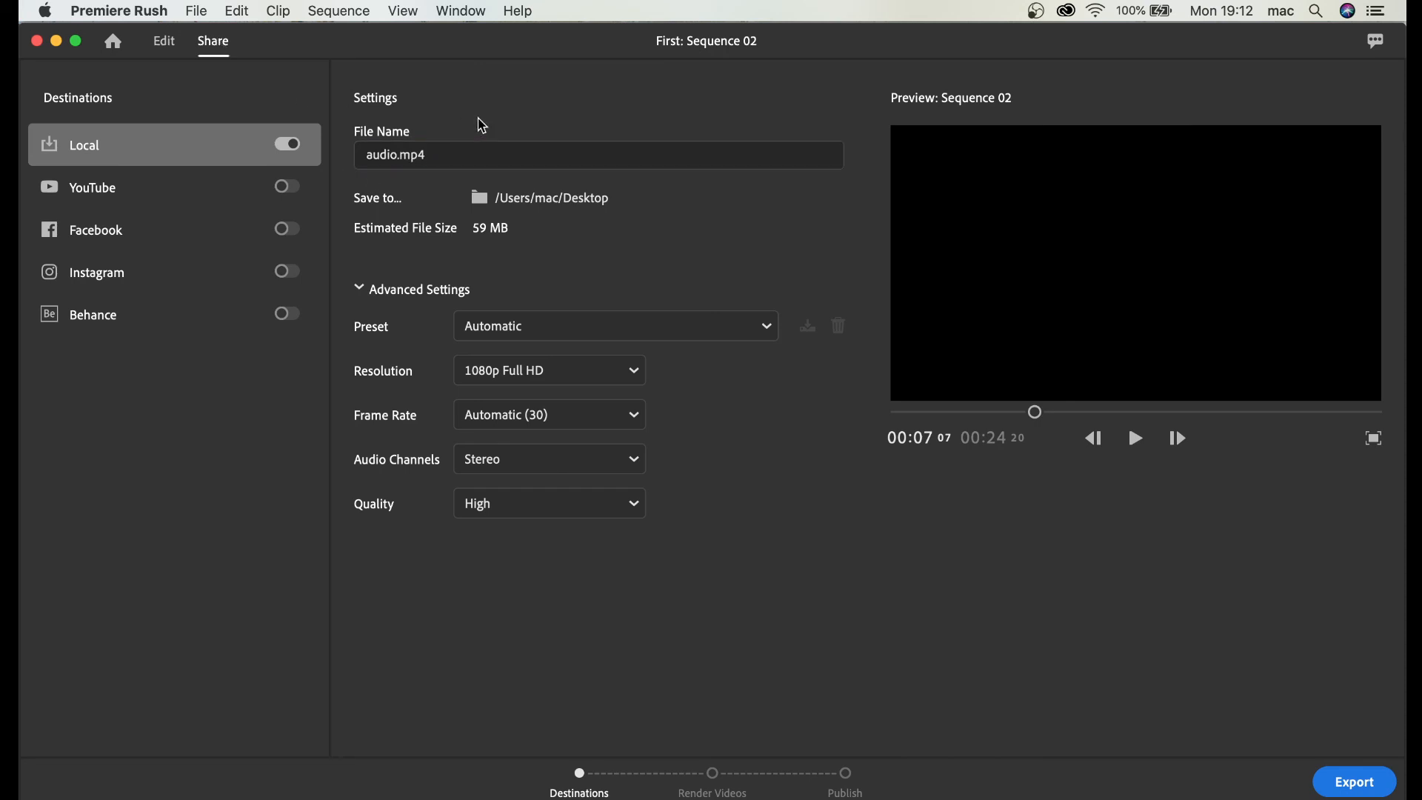
{"action": "mouse_move", "coordinate": [253, 88]}
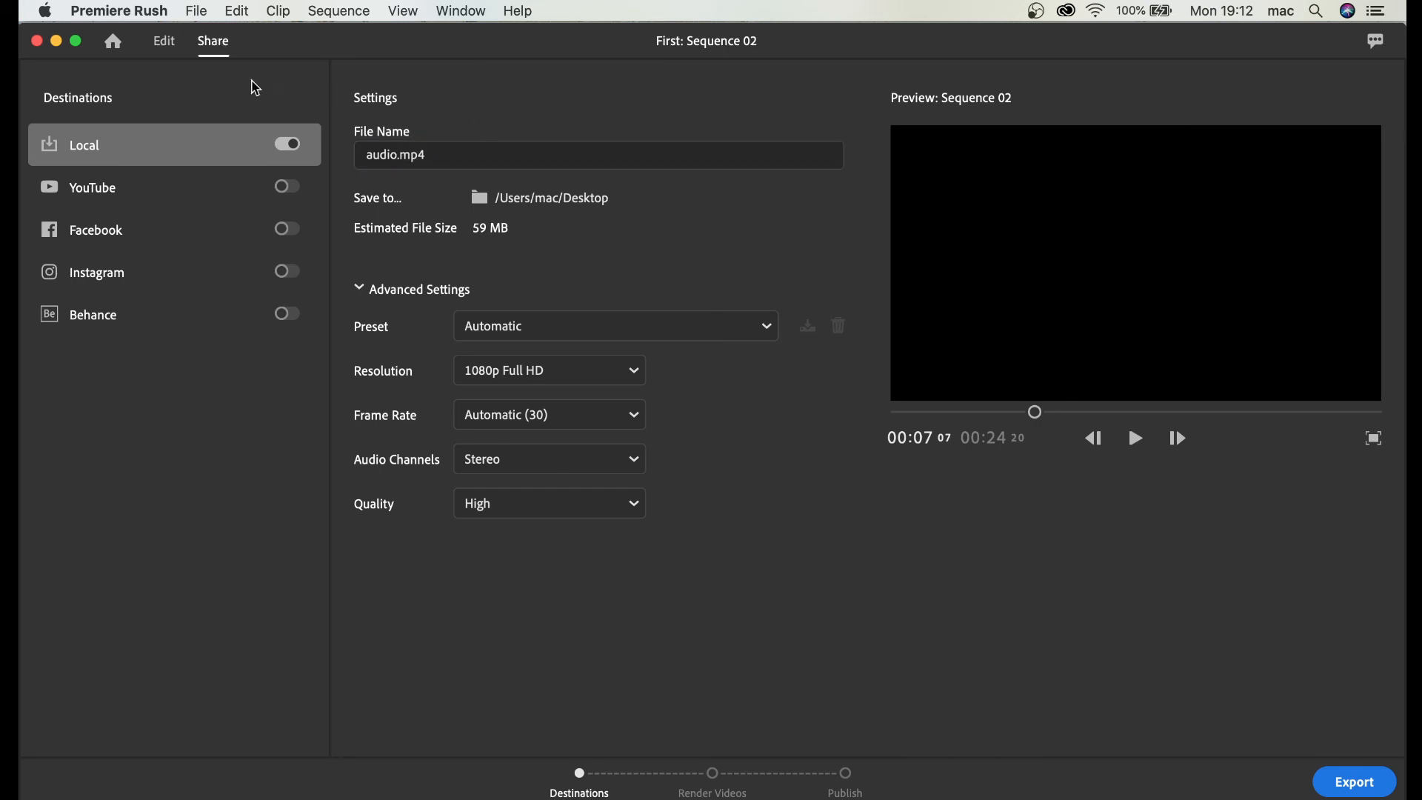
{"action": "left_click", "coordinate": [163, 42]}
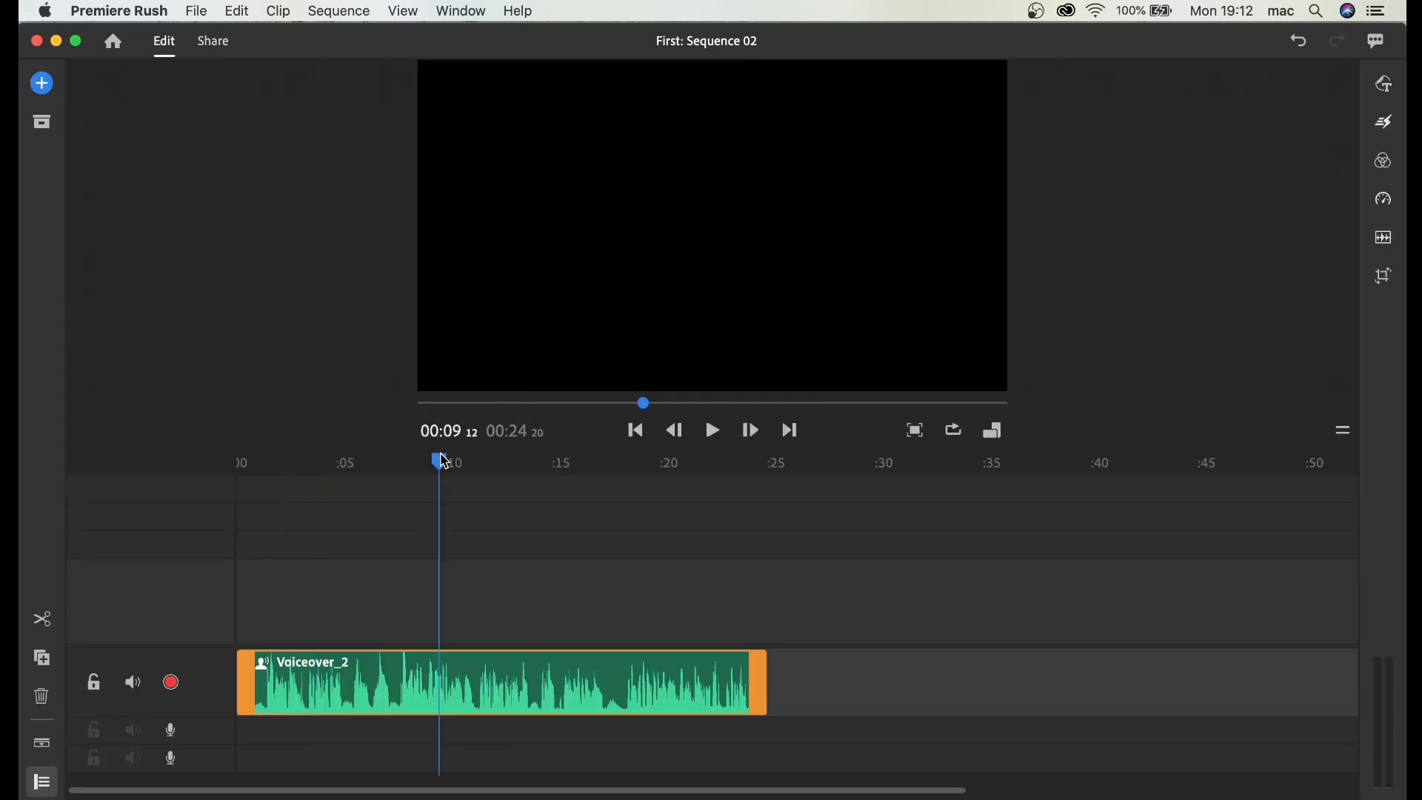
{"action": "mouse_move", "coordinate": [1322, 249]}
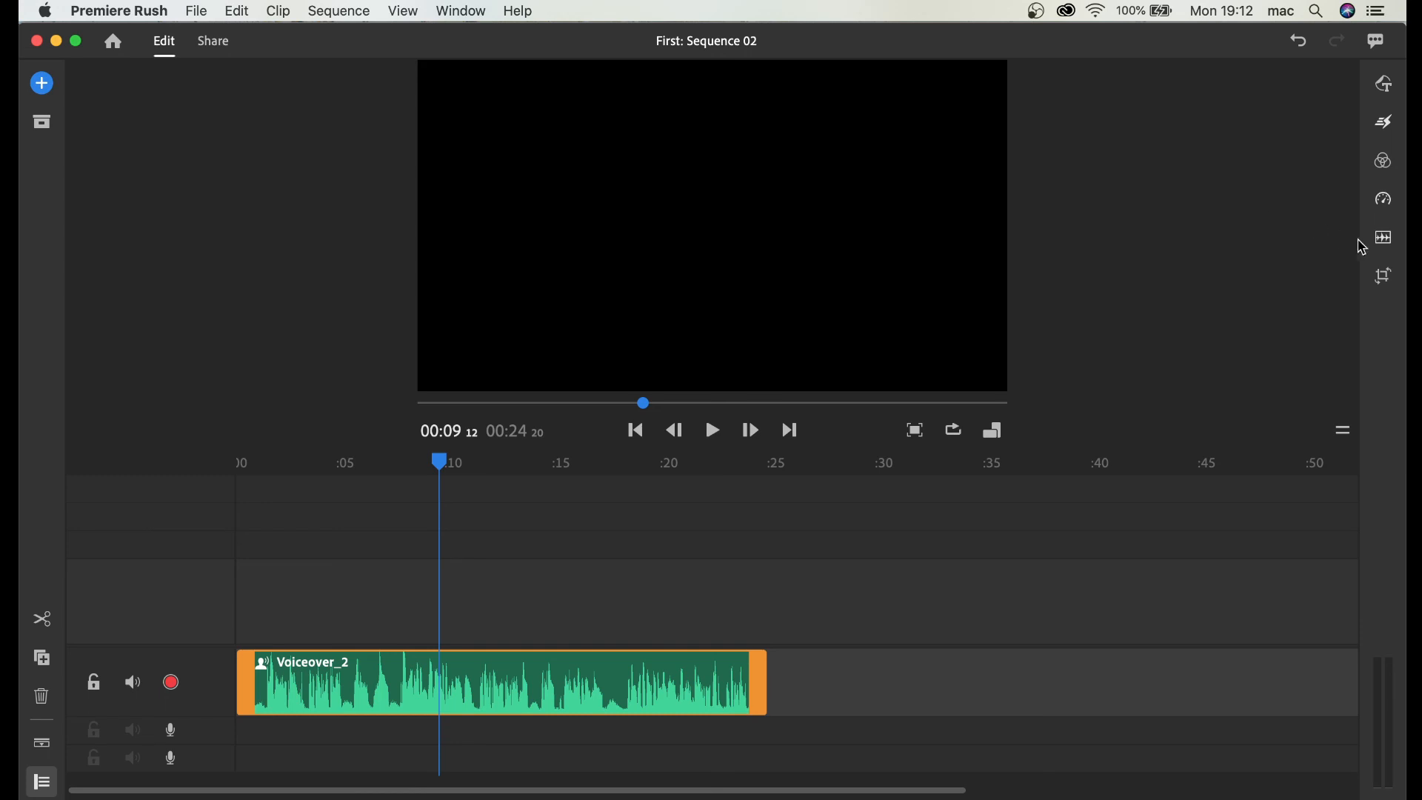
Step: Reopen Voiceover_2's audio settings (volume 58, auto volume on) with playhead near 13 seconds
{"action": "left_click", "coordinate": [1389, 237]}
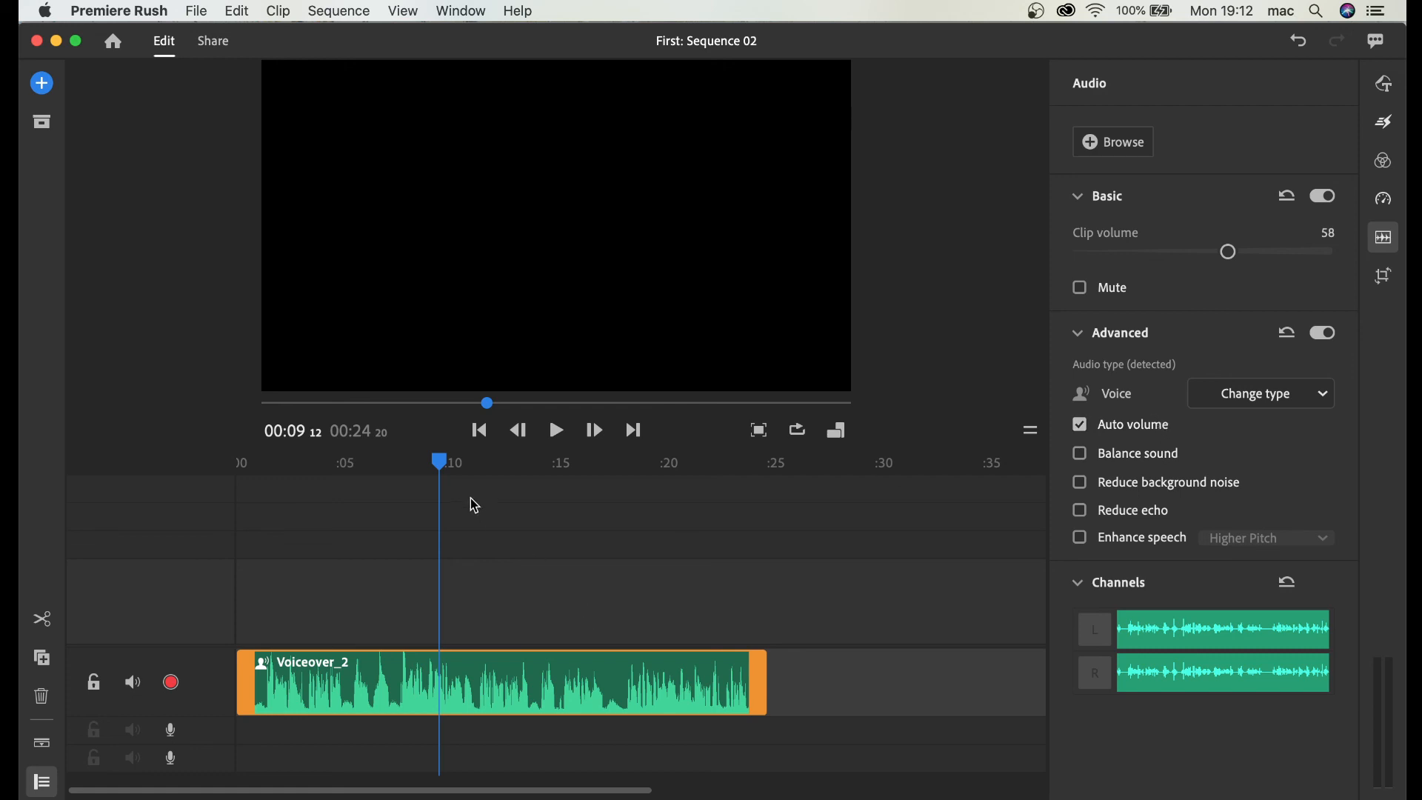
{"action": "left_click", "coordinate": [518, 463]}
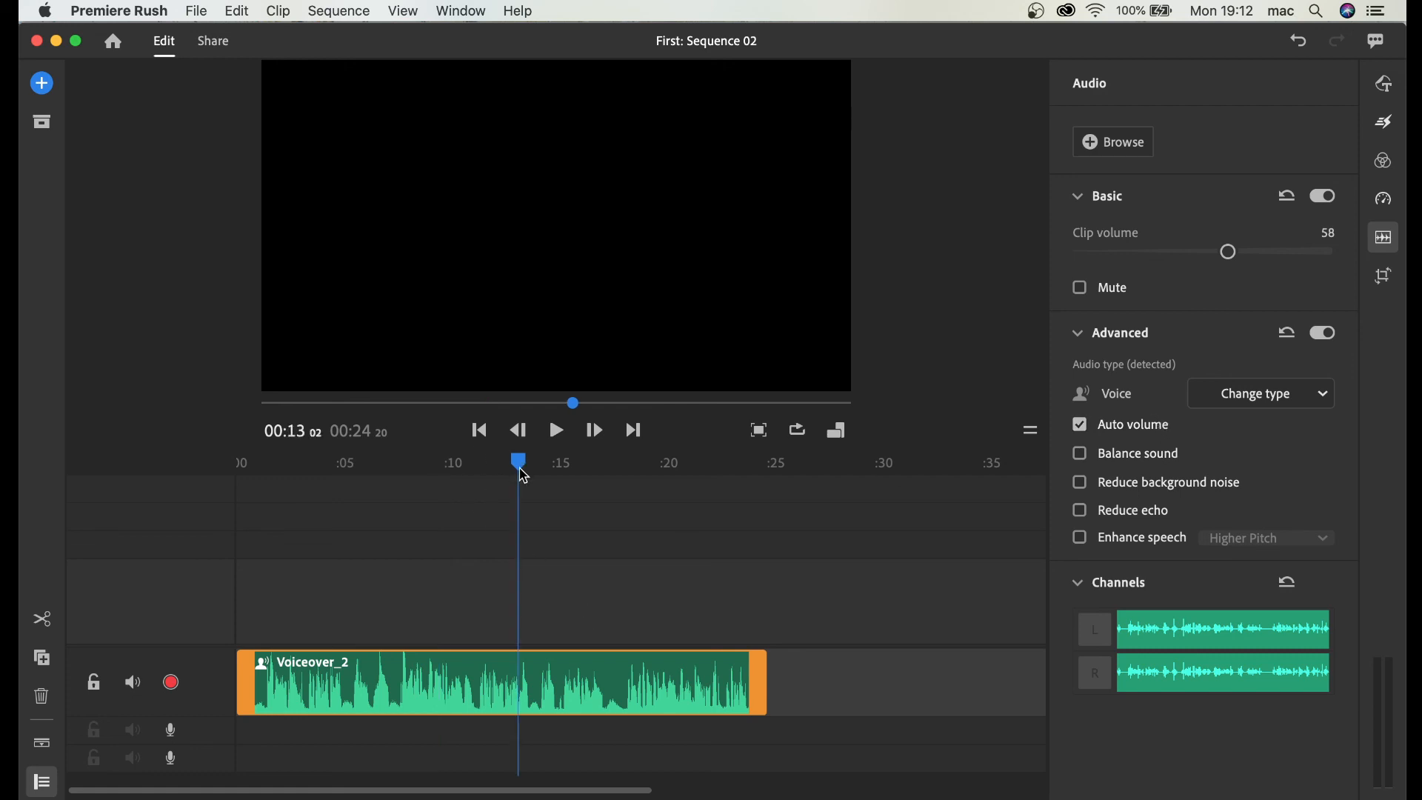